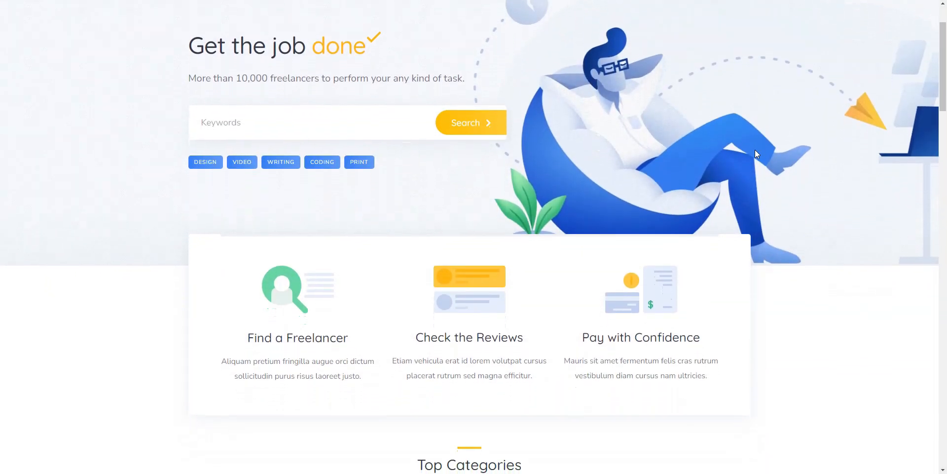
Step: Browse down through the TaskHive homepage sections and back toward the top
scroll("down", 3)
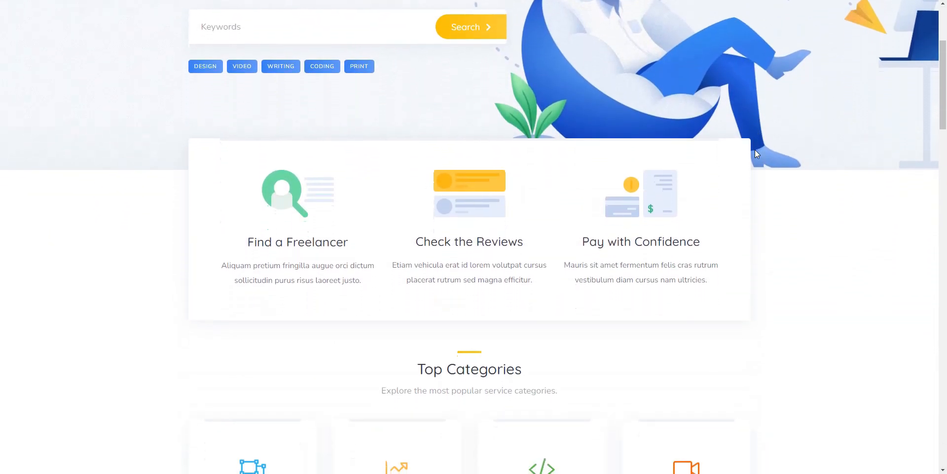
scroll("down", 3)
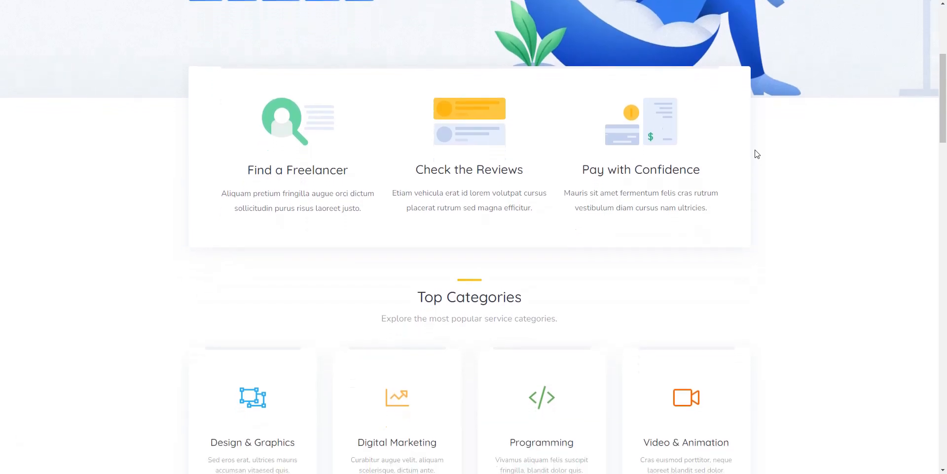
scroll("down", 3)
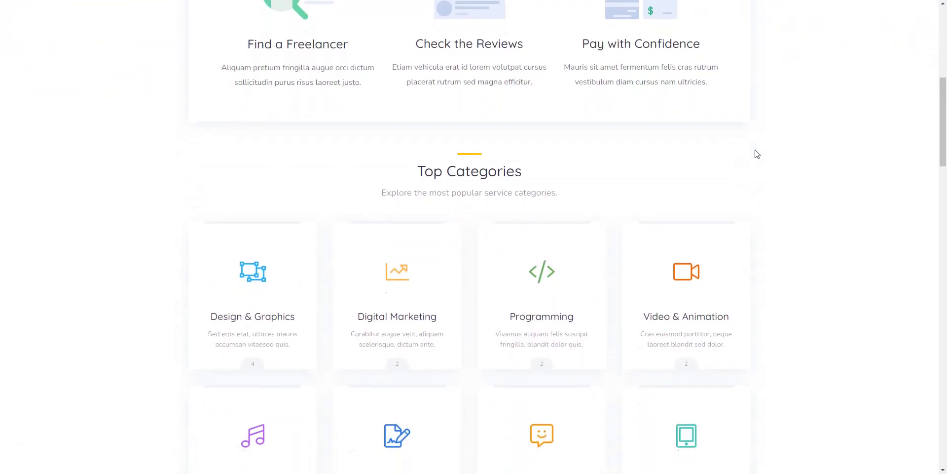
scroll("down", 3)
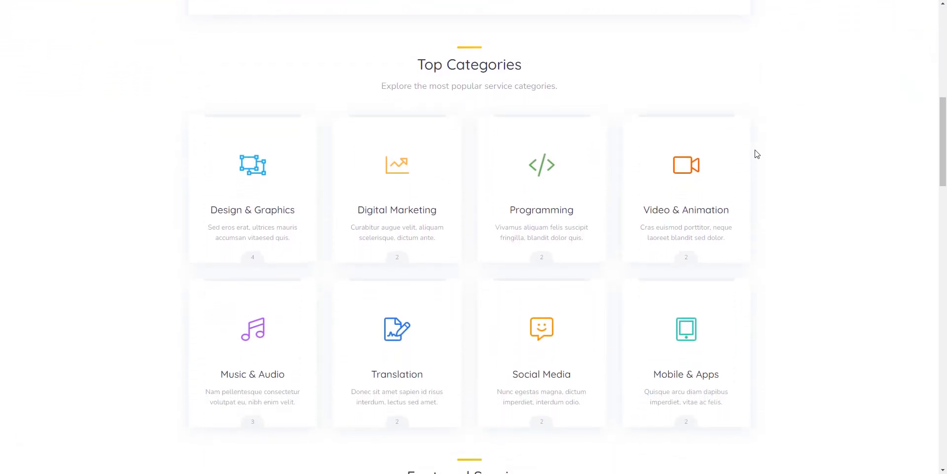
scroll("down", 3)
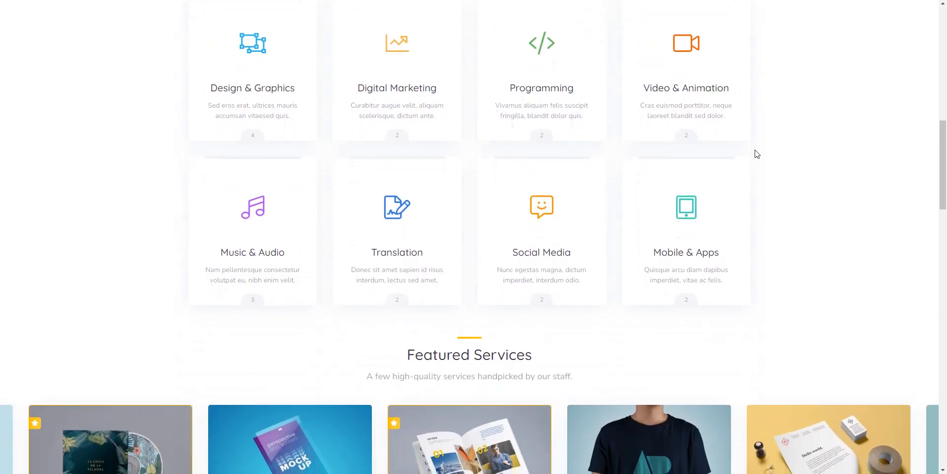
scroll("down", 3)
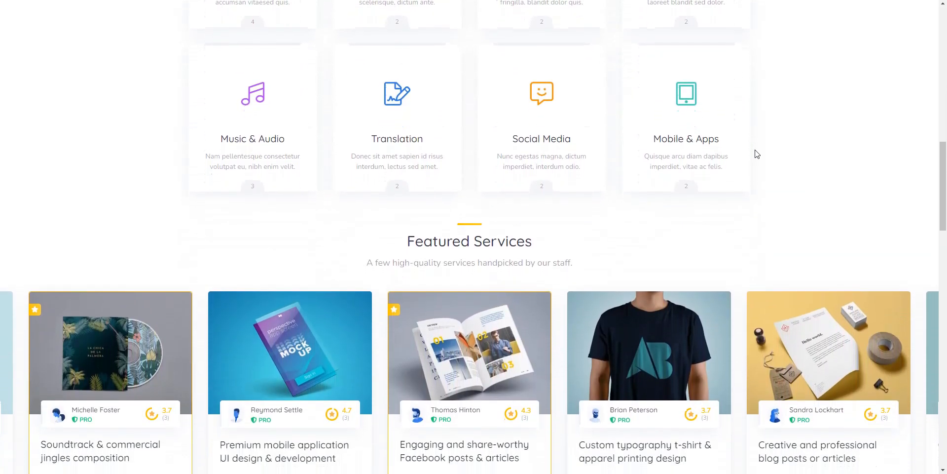
scroll("up", 3)
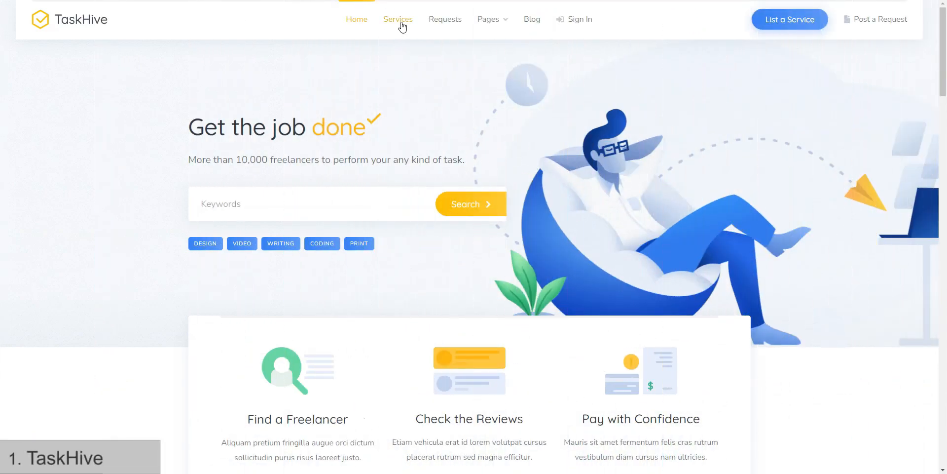
Step: Go to the Services listing and browse its service cards and filters
left_click(398, 19)
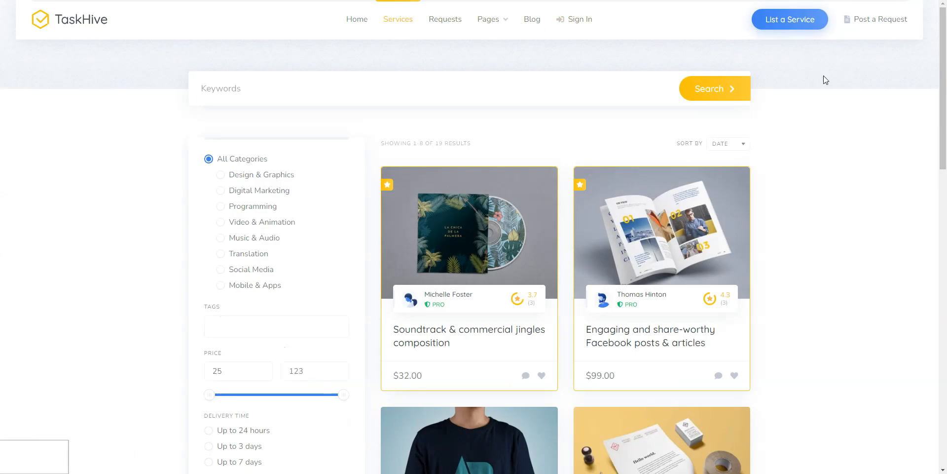
scroll("down", 3)
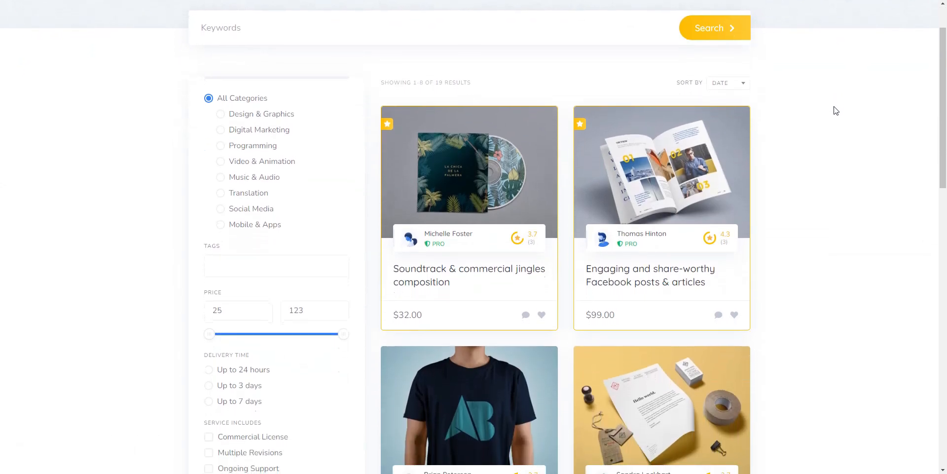
scroll("down", 3)
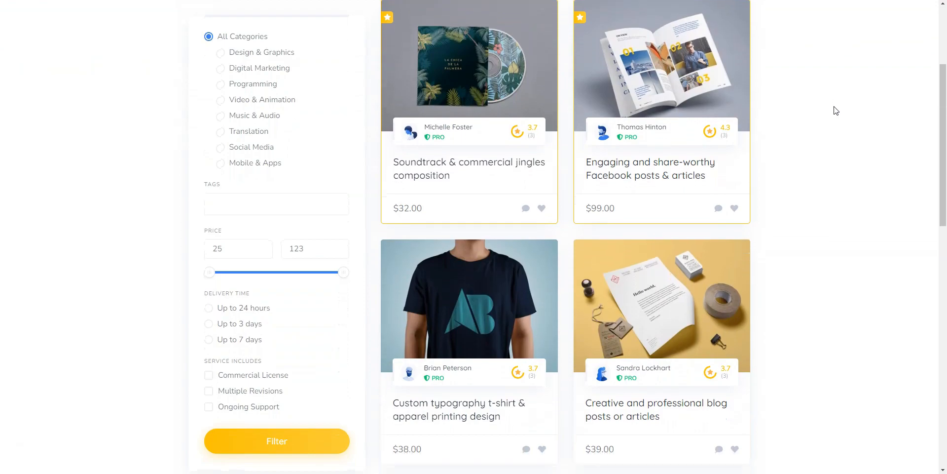
scroll("down", 3)
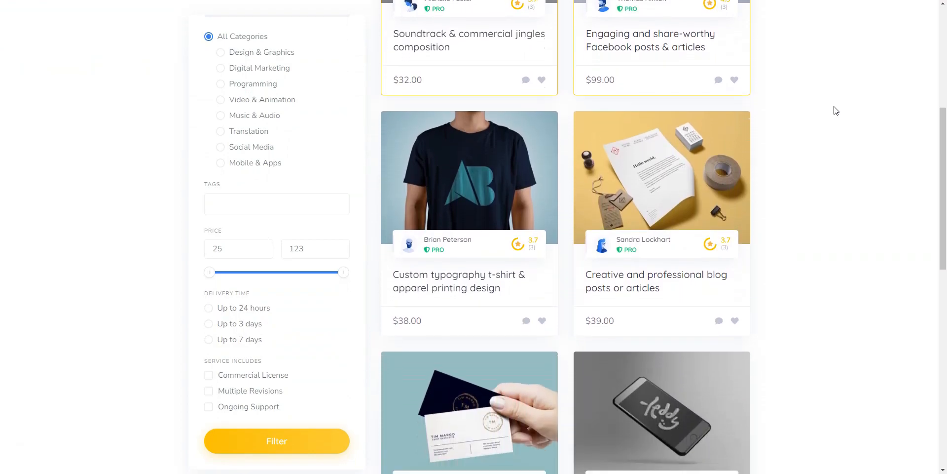
scroll("down", 3)
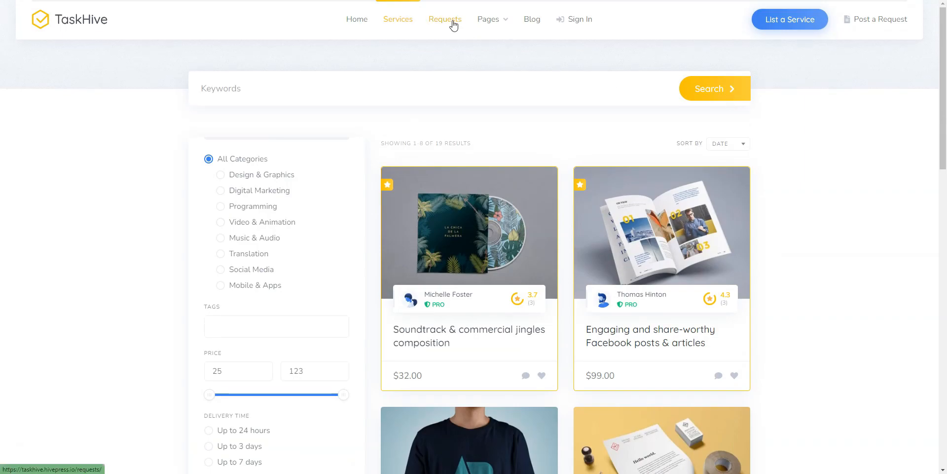
Step: Go to the Requests listing and browse the posted job requests with their budgets
left_click(445, 19)
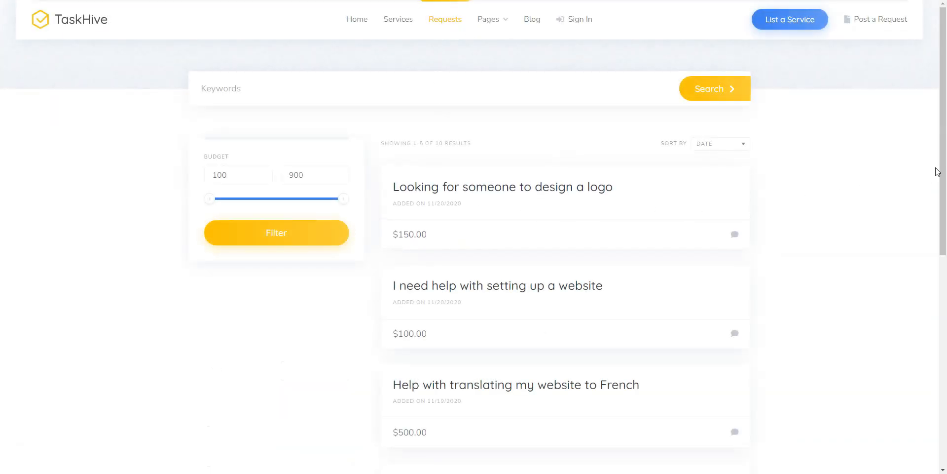
scroll("down", 3)
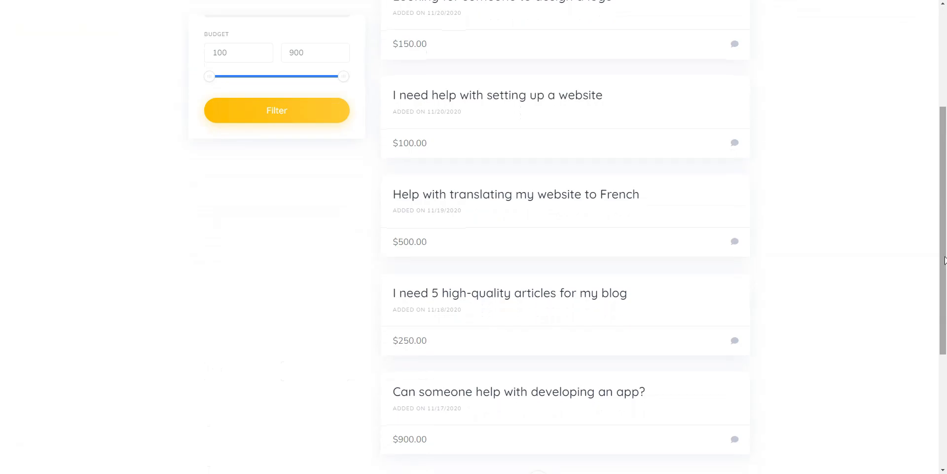
left_click(509, 293)
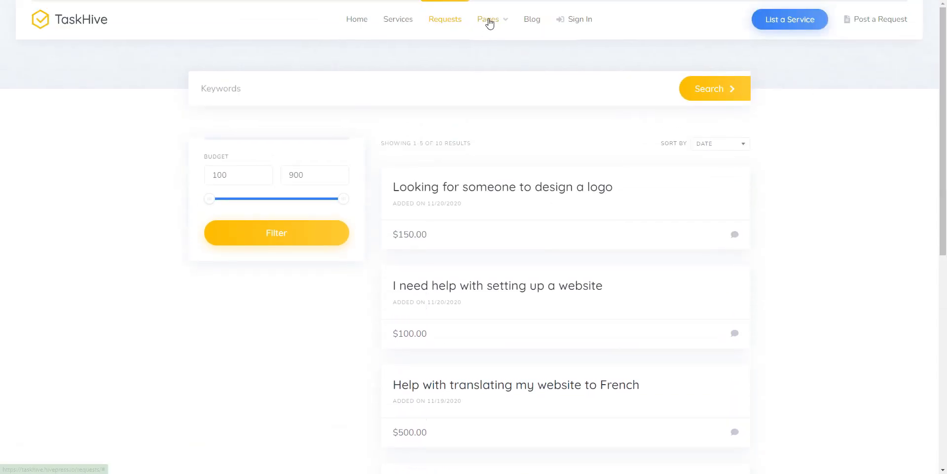
Step: From the Pages menu, view Thomas Hinton's freelancer profile with his rate and listings
left_click(488, 19)
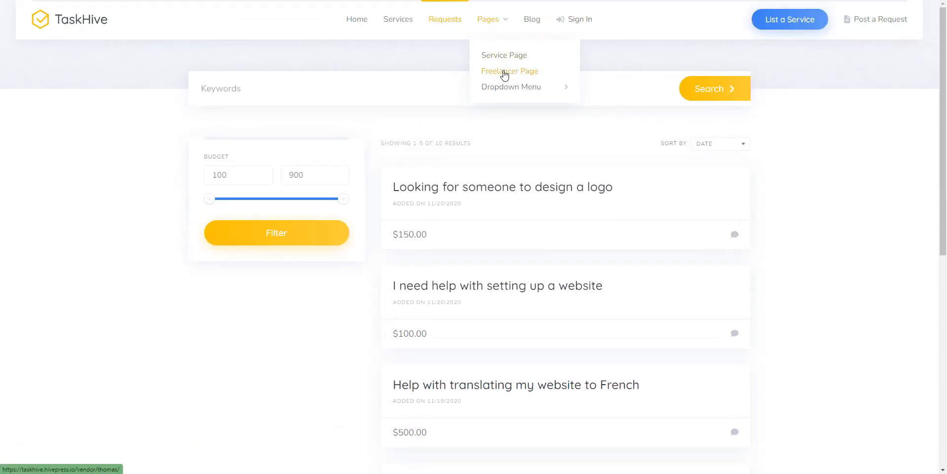
left_click(509, 71)
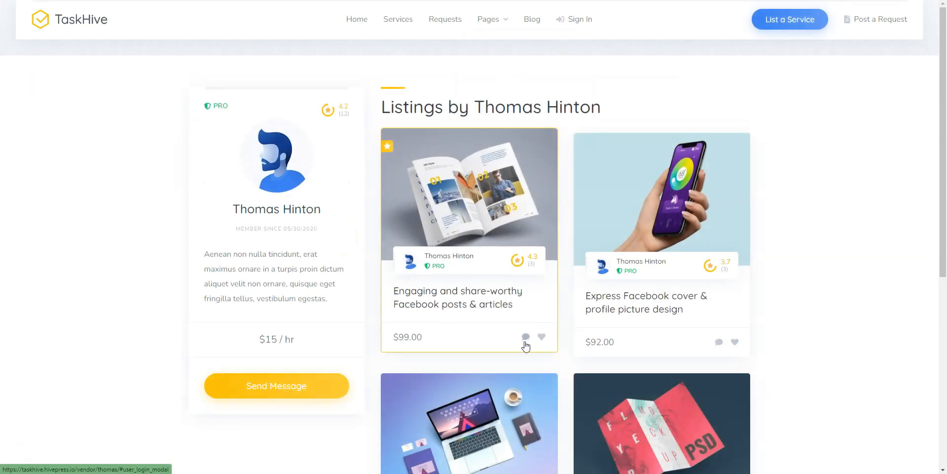
scroll("down", 3)
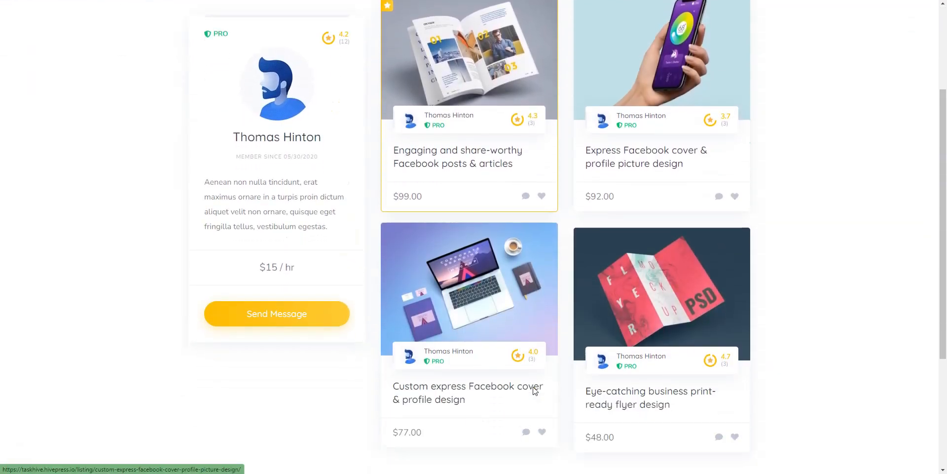
scroll("down", 3)
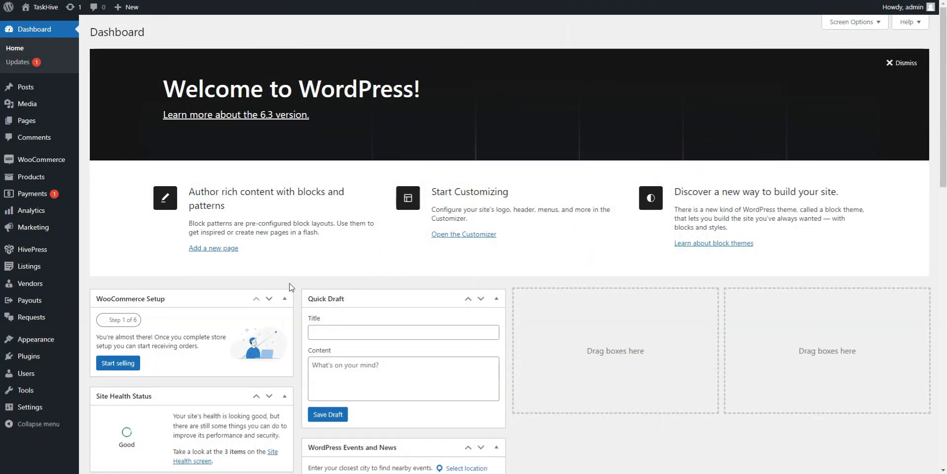
mouse_move(28, 266)
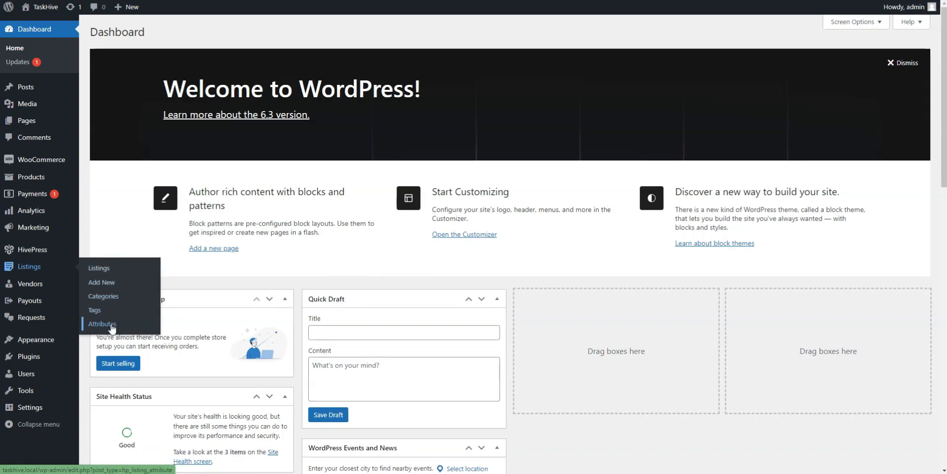
Step: View Listings > Attributes, the Add New attribute form, then HivePress > Settings
left_click(101, 323)
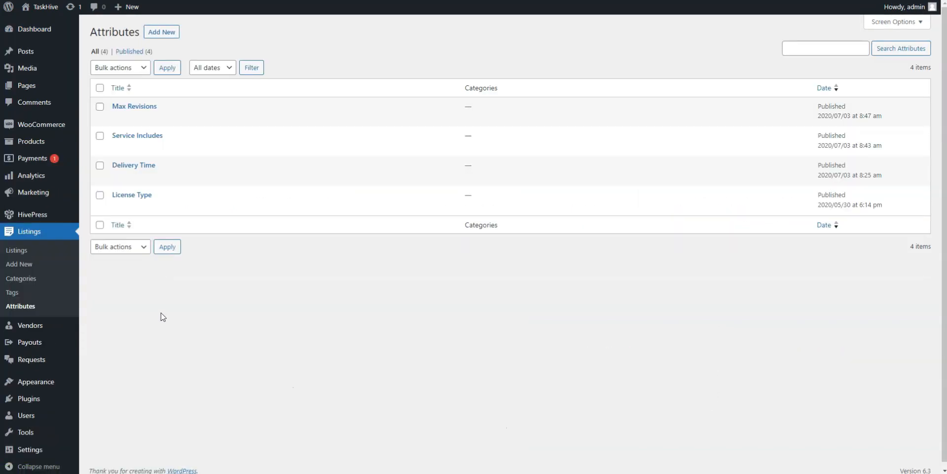
left_click(161, 32)
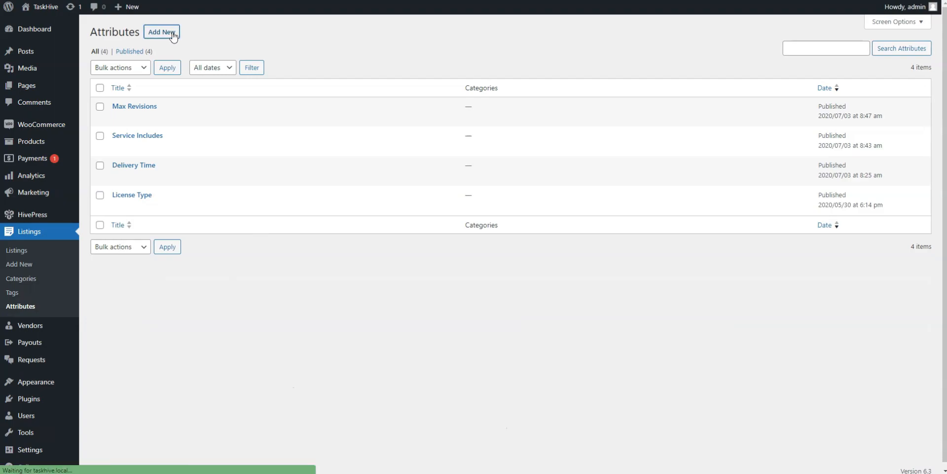
left_click(161, 32)
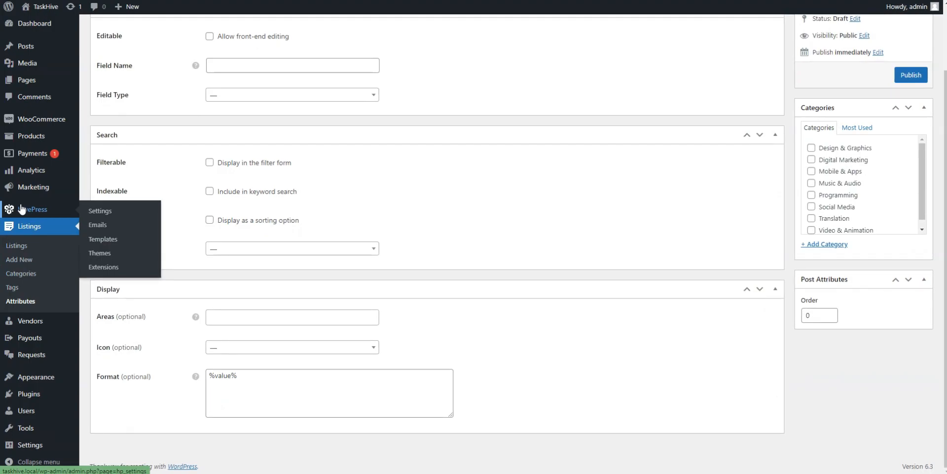
left_click(100, 211)
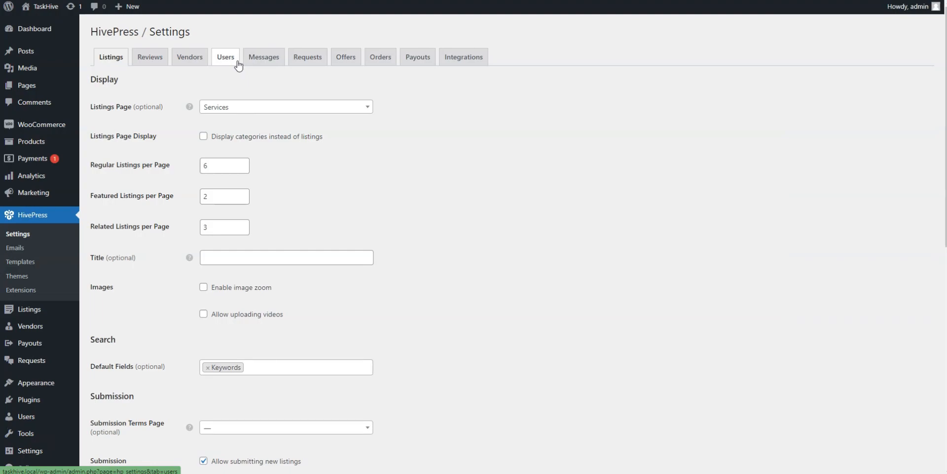
Step: Scroll the HivePress Listings settings, then start a new page via Pages > Add New
scroll("down", 3)
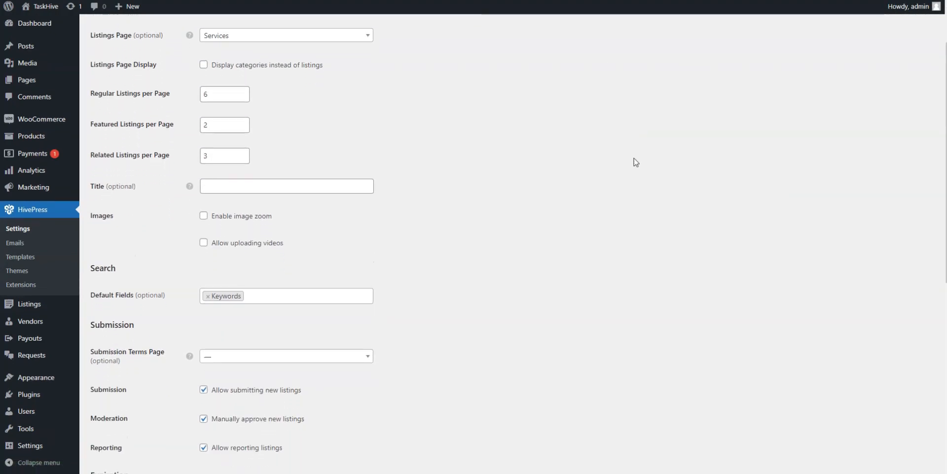
scroll("down", 3)
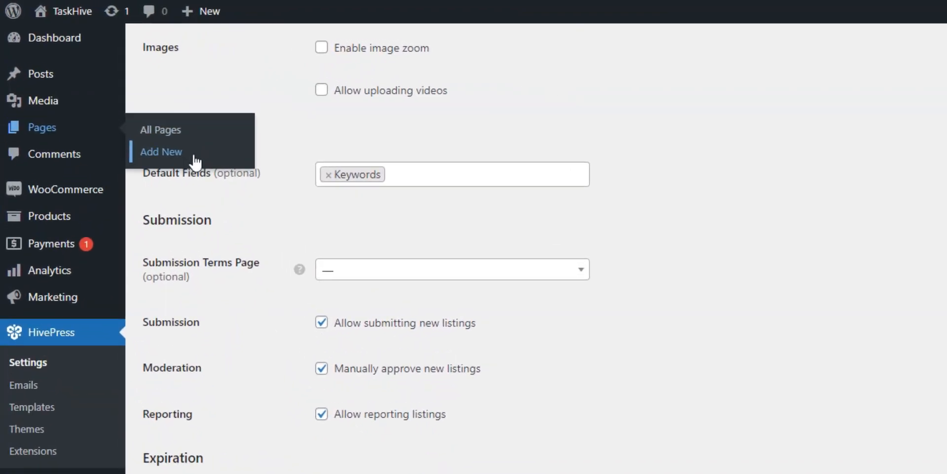
left_click(161, 152)
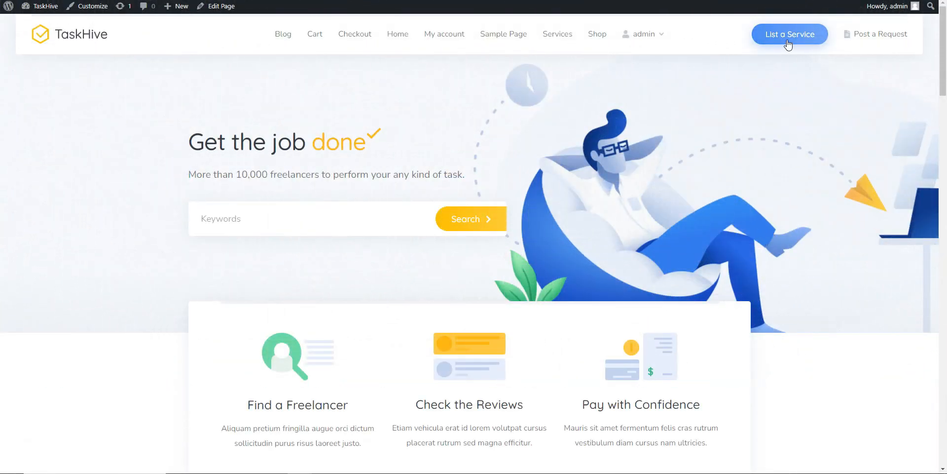
Step: Submit a new service listing and buy the $100 Pro package to reach Checkout
left_click(789, 34)
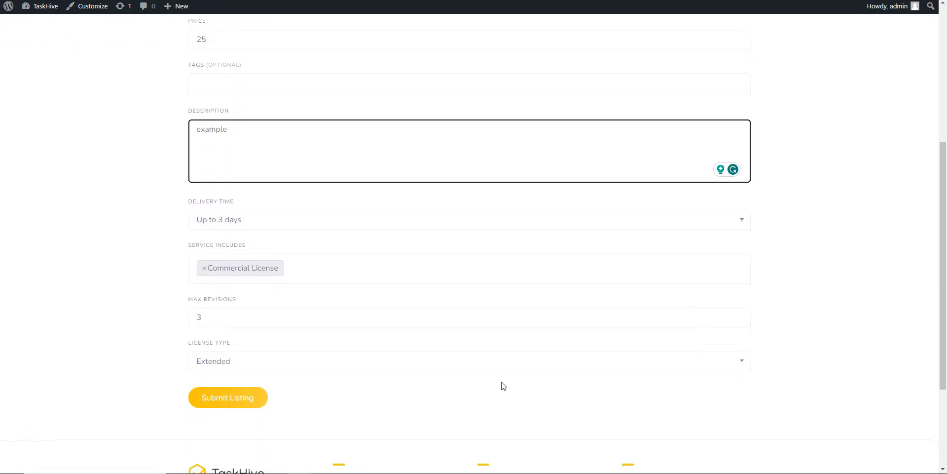
left_click(228, 397)
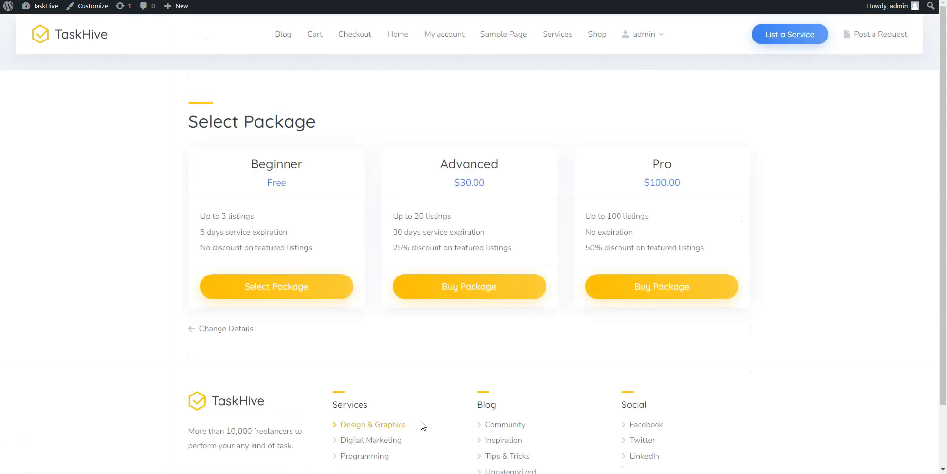
mouse_move(490, 281)
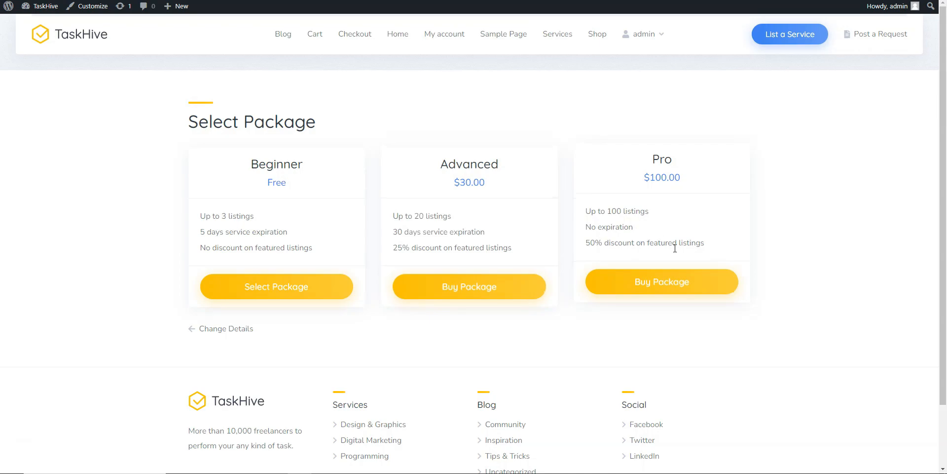
left_click(661, 281)
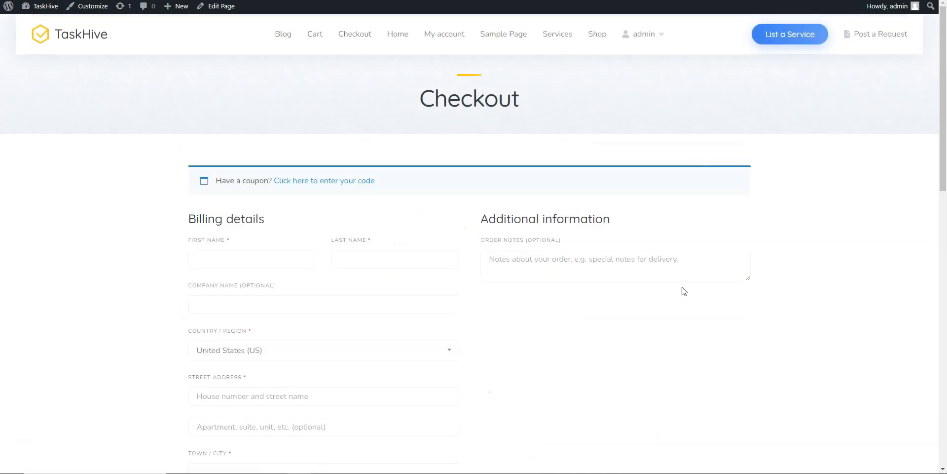
scroll("down", 3)
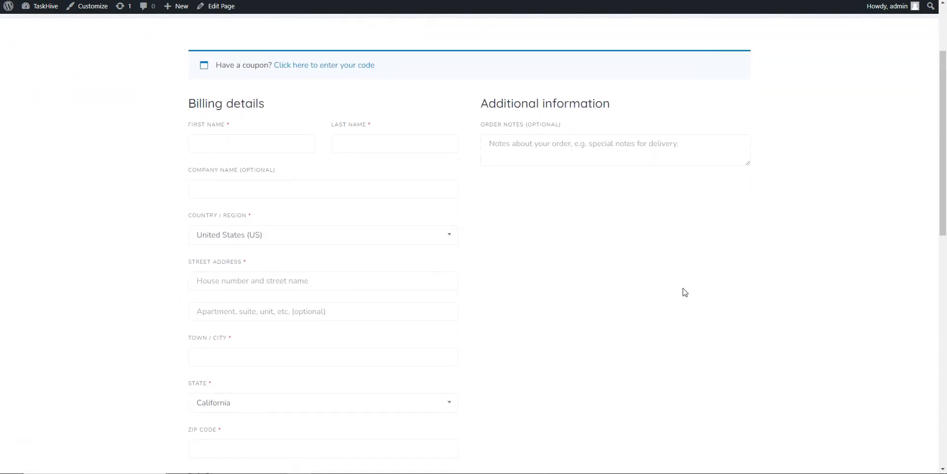
scroll("down", 3)
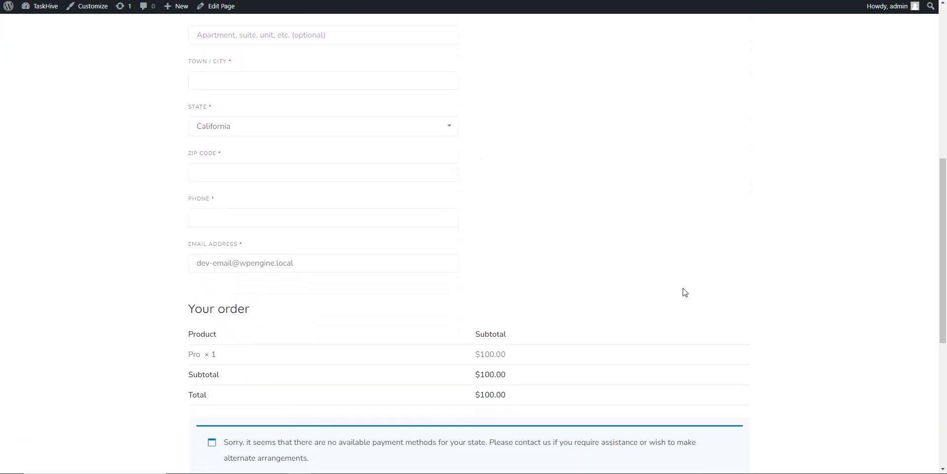
scroll("down", 3)
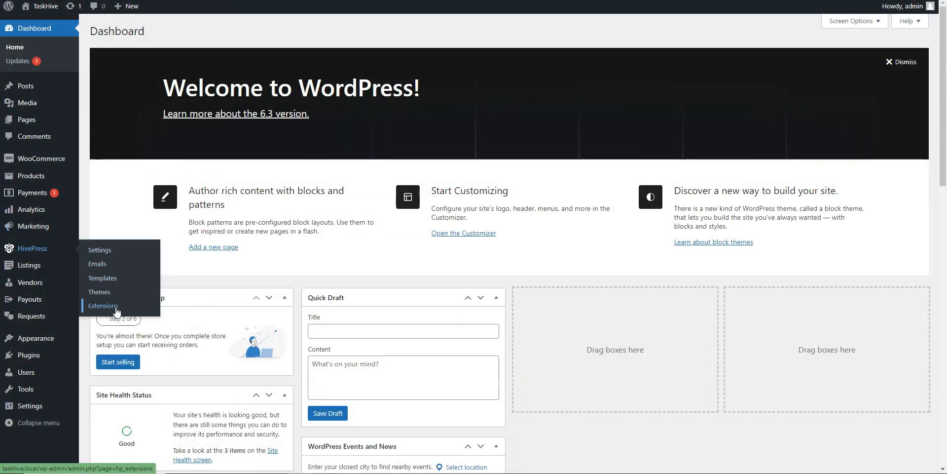
Step: View HivePress > Extensions and browse through all the extension cards
left_click(101, 305)
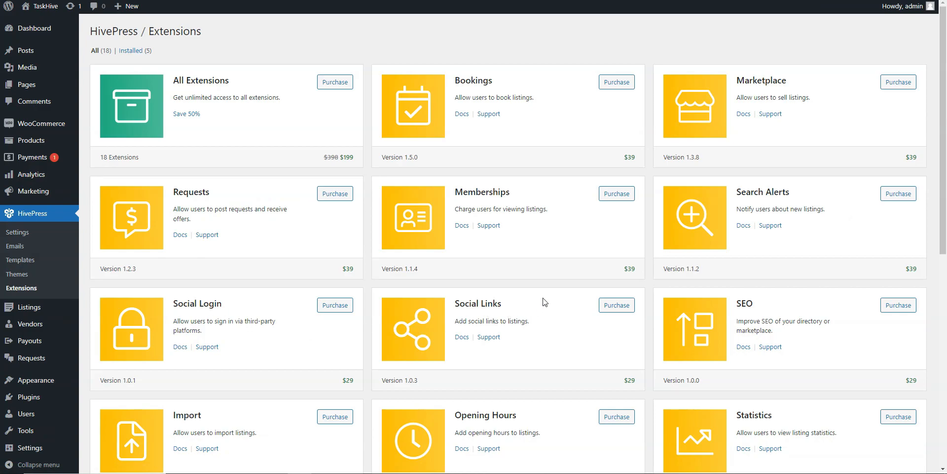
scroll("down", 3)
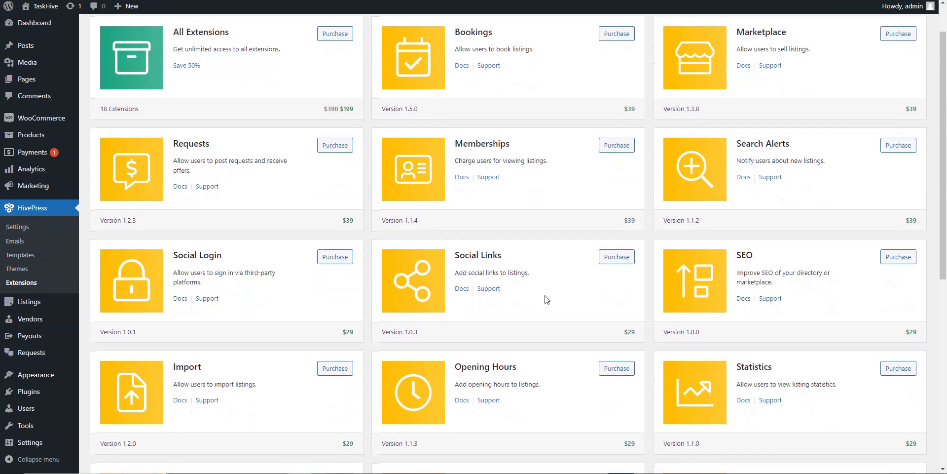
scroll("down", 3)
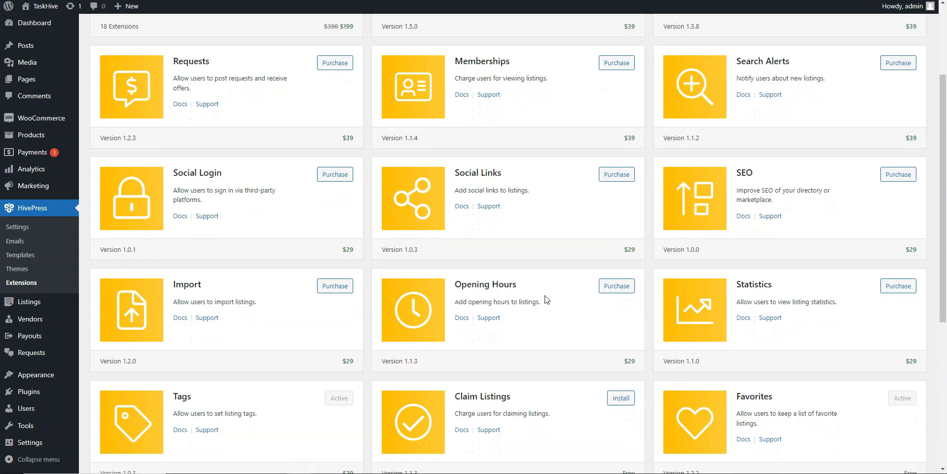
scroll("down", 3)
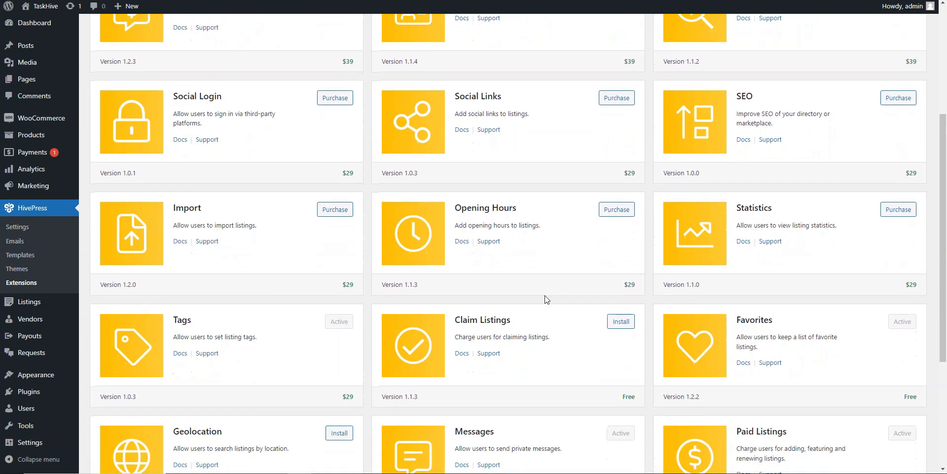
scroll("down", 3)
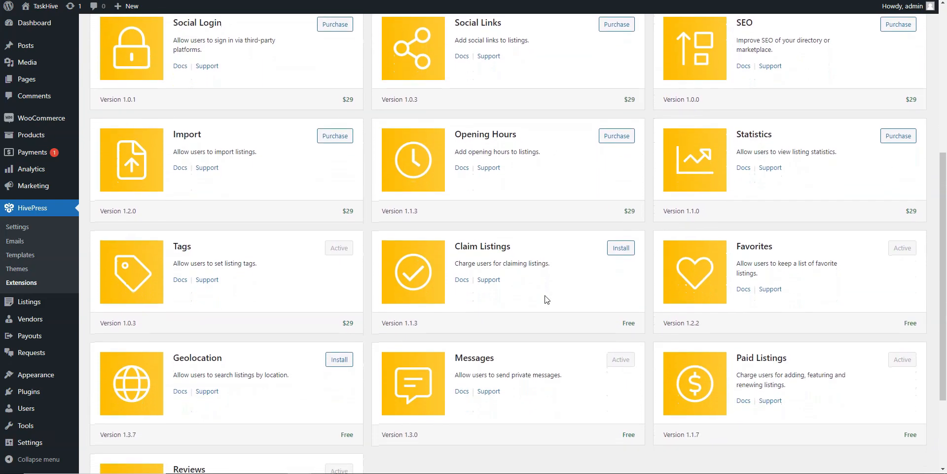
scroll("down", 3)
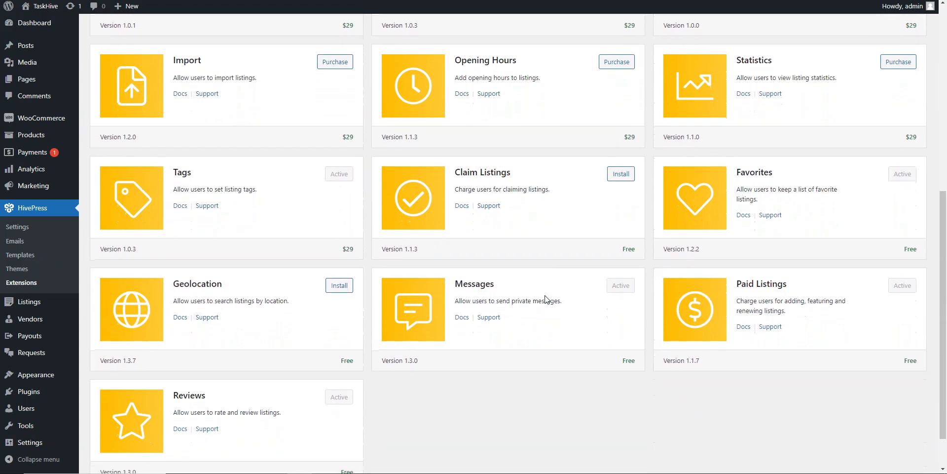
scroll("down", 3)
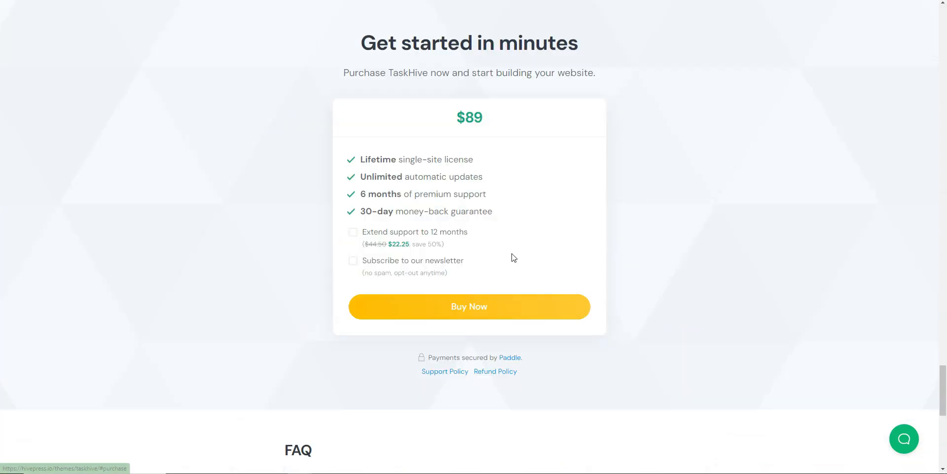
Step: Scroll up the TaskHive theme page from the $89 pricing box through its feature sections
scroll("up", 3)
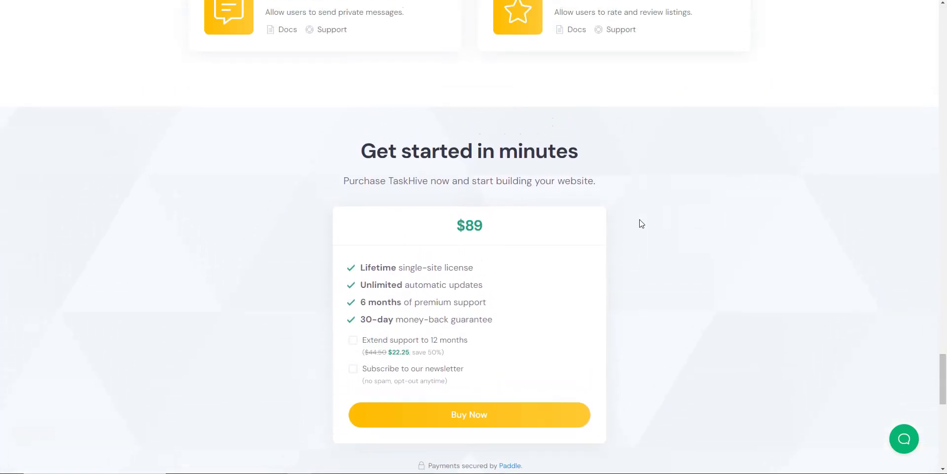
scroll("up", 3)
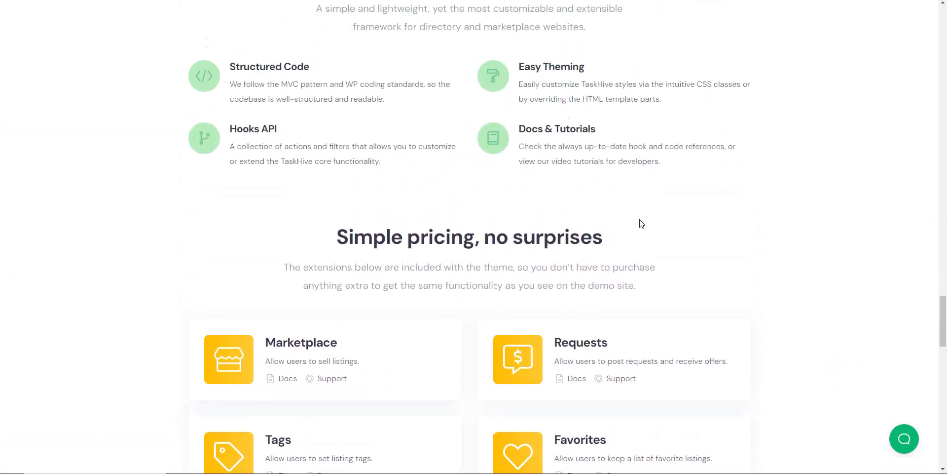
scroll("up", 3)
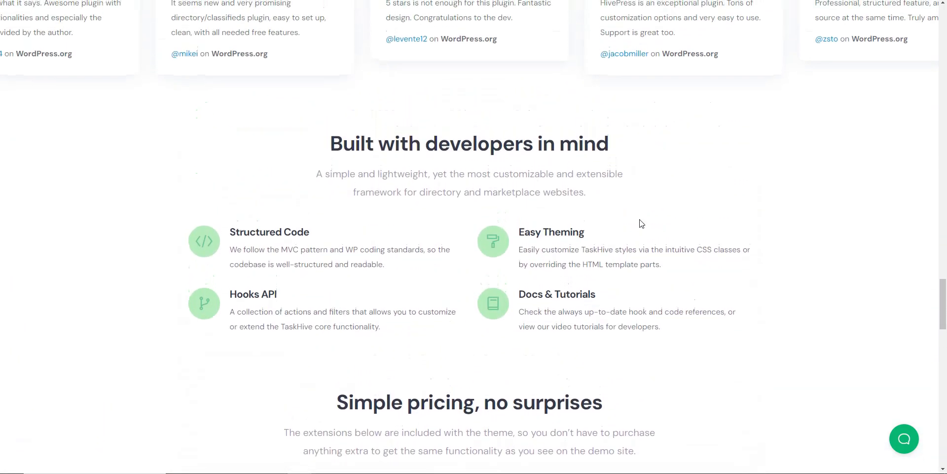
scroll("up", 3)
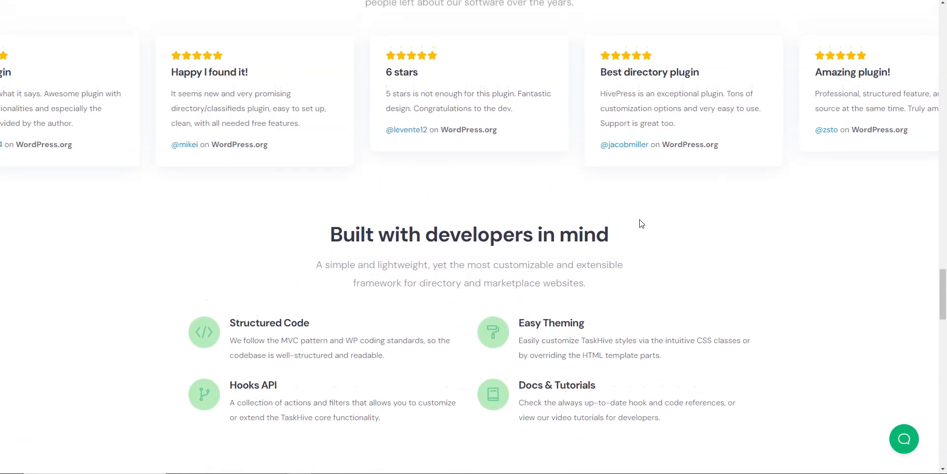
scroll("up", 3)
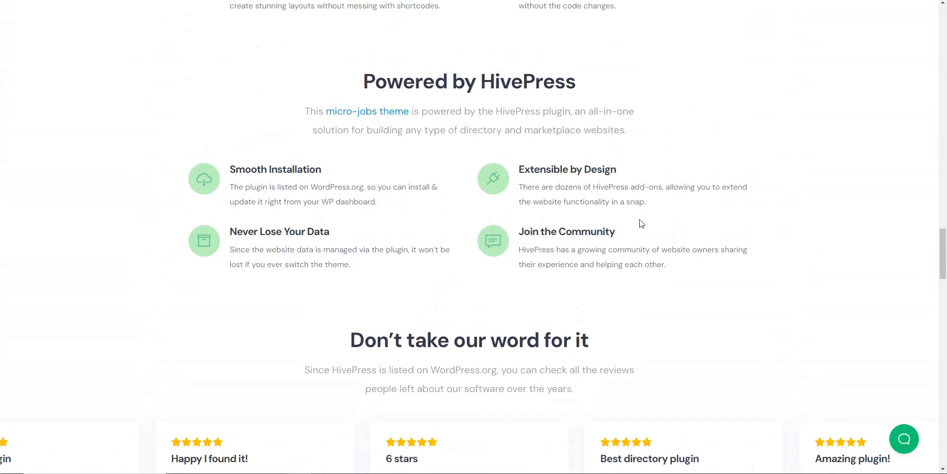
scroll("up", 3)
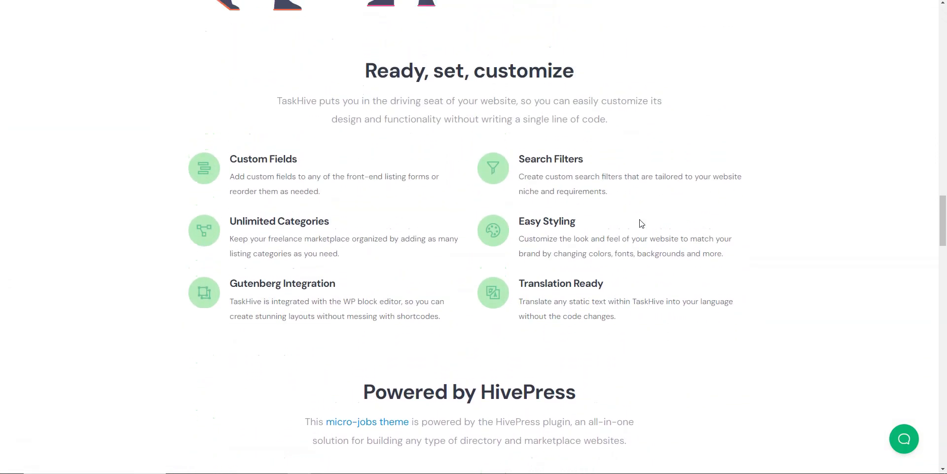
scroll("up", 3)
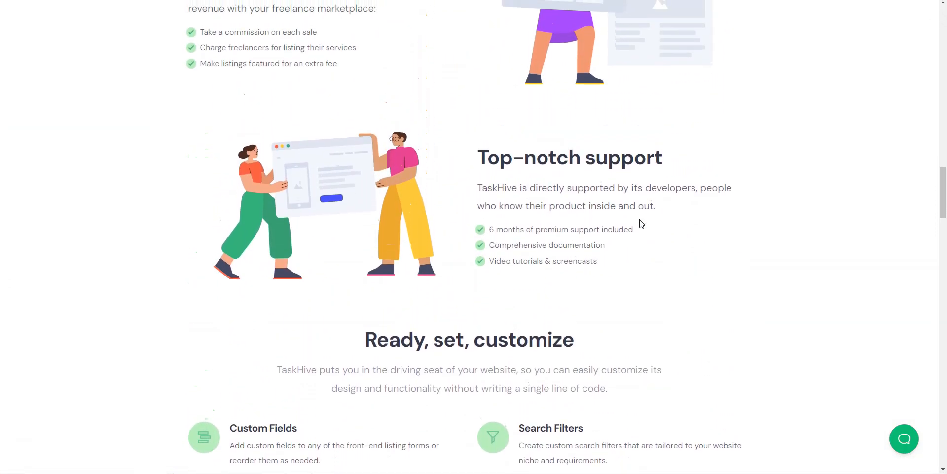
scroll("up", 3)
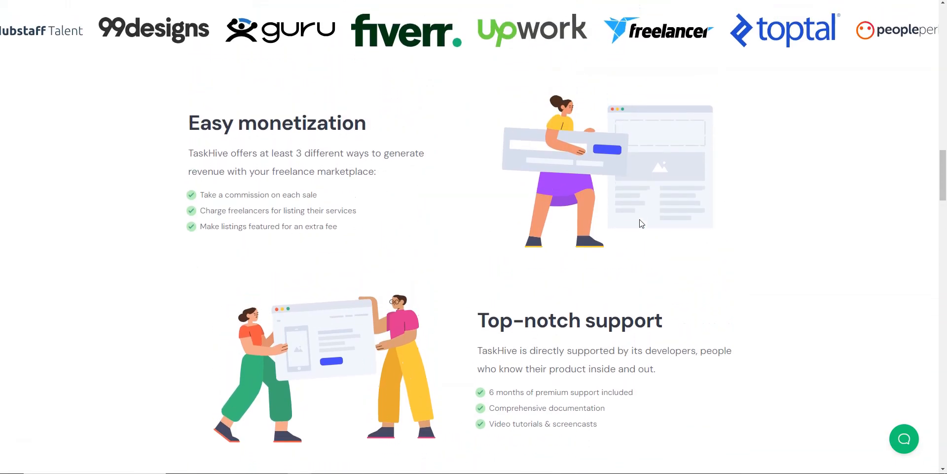
scroll("up", 3)
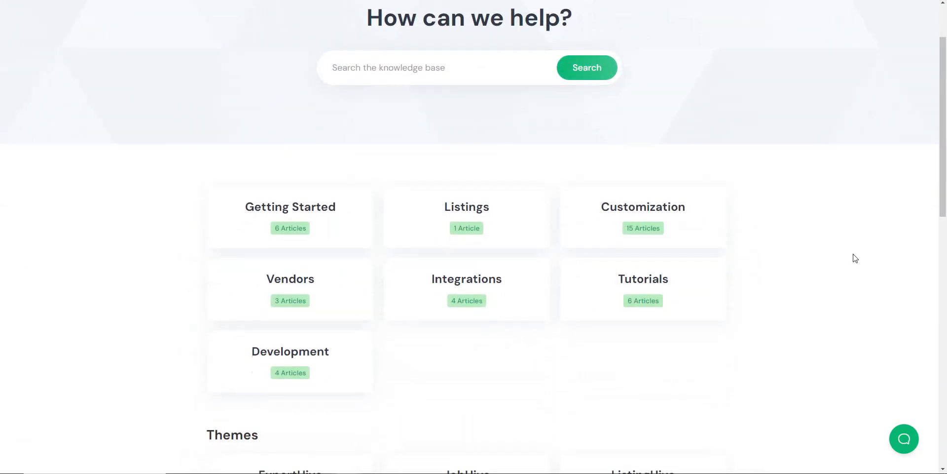
Step: Scroll the HivePress knowledge base to view its help article categories
scroll("down", 3)
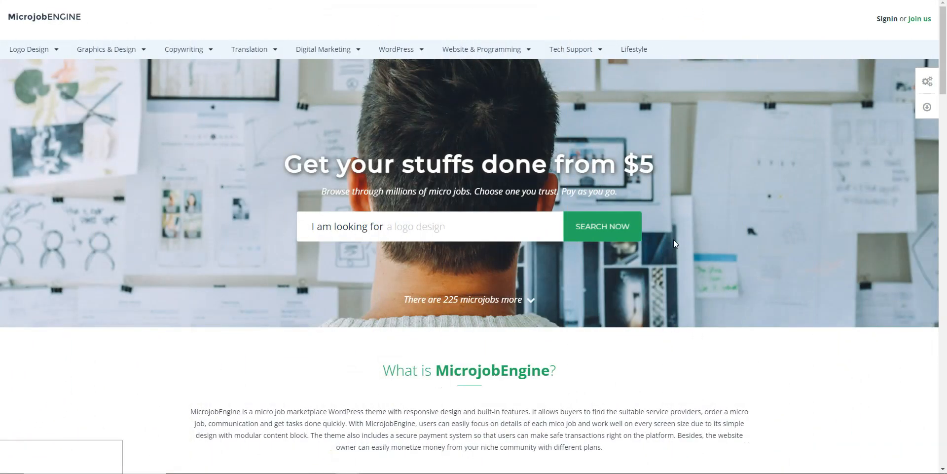
Step: Browse the MicrojobEngine demo homepage past jobs, recruitments and Job Categories
scroll("down", 3)
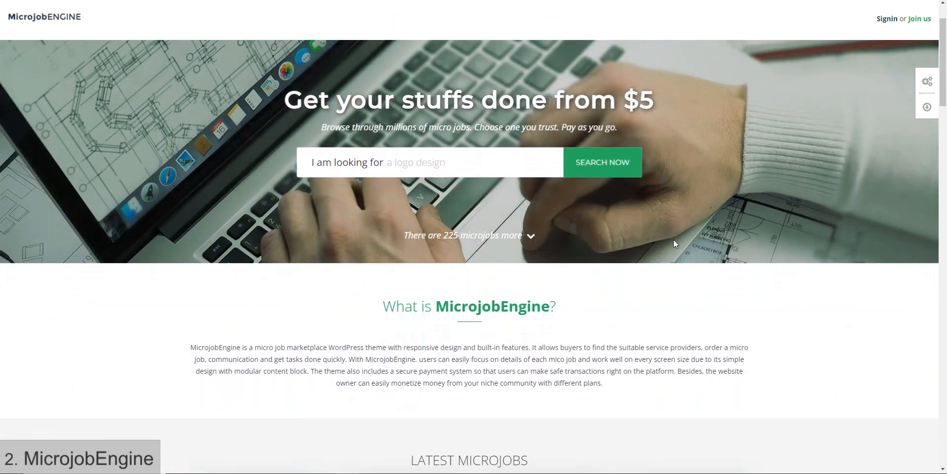
scroll("down", 3)
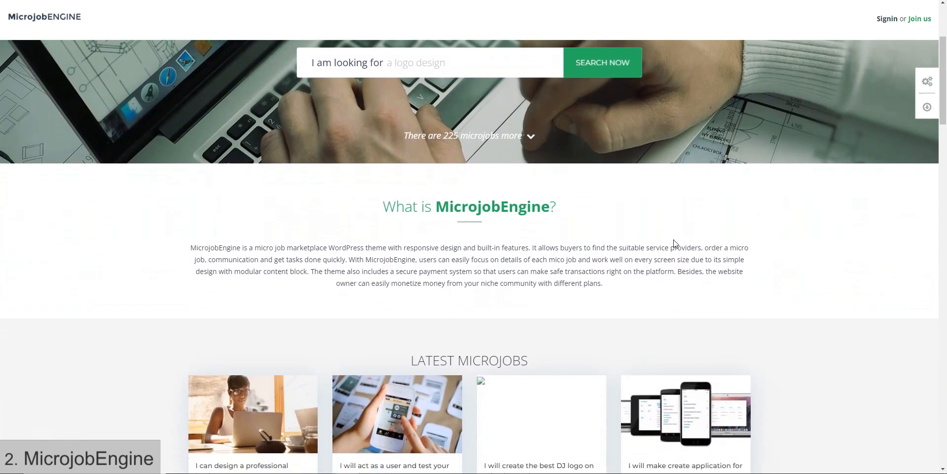
scroll("down", 3)
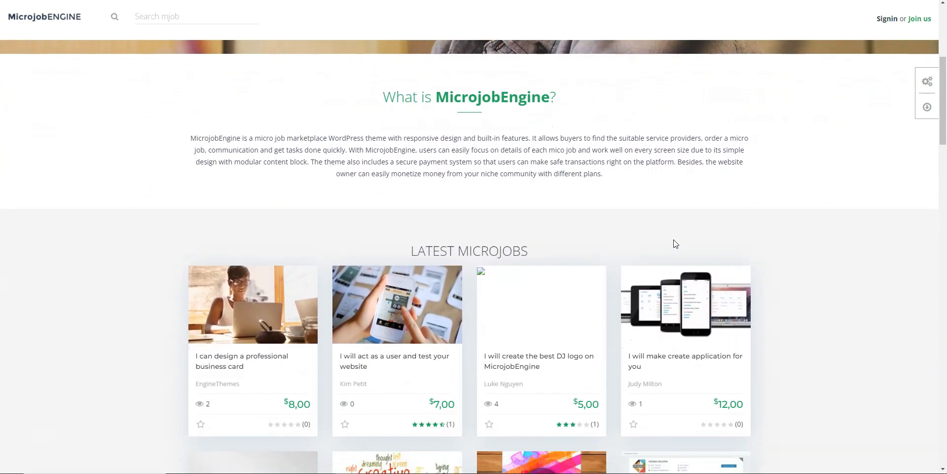
scroll("down", 3)
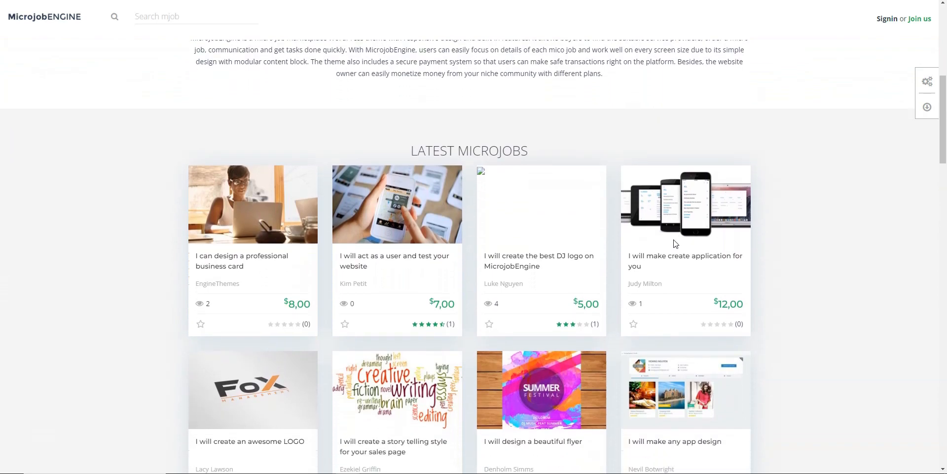
scroll("down", 3)
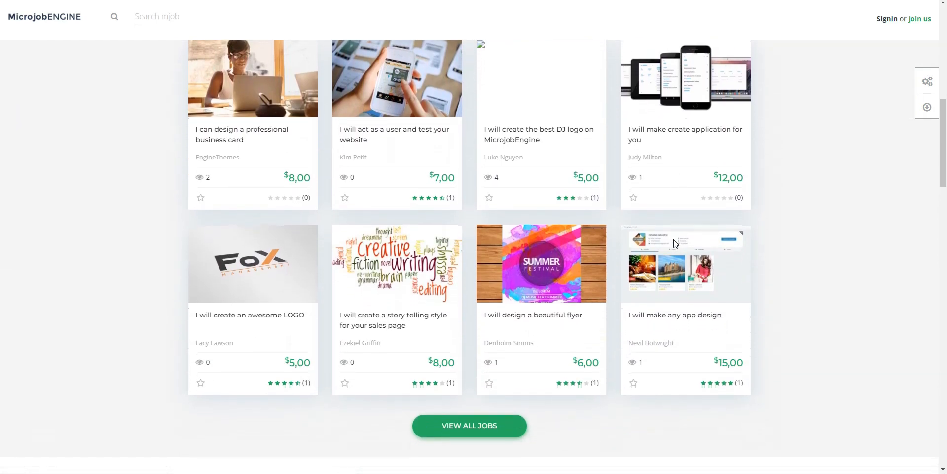
scroll("down", 3)
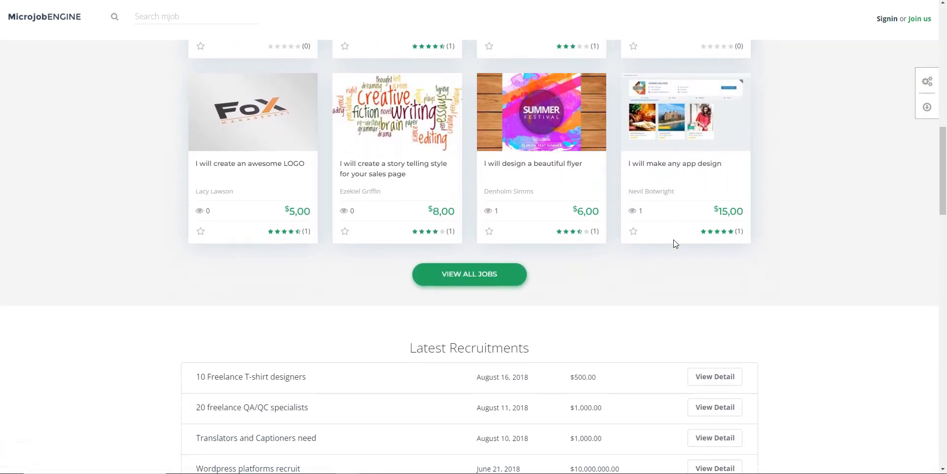
scroll("down", 3)
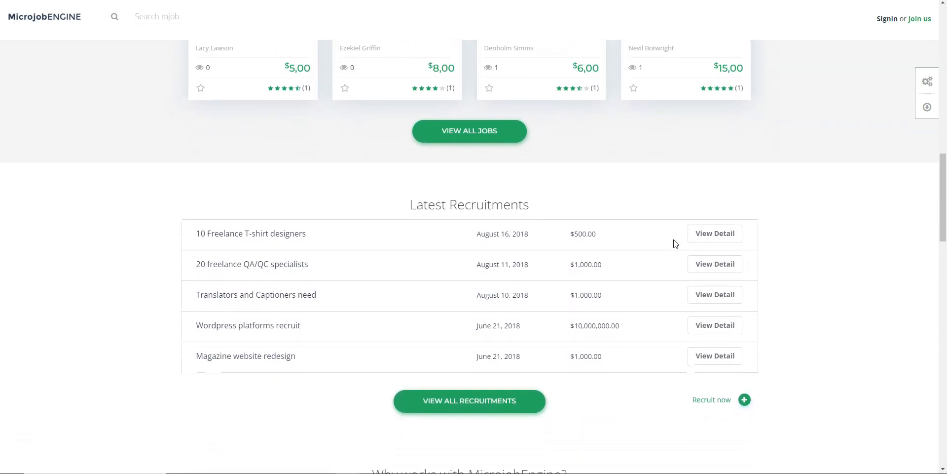
scroll("down", 3)
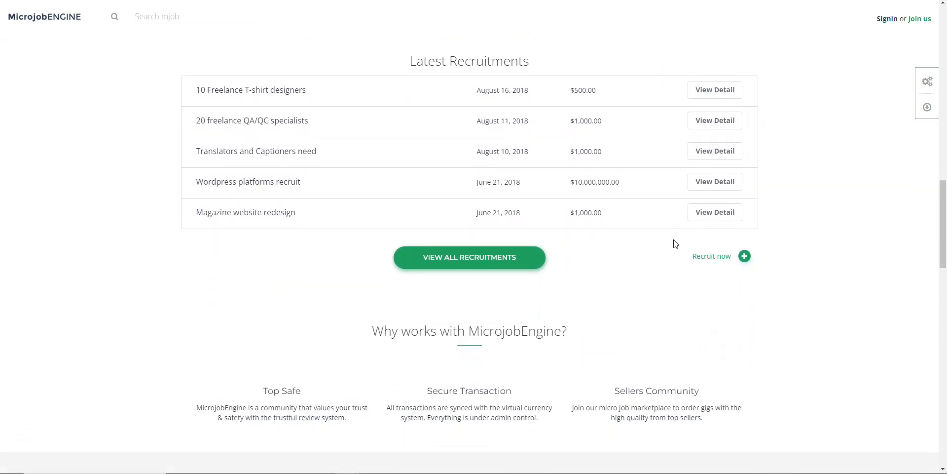
scroll("down", 3)
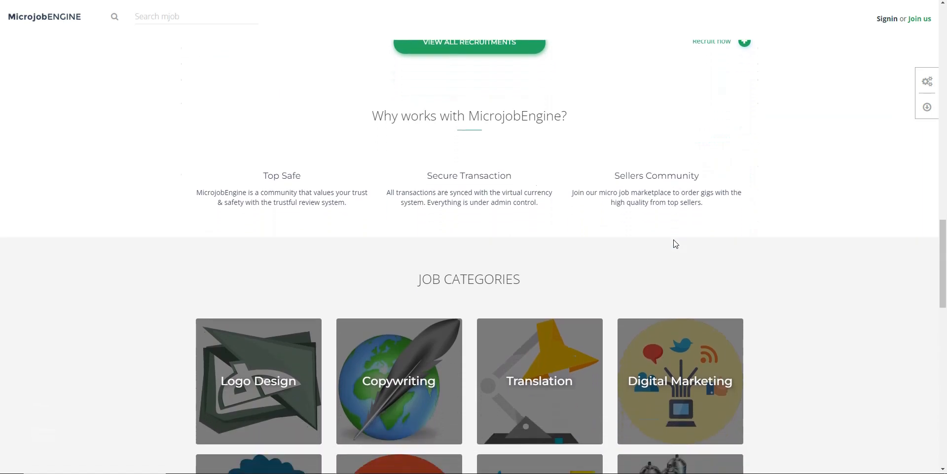
scroll("down", 3)
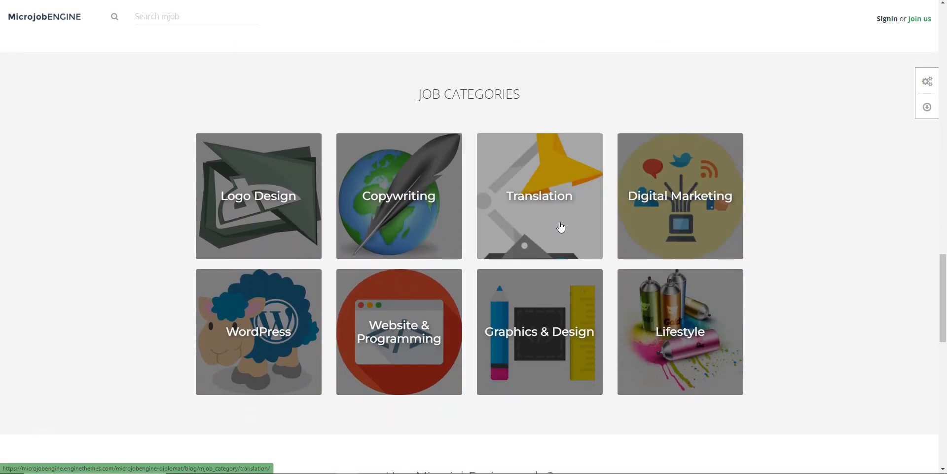
Step: View the Copywriting category's list of available micro jobs
left_click(399, 195)
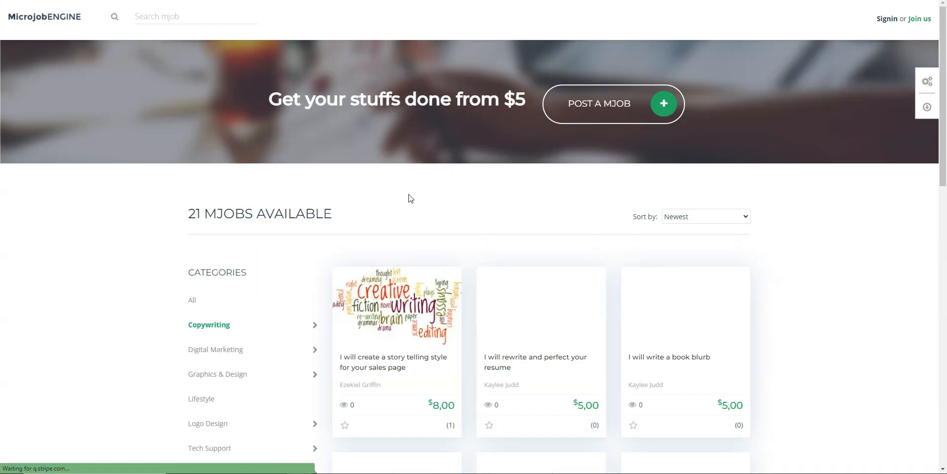
scroll("down", 3)
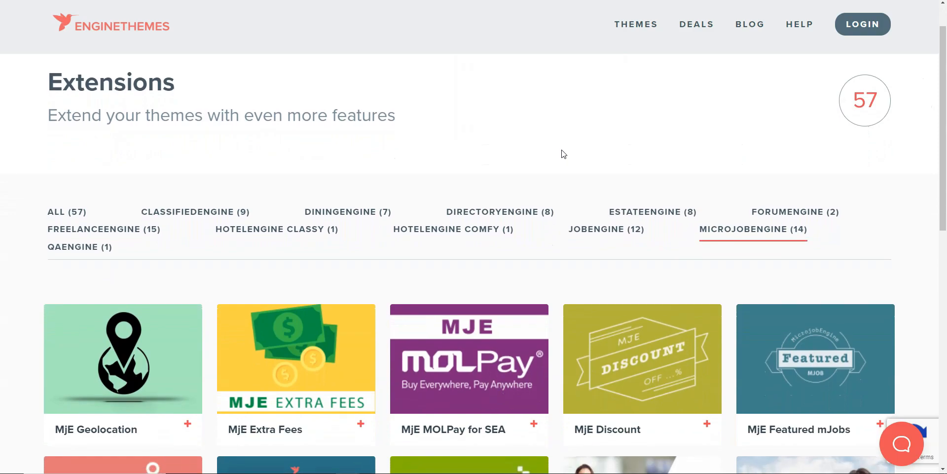
Step: Scroll through the MicrojobEngine (14) extension cards on the EngineThemes Extensions page
scroll("down", 3)
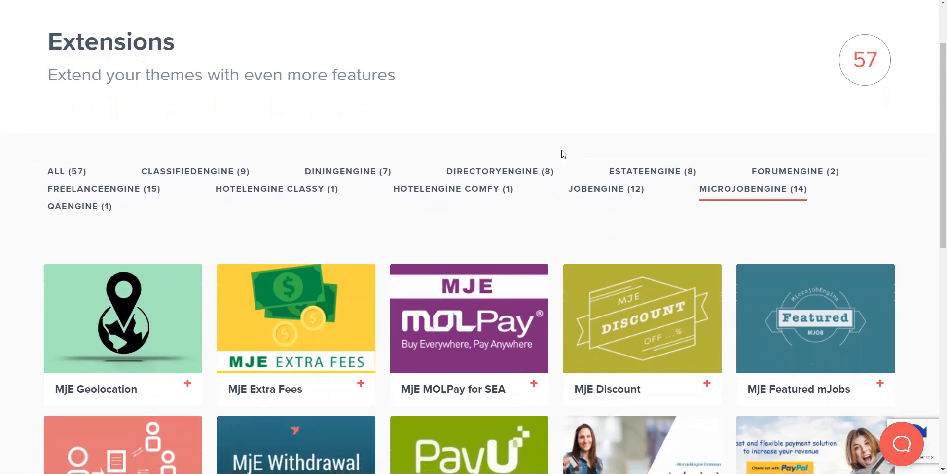
scroll("down", 3)
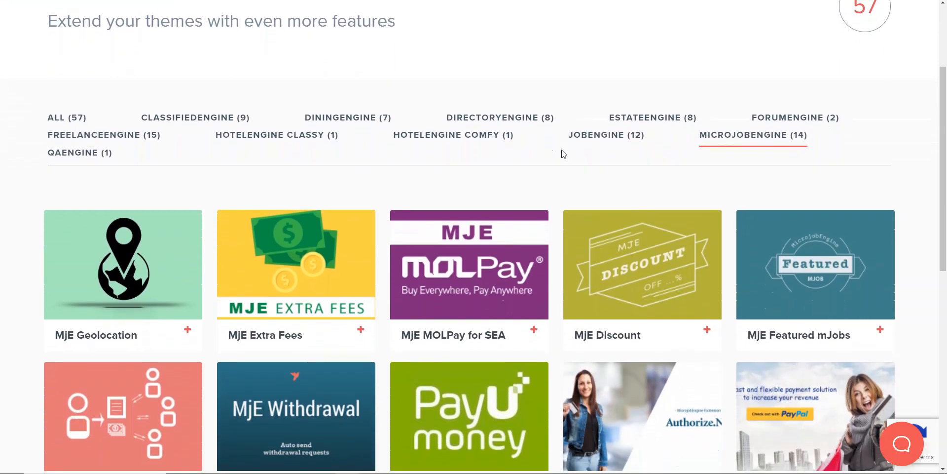
scroll("down", 3)
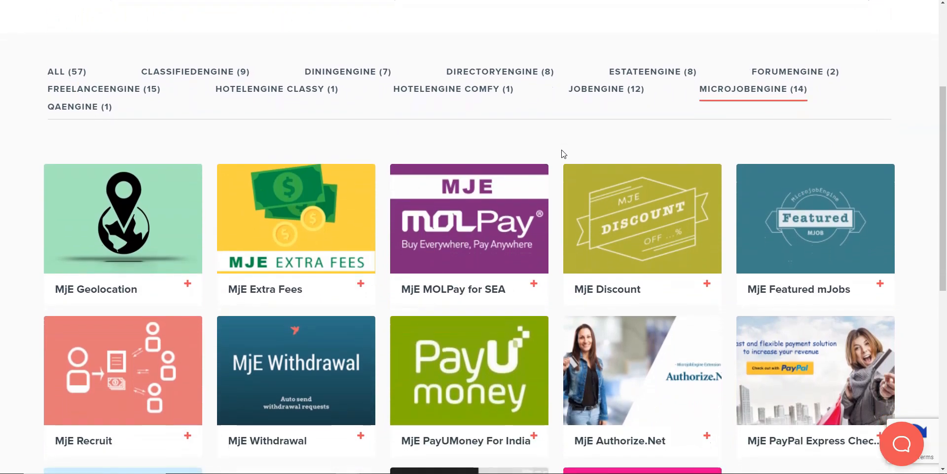
scroll("down", 3)
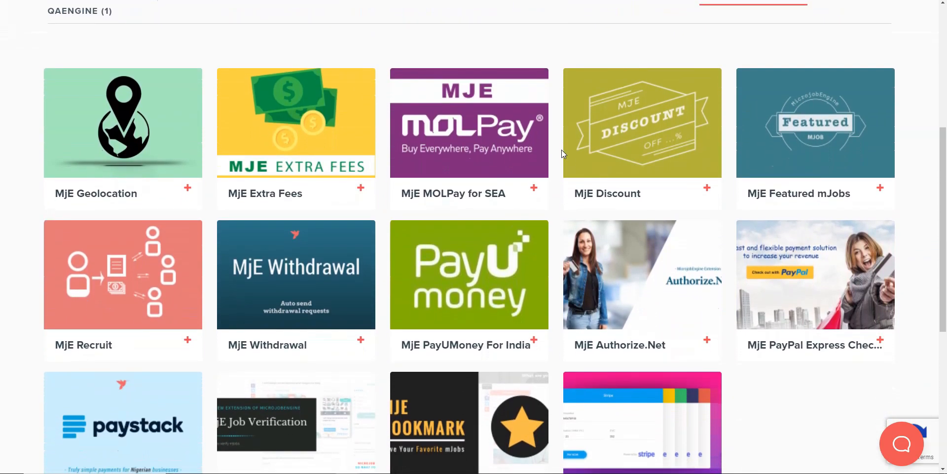
scroll("down", 3)
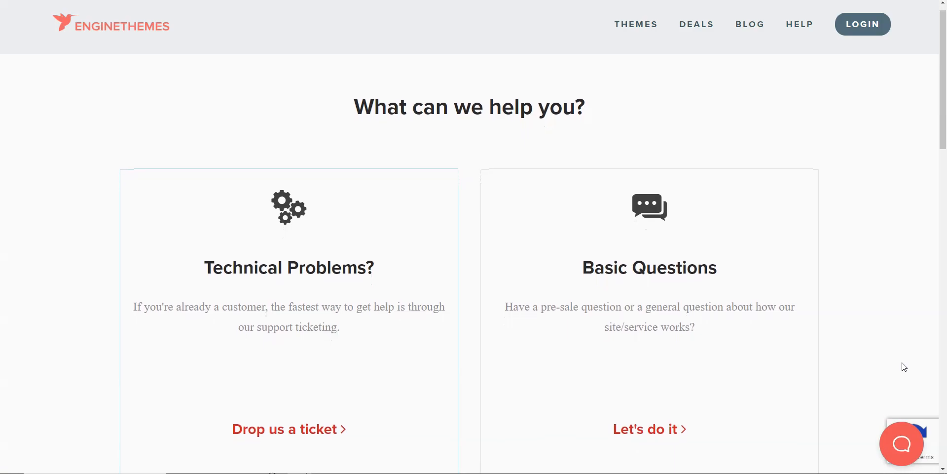
Step: Scroll the EngineThemes Help page to the Technical Problems and Basic Questions cards
scroll("down", 3)
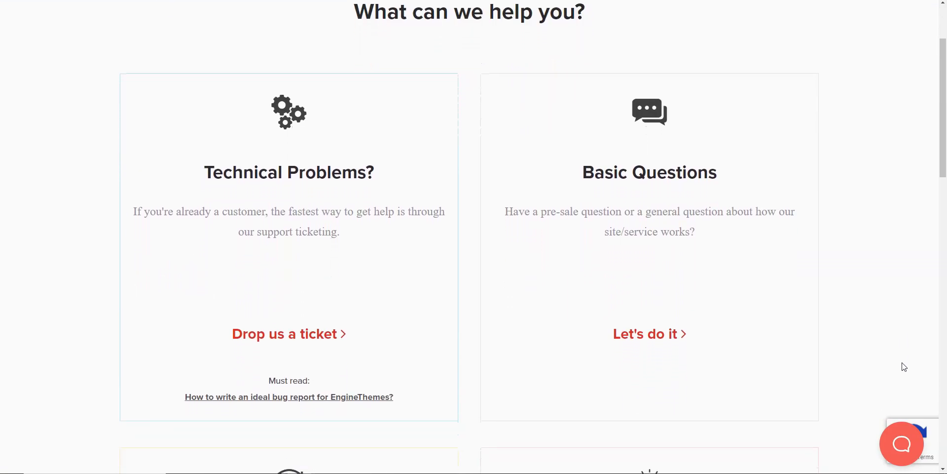
scroll("down", 3)
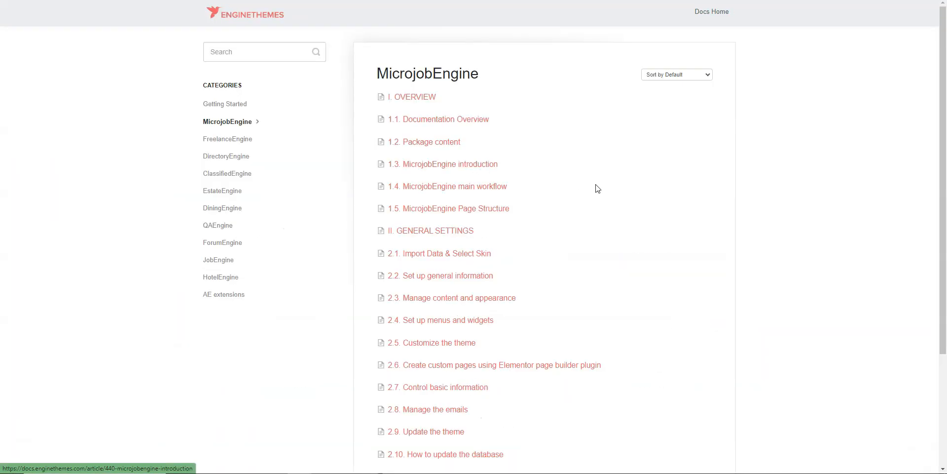
Step: Scroll the MicrojobEngine documentation index showing overview and general settings articles
scroll("down", 3)
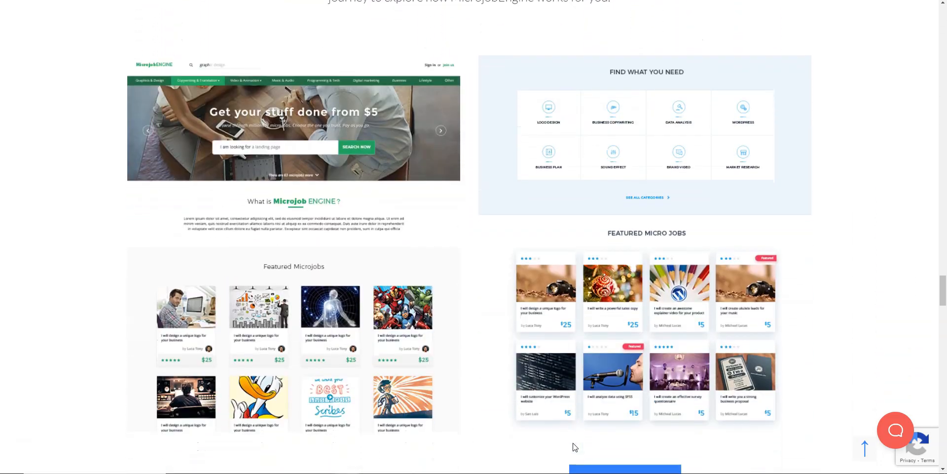
Step: Scroll past the MicrojobEngine screenshots and testimonials toward the pricing section
scroll("down", 3)
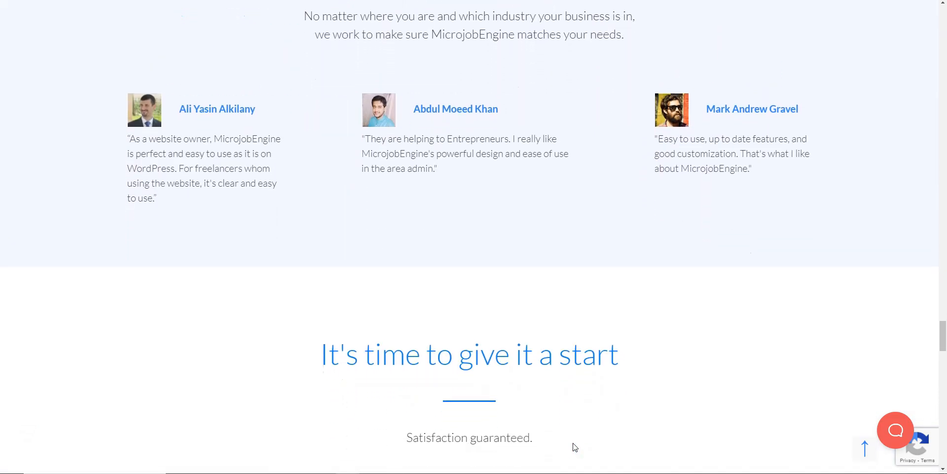
scroll("down", 3)
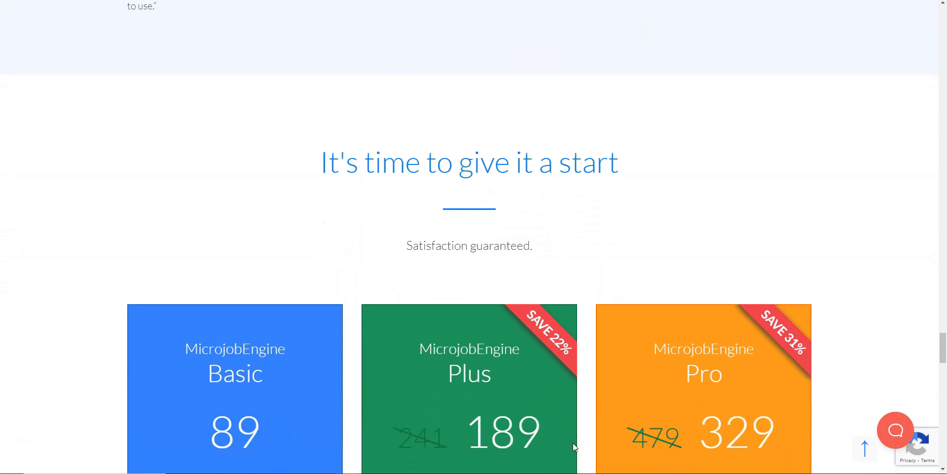
scroll("down", 3)
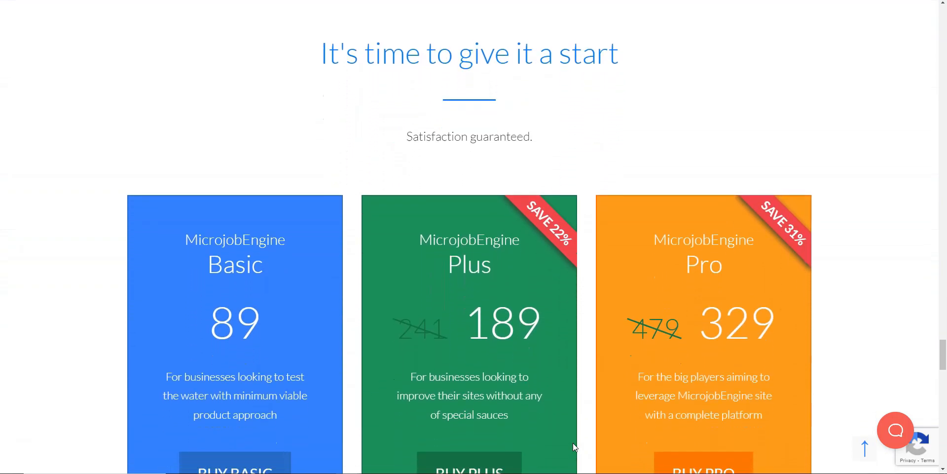
scroll("down", 3)
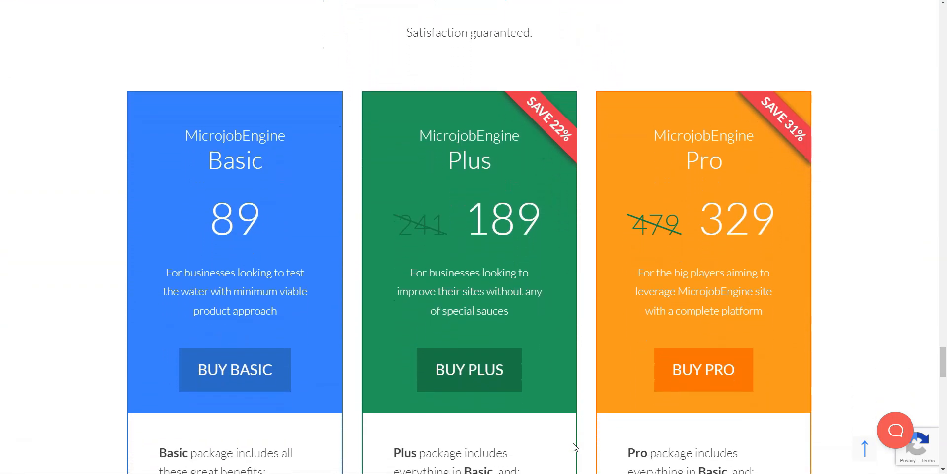
scroll("down", 3)
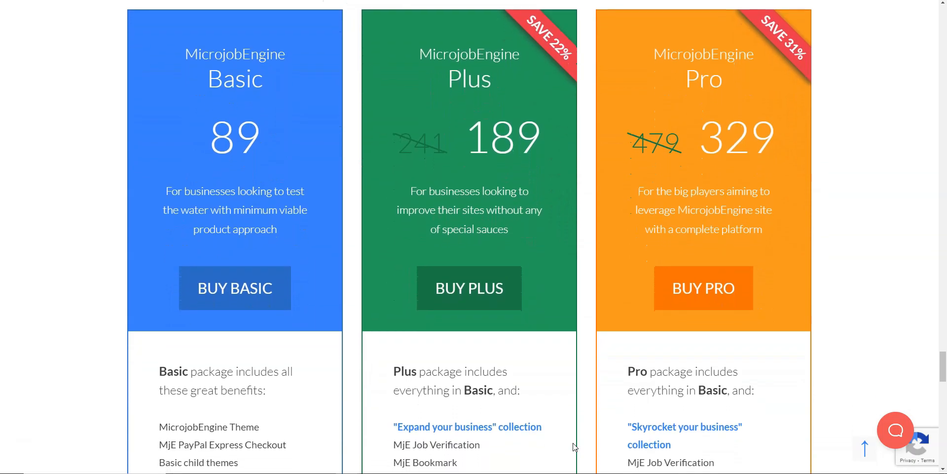
Step: Review the Basic $89, Plus $189 and Pro $329 pricing tables and their feature lists
scroll("down", 3)
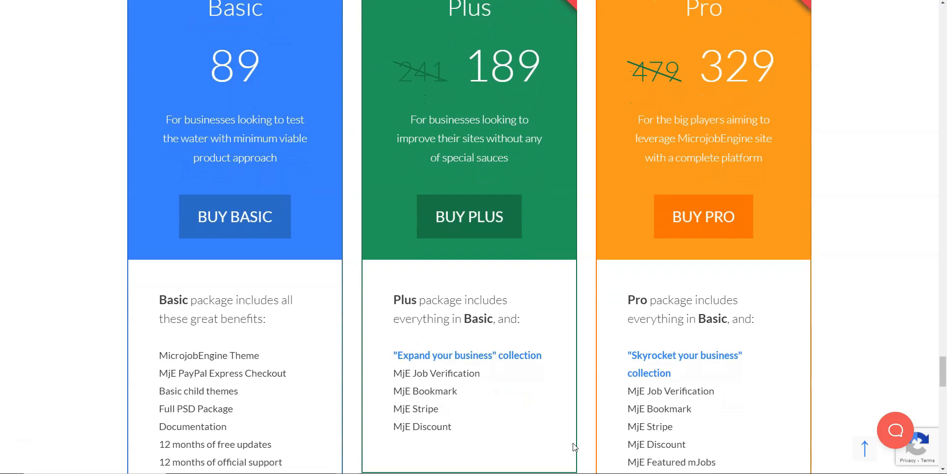
scroll("down", 3)
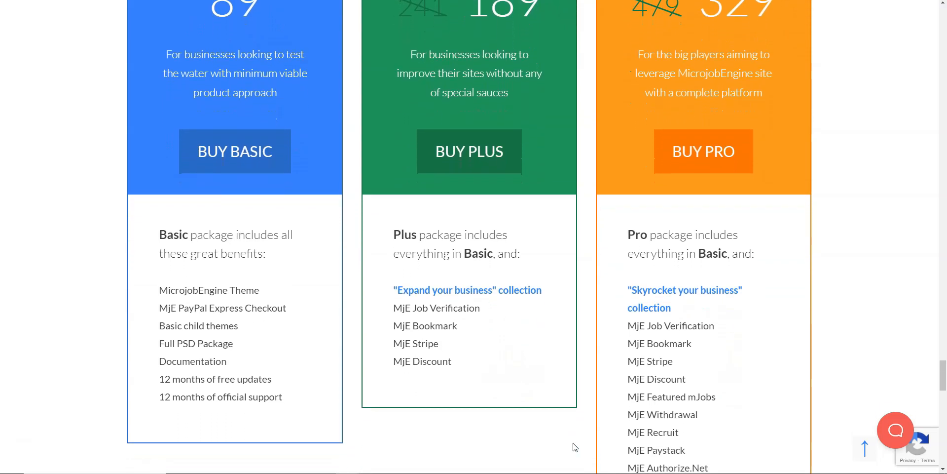
scroll("down", 3)
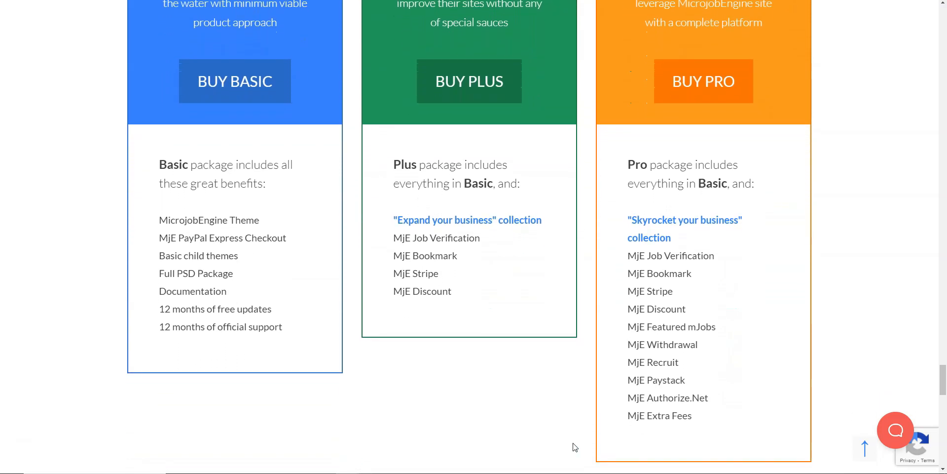
scroll("down", 3)
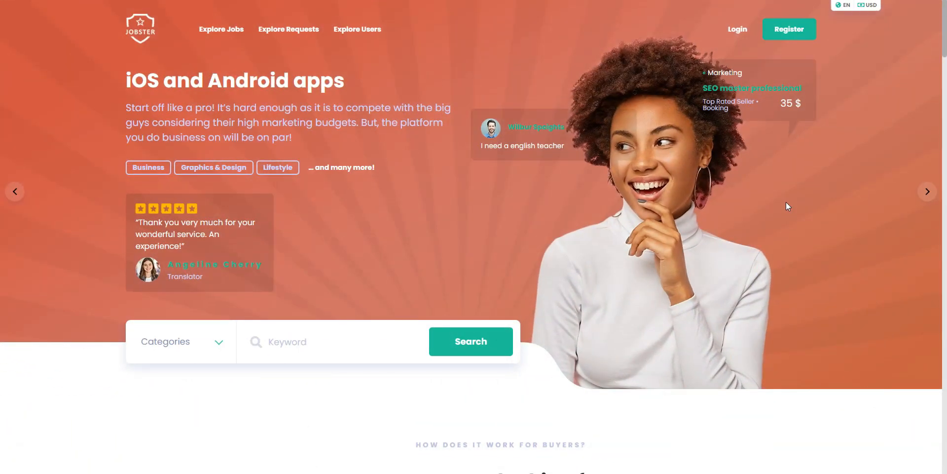
Step: Scroll the Jobster demo homepage through seller steps and Popular Services
scroll("down", 3)
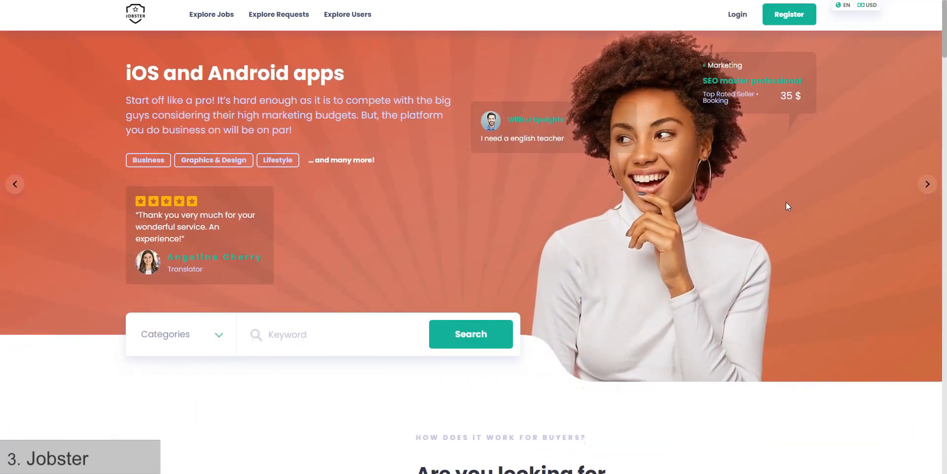
scroll("down", 3)
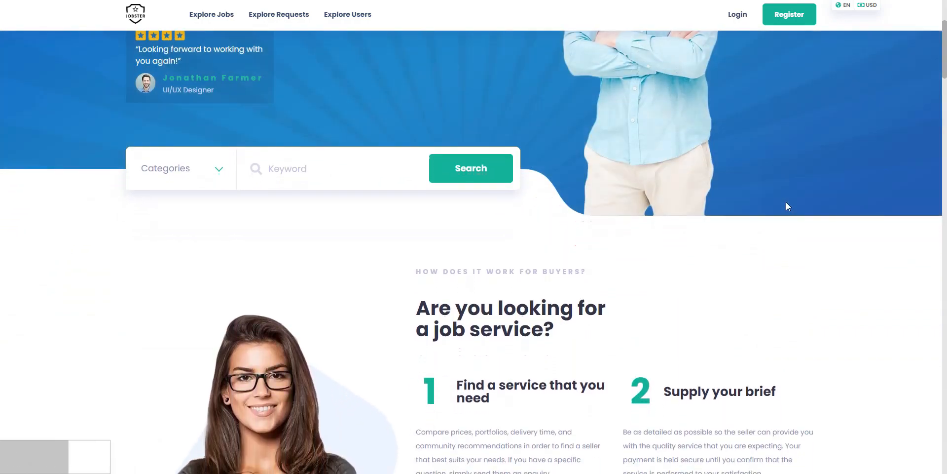
scroll("down", 3)
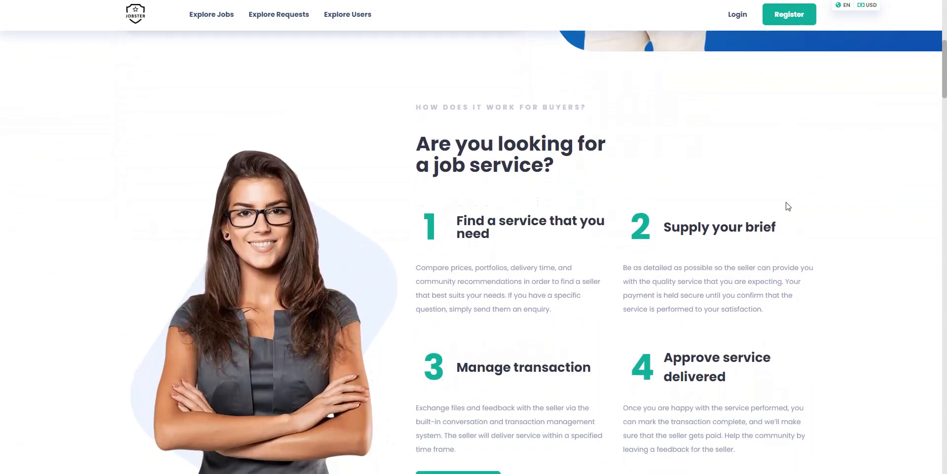
scroll("down", 3)
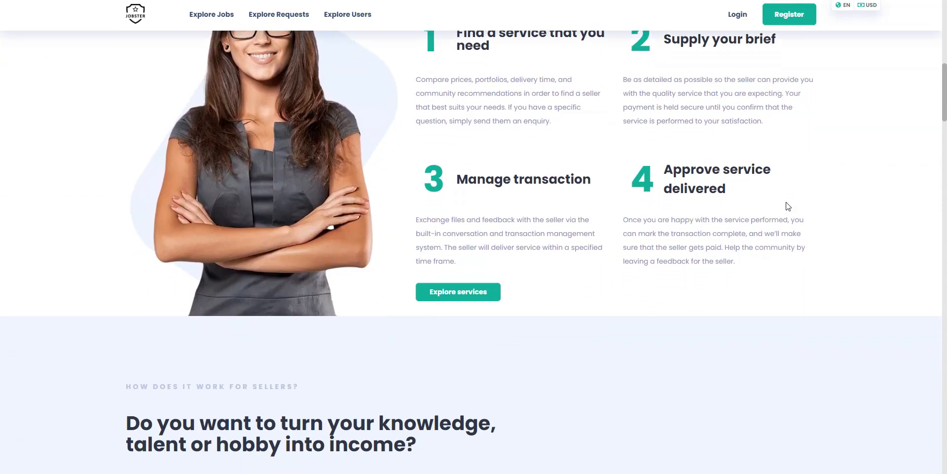
scroll("down", 3)
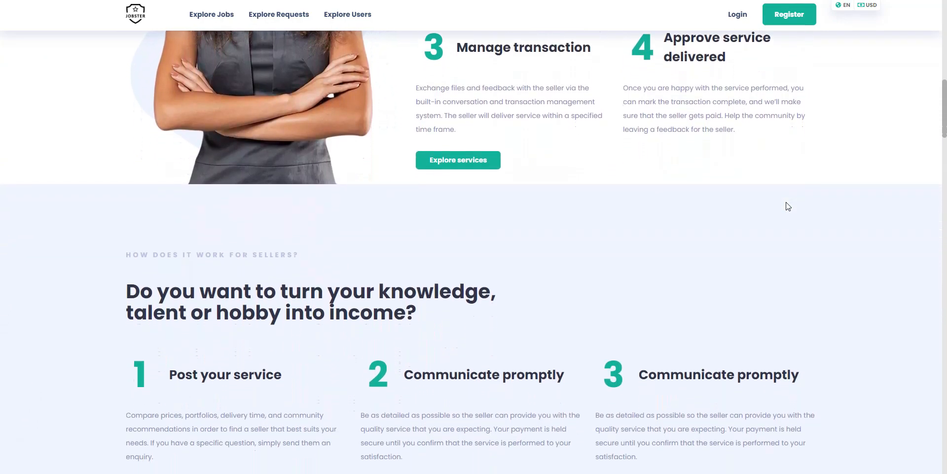
scroll("down", 3)
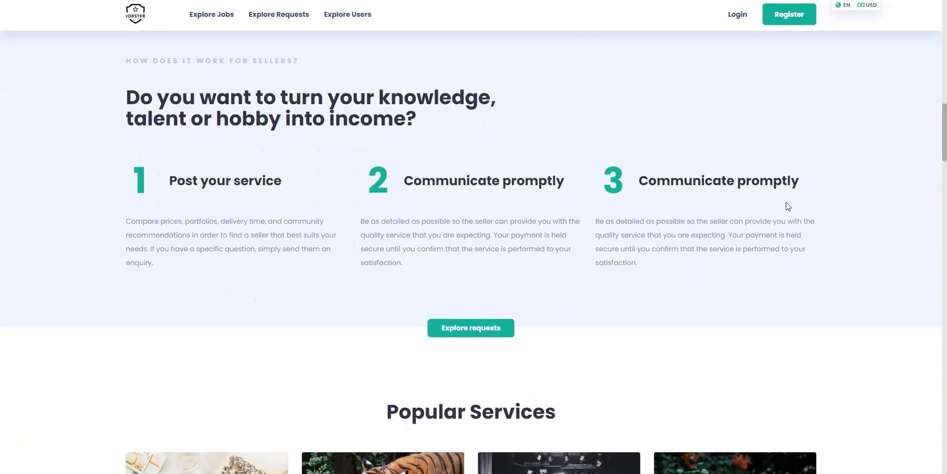
scroll("down", 3)
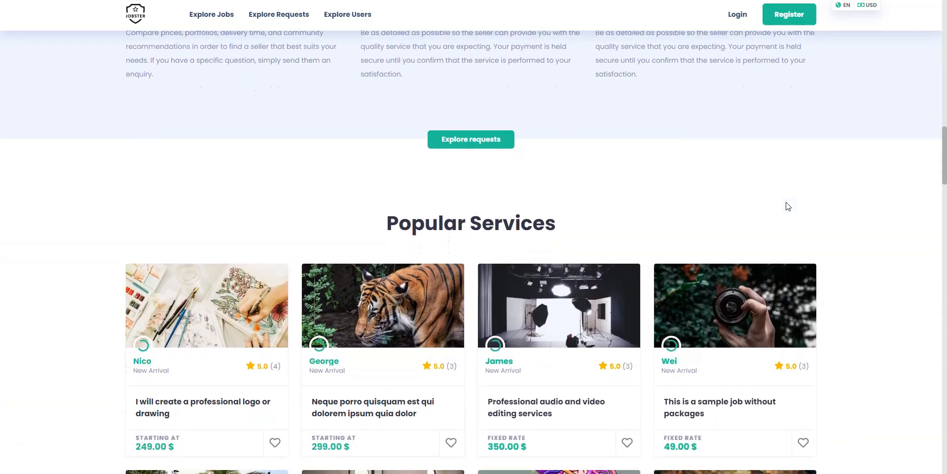
scroll("down", 3)
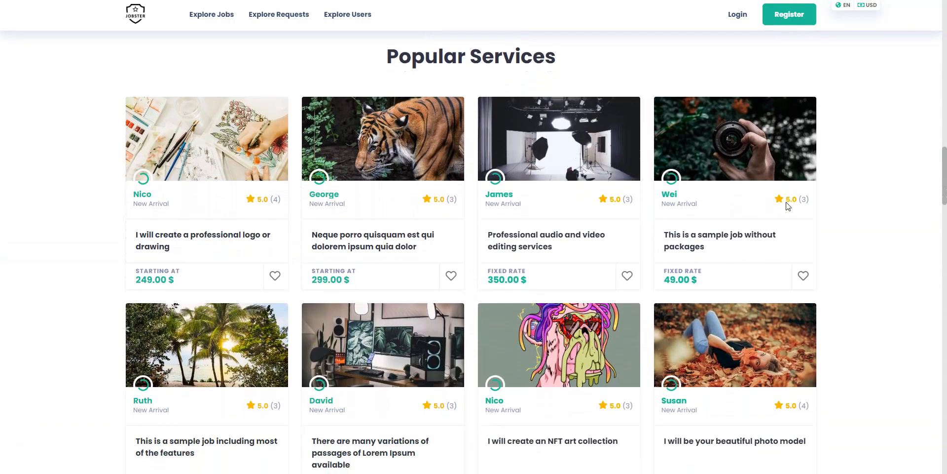
Step: Continue down through Explore Categories to the News & Stories section
scroll("down", 3)
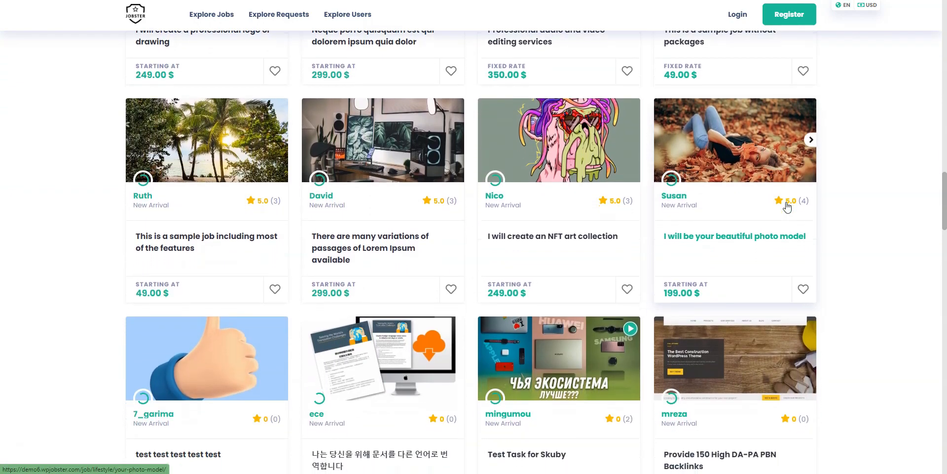
scroll("down", 3)
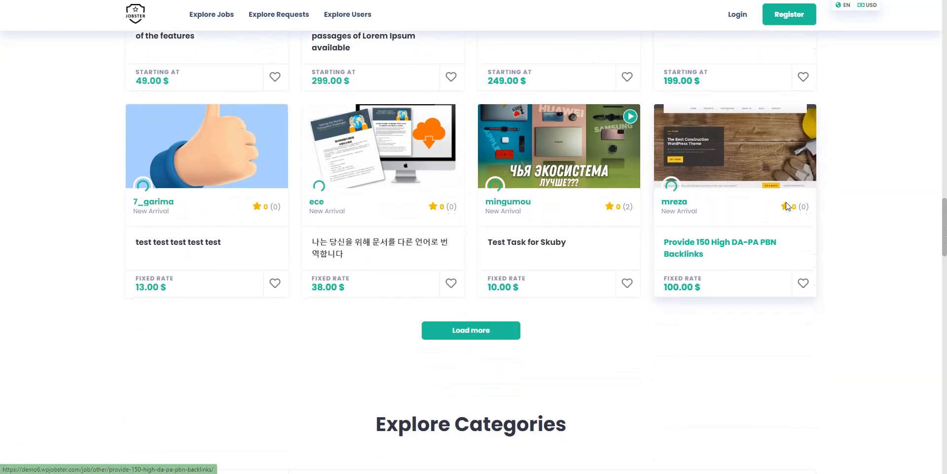
scroll("down", 3)
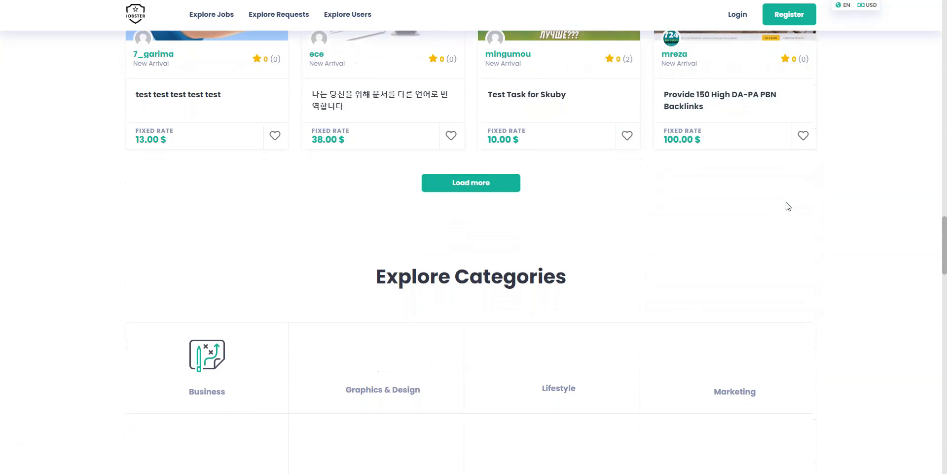
scroll("down", 3)
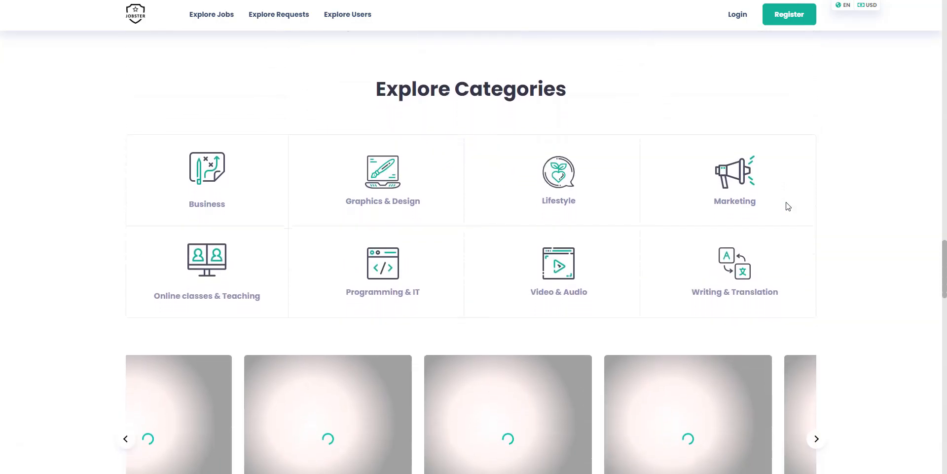
scroll("down", 3)
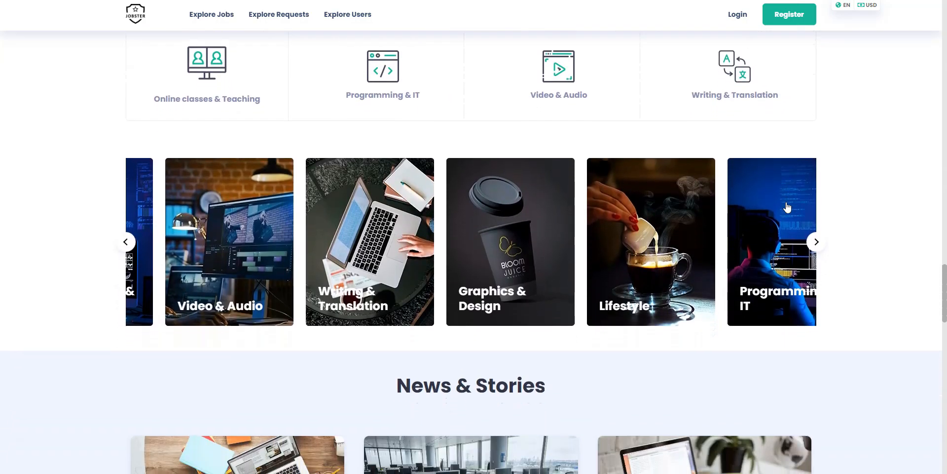
scroll("down", 3)
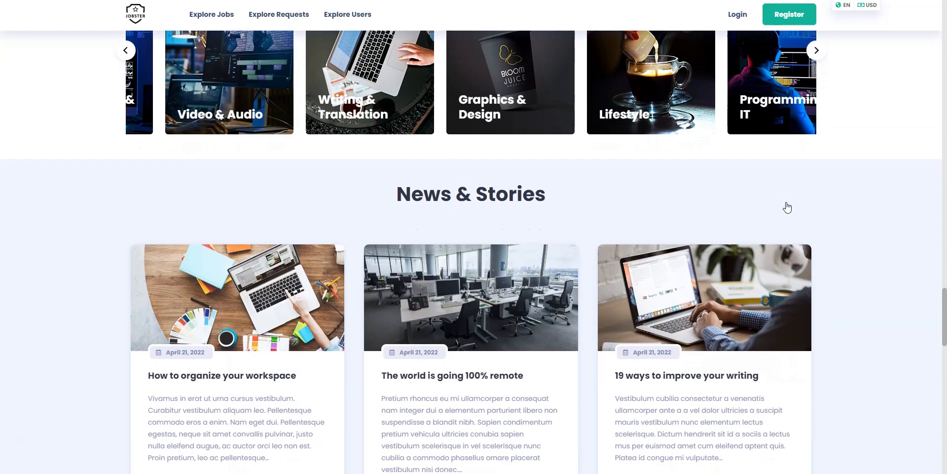
scroll("down", 3)
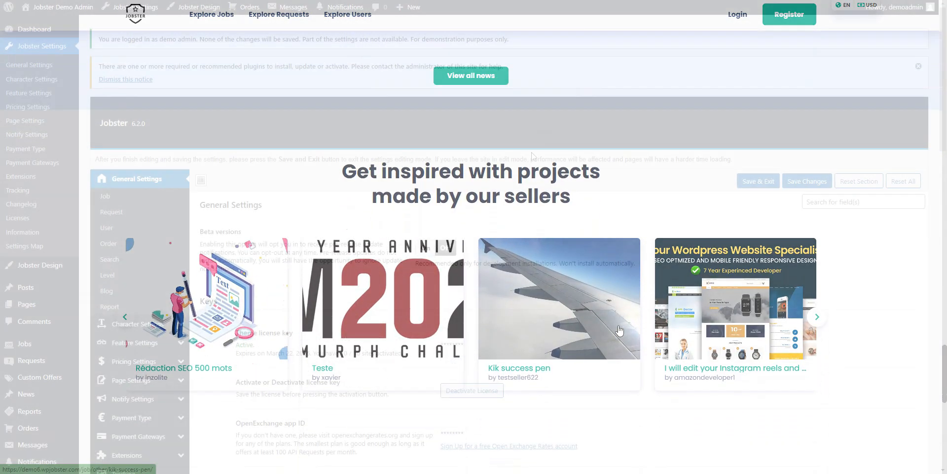
Step: View the character filter settings, then the Account Segregation extension settings in Jobster admin
left_click(137, 197)
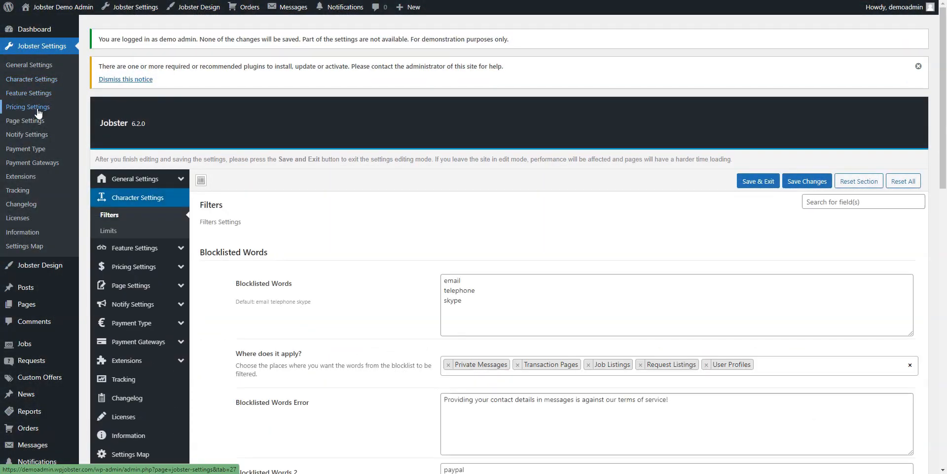
left_click(134, 216)
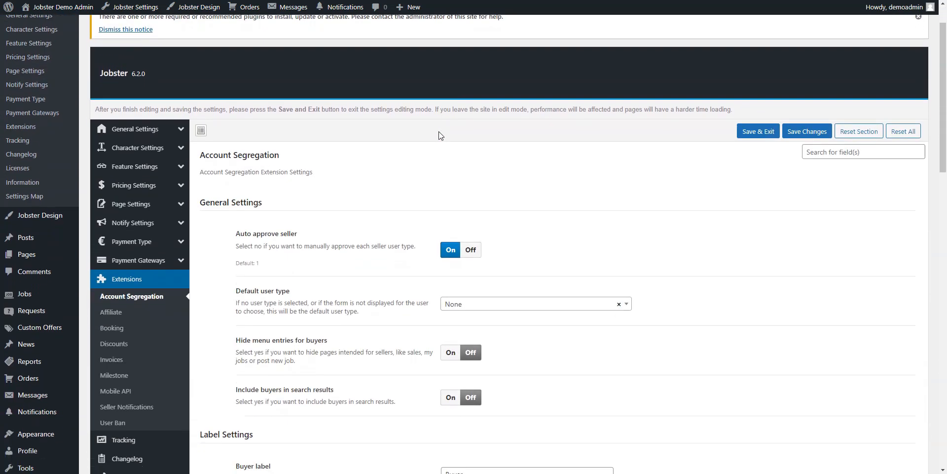
scroll("down", 3)
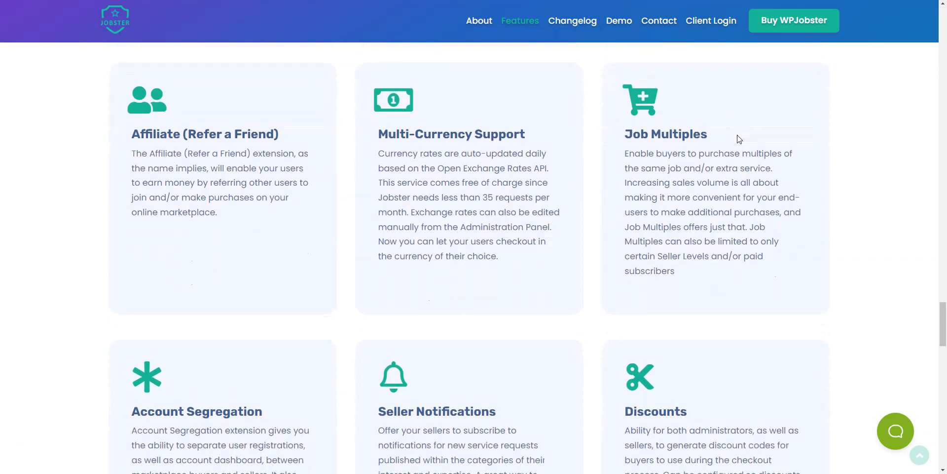
Step: Open the 'I will extremely create a professional logo drawing and ebook' job with its $500 Standard package
scroll("down", 3)
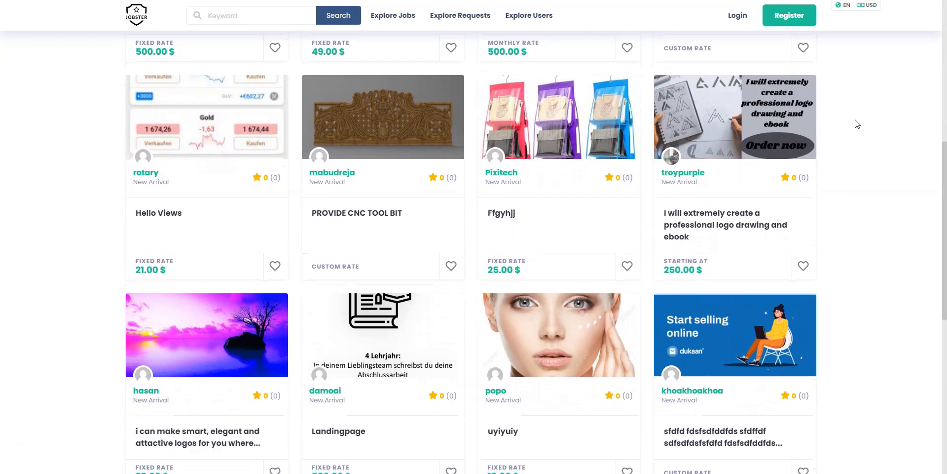
scroll("down", 3)
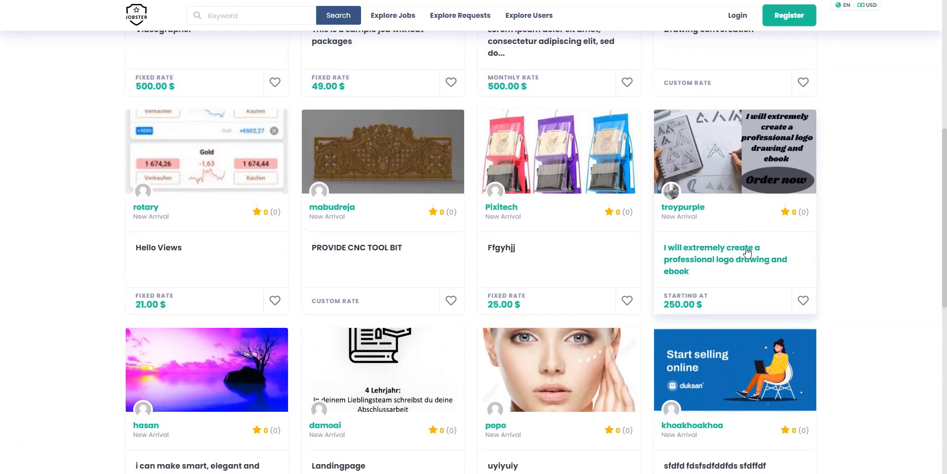
left_click(724, 258)
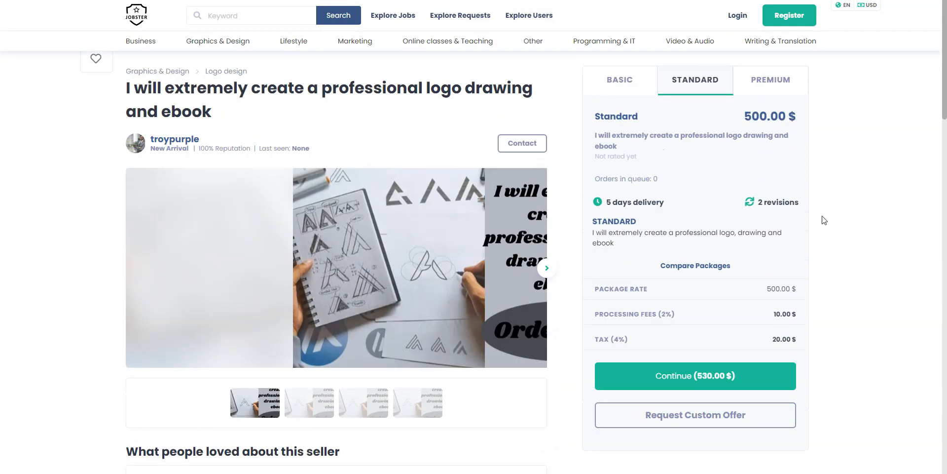
left_click(770, 79)
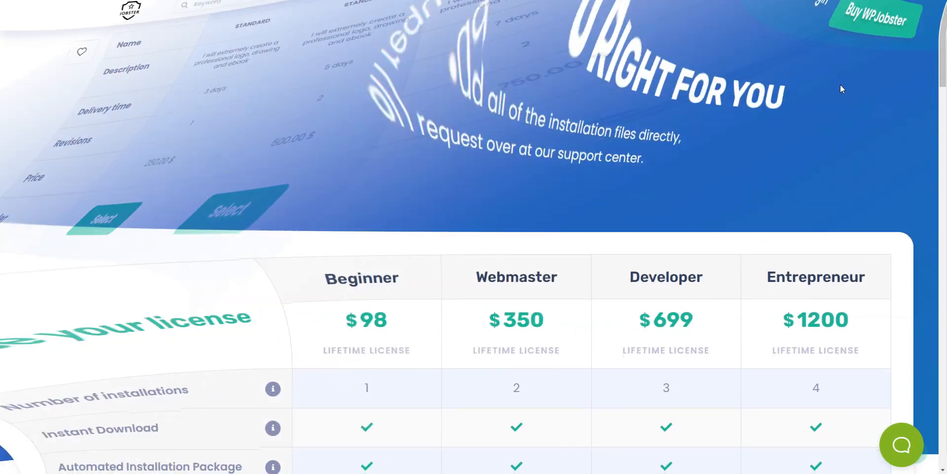
Step: Scroll the WPJobster 'Choose your license' table from Beginner to Entrepreneur down to the Buy Now row
scroll("down", 3)
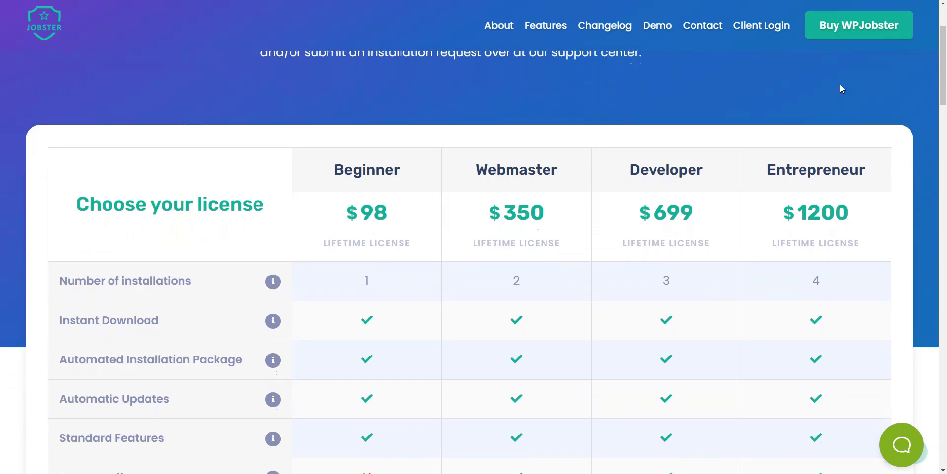
scroll("down", 3)
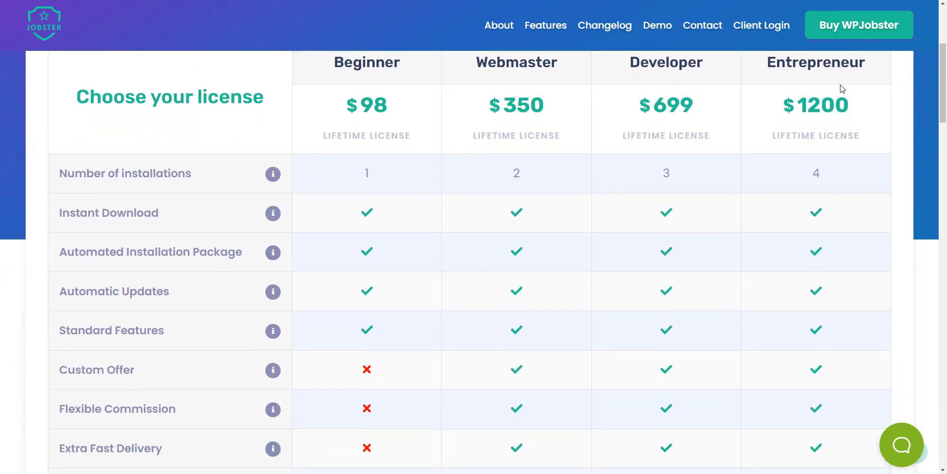
scroll("down", 3)
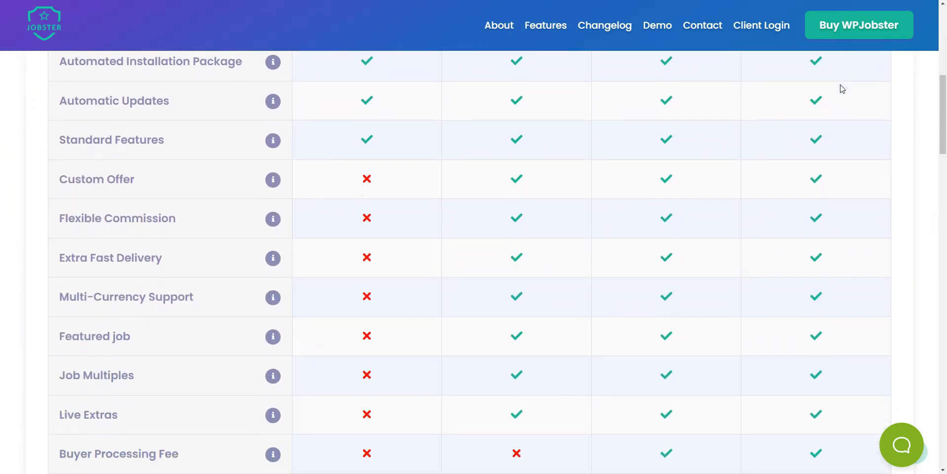
scroll("down", 3)
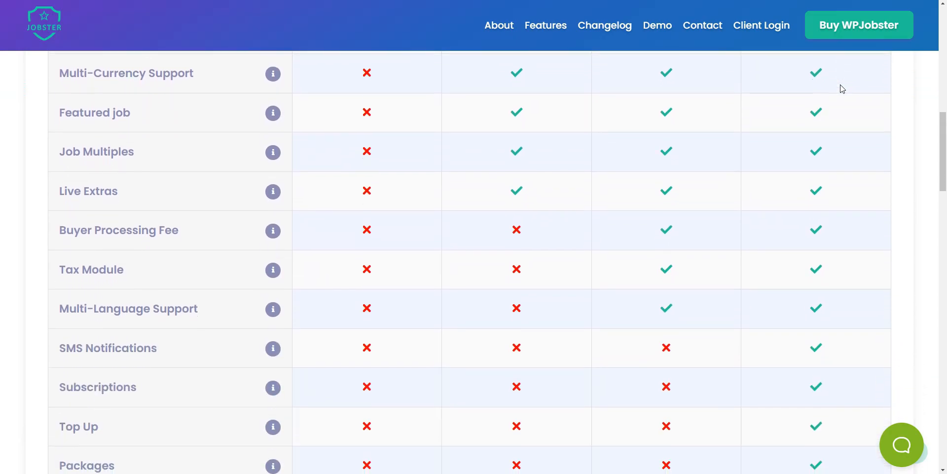
scroll("down", 3)
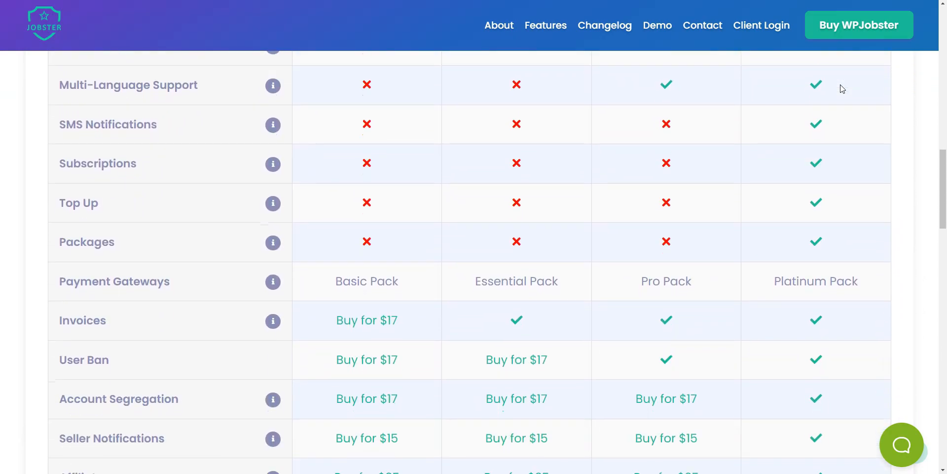
scroll("down", 3)
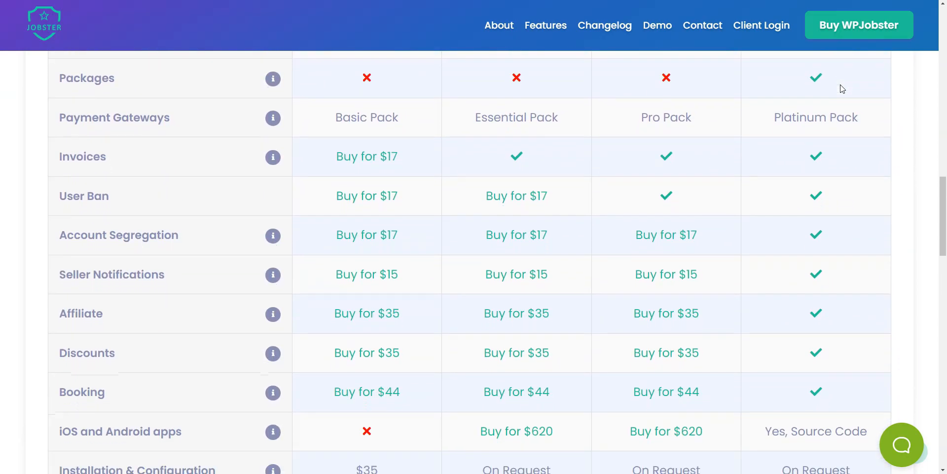
scroll("down", 3)
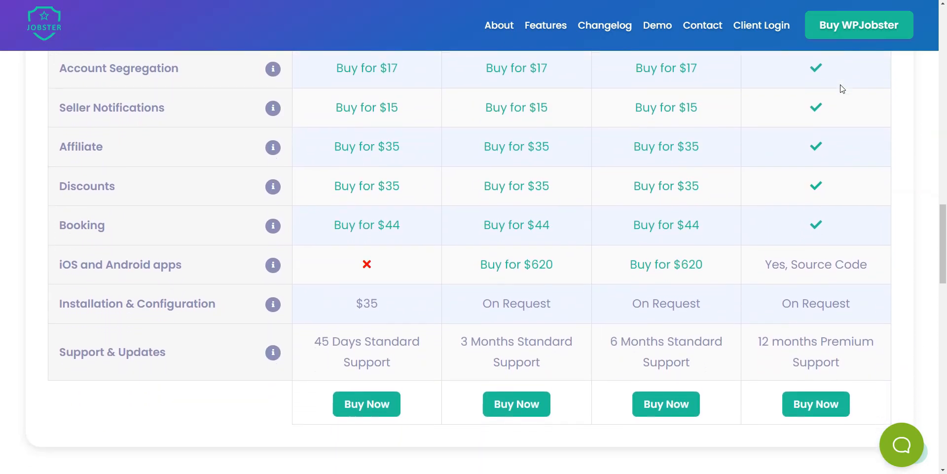
scroll("down", 3)
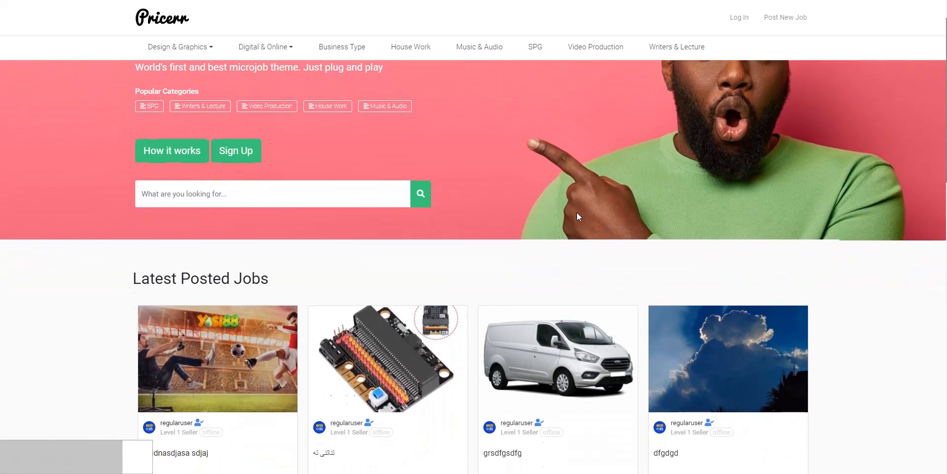
Step: Scroll the Pricerr Latest Posted Jobs grid and open the Business Coaching job card
scroll("down", 3)
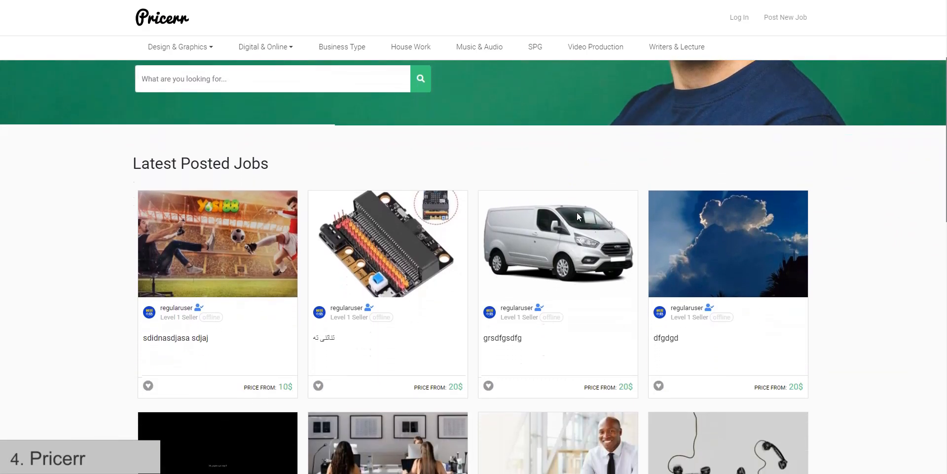
scroll("down", 3)
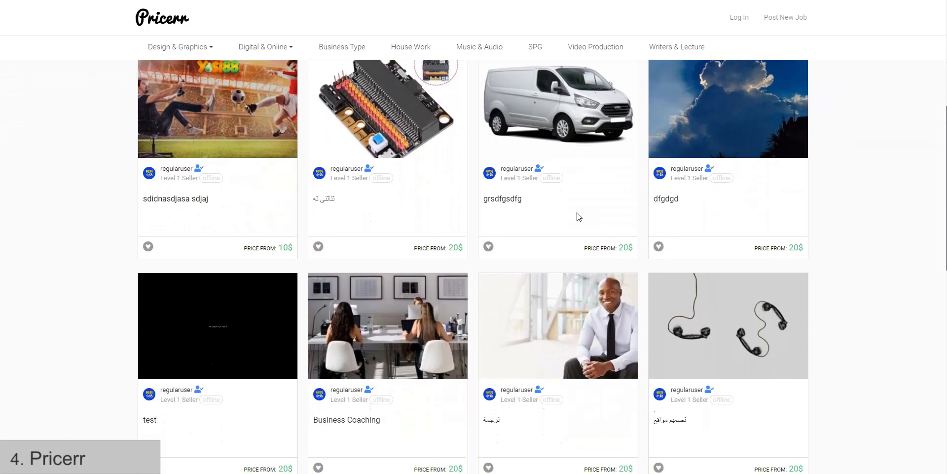
scroll("down", 3)
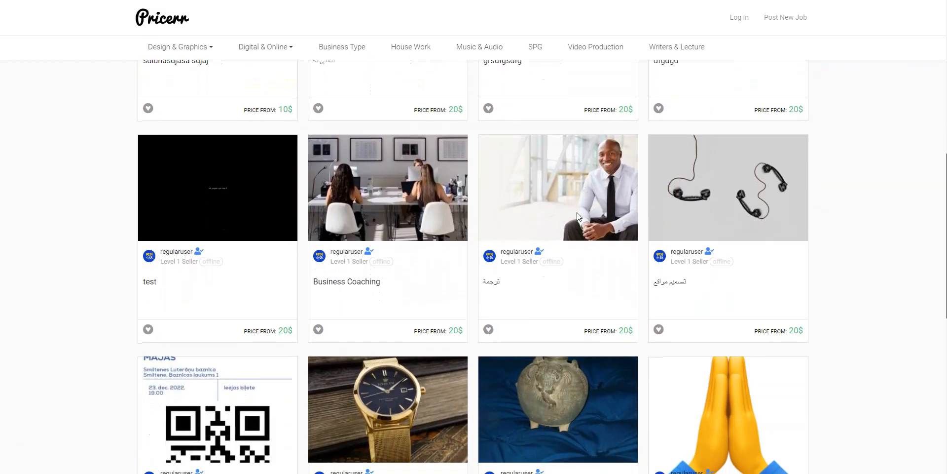
scroll("down", 3)
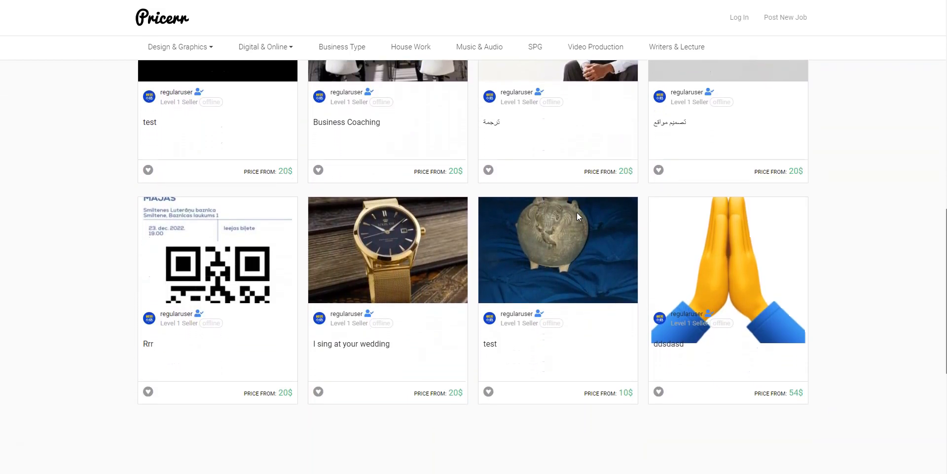
scroll("down", 3)
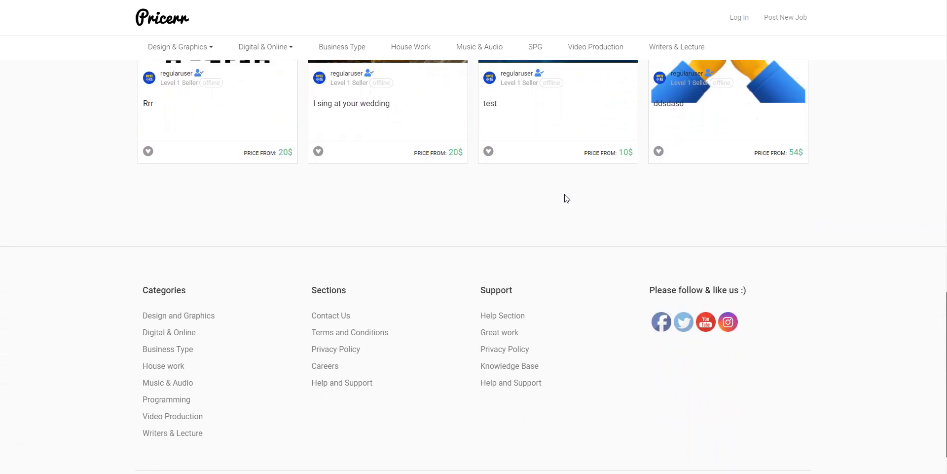
scroll("up", 3)
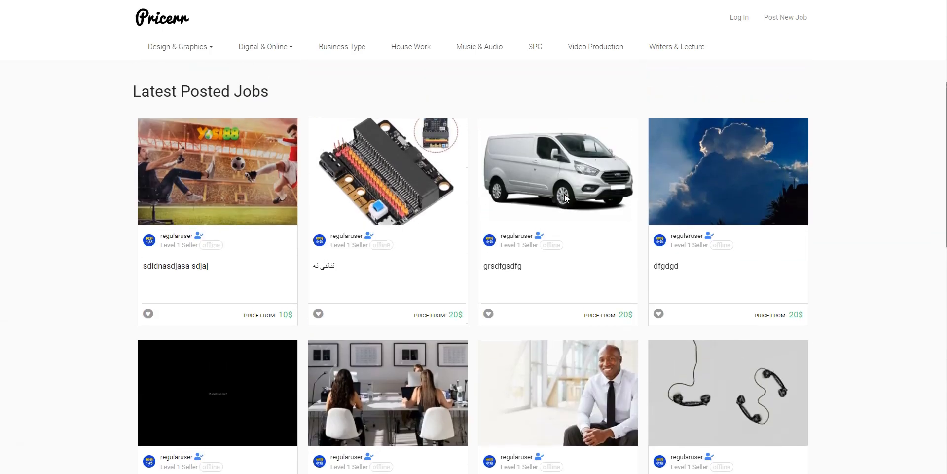
scroll("down", 3)
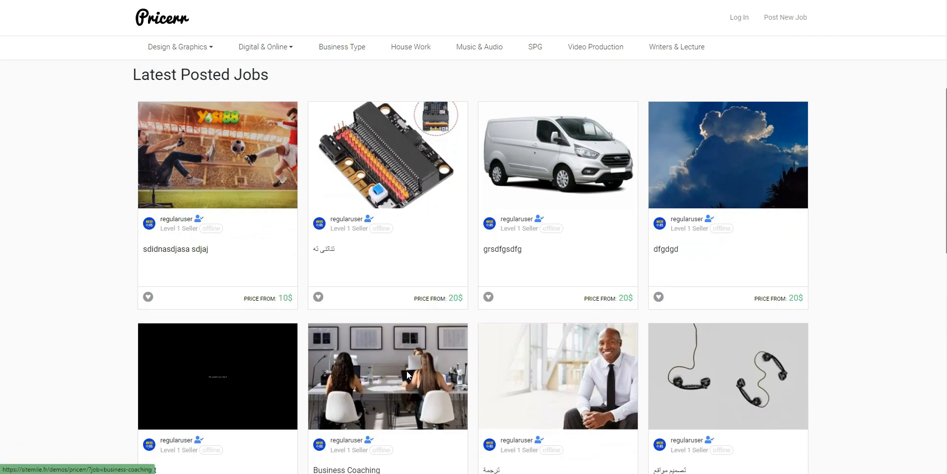
left_click(387, 375)
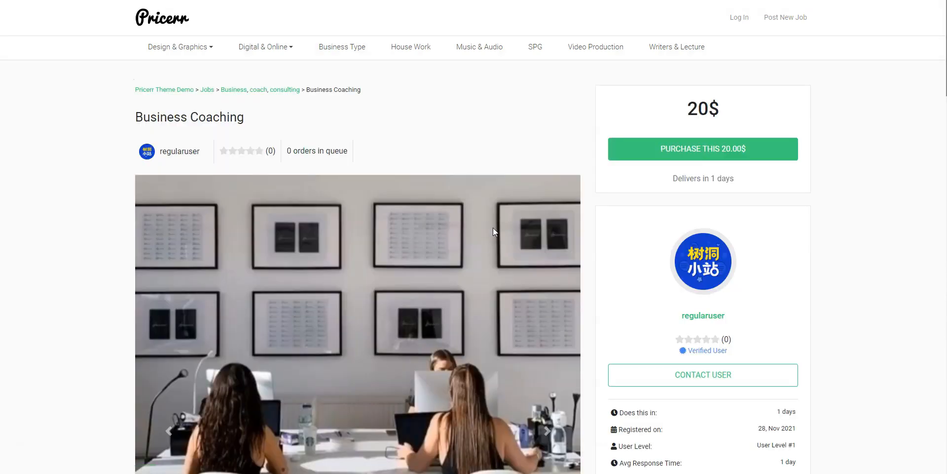
Step: Scroll the Business Coaching job page through its price, availability calendar, description and related jobs
scroll("down", 3)
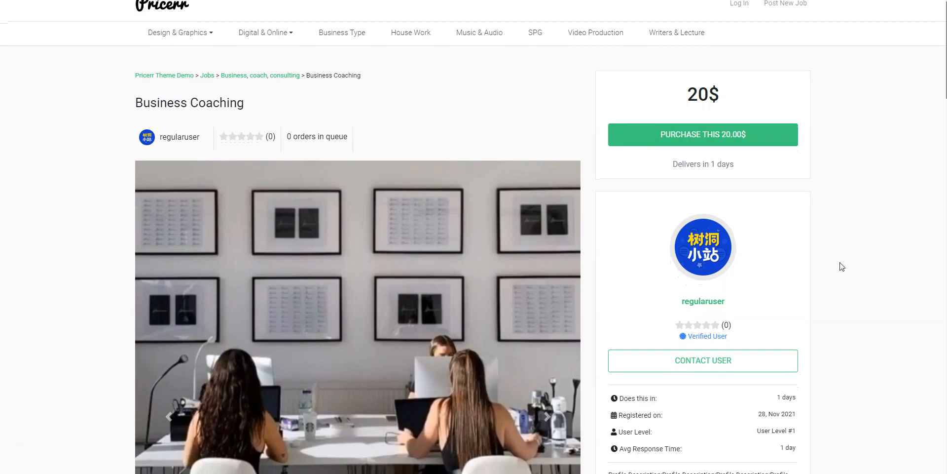
scroll("down", 3)
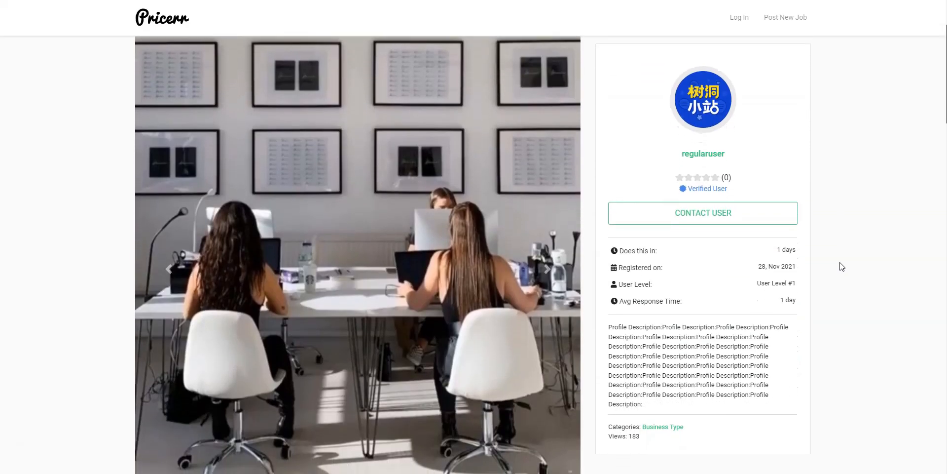
scroll("down", 3)
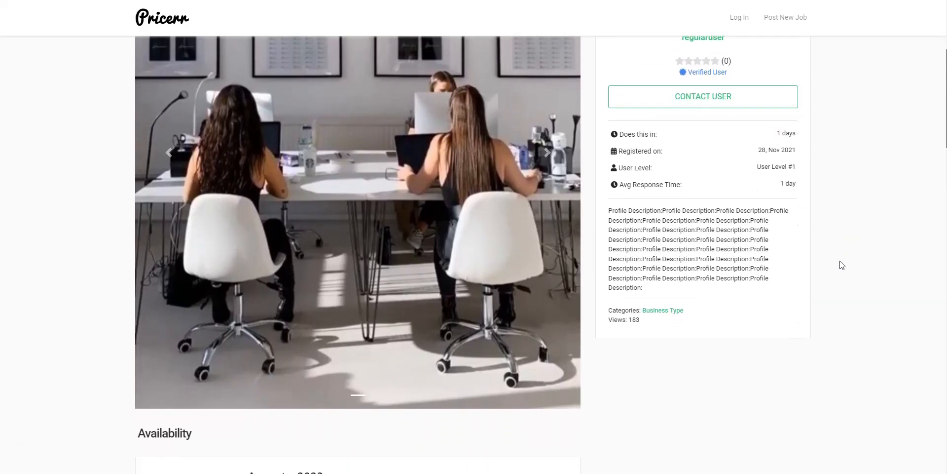
scroll("down", 3)
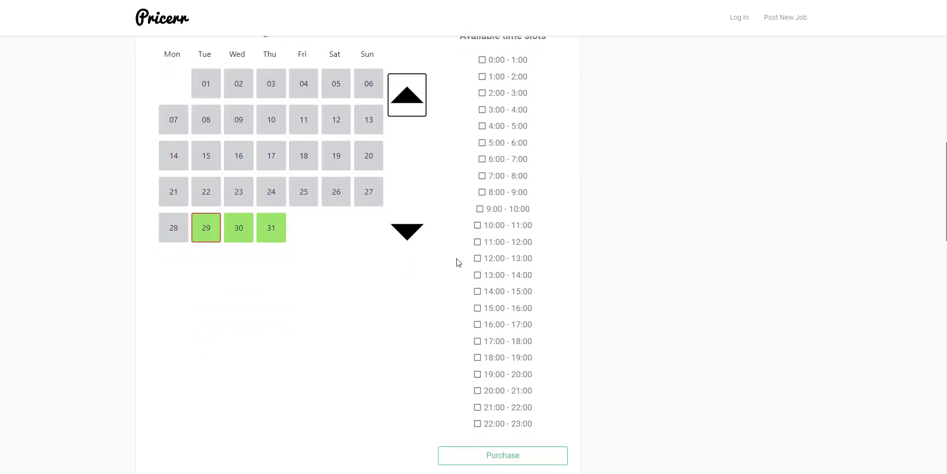
scroll("down", 3)
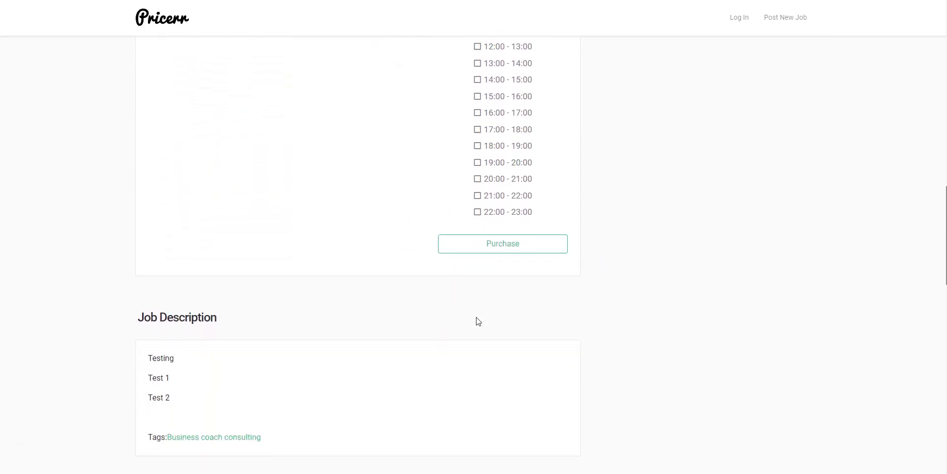
scroll("down", 3)
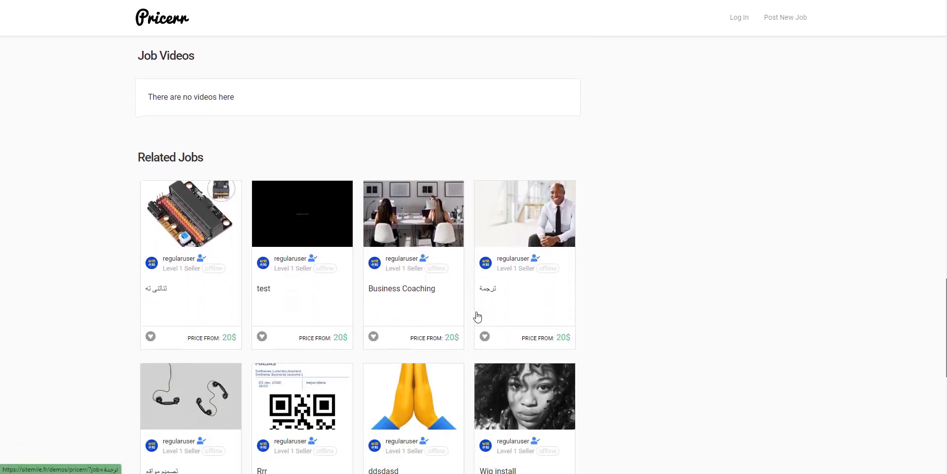
scroll("down", 3)
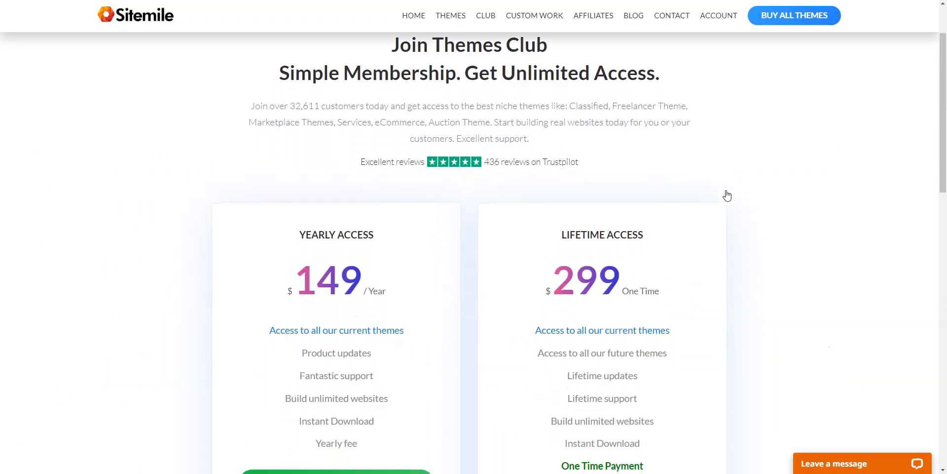
Step: Scroll the Sitemile Club page to the yearly and lifetime access pricing cards
scroll("down", 3)
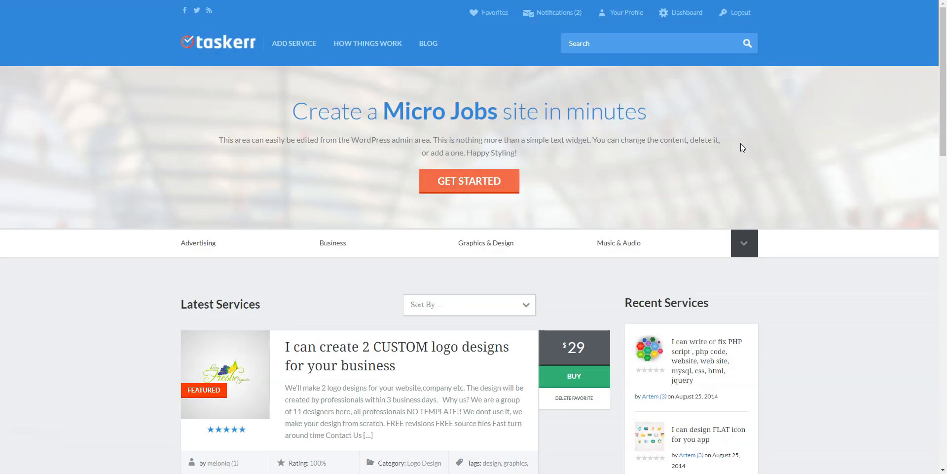
Step: Scroll through Taskerr's homepage latest services toward the Graphics & Design category listing
scroll("down", 3)
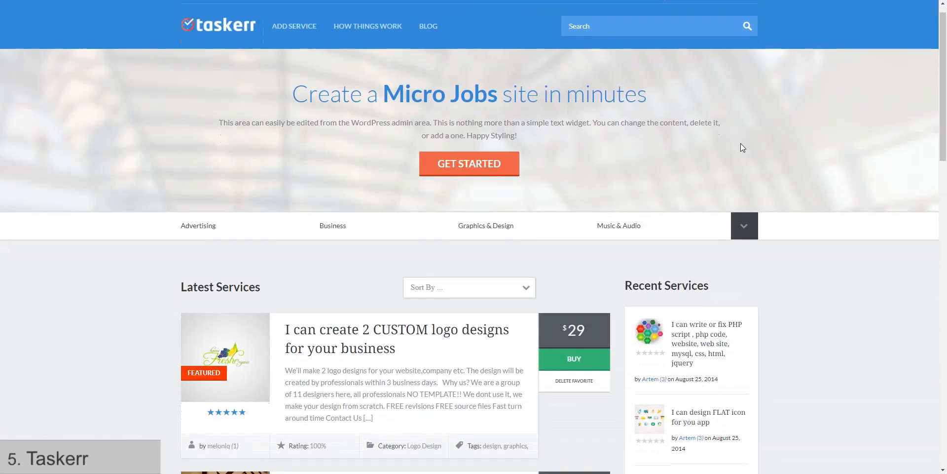
scroll("down", 3)
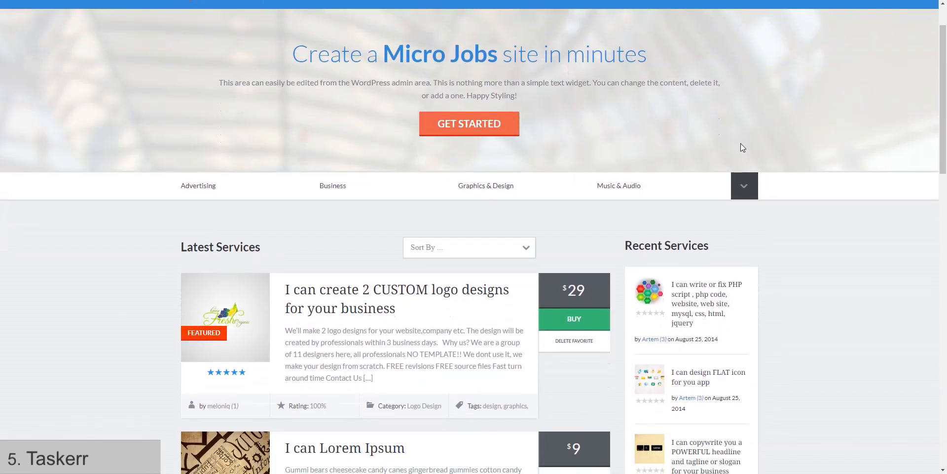
scroll("down", 3)
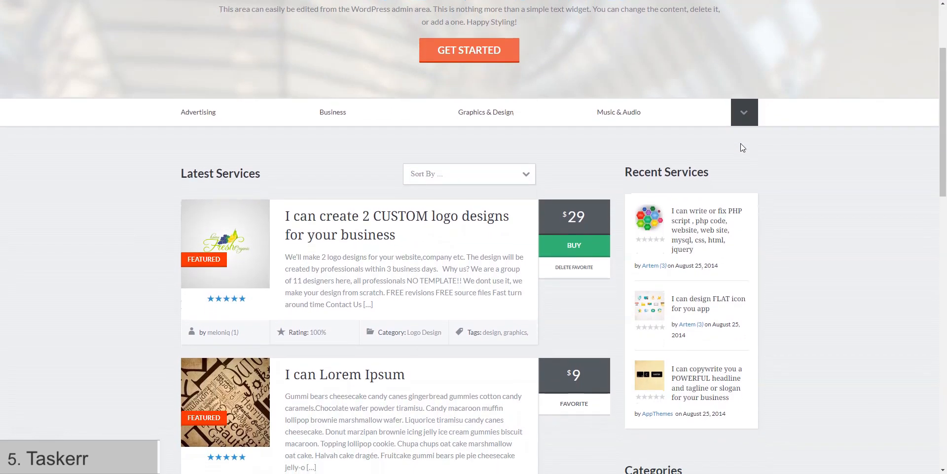
scroll("down", 3)
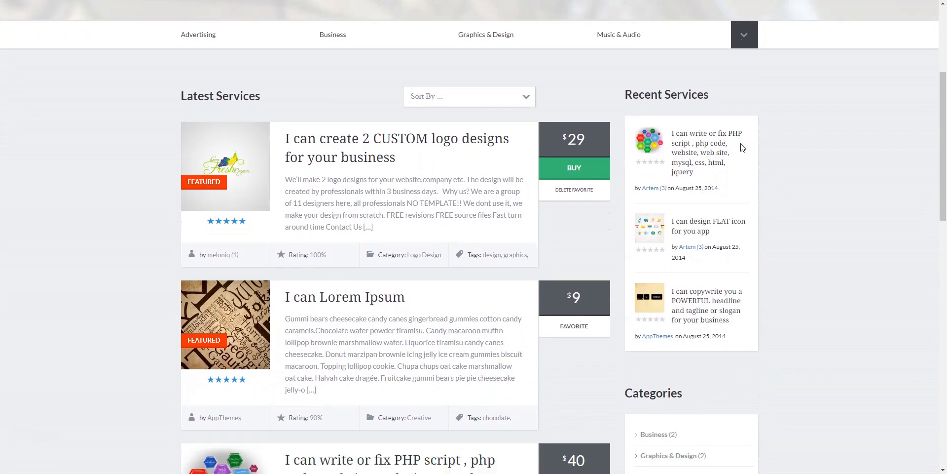
scroll("down", 3)
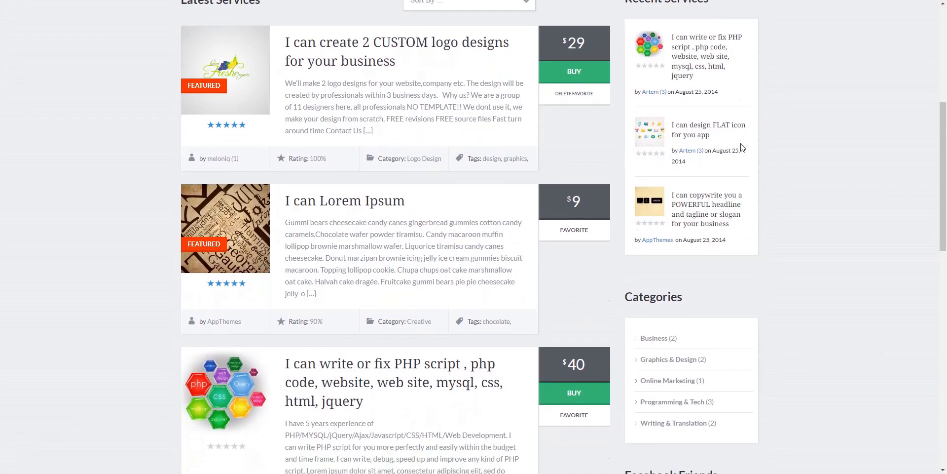
scroll("down", 3)
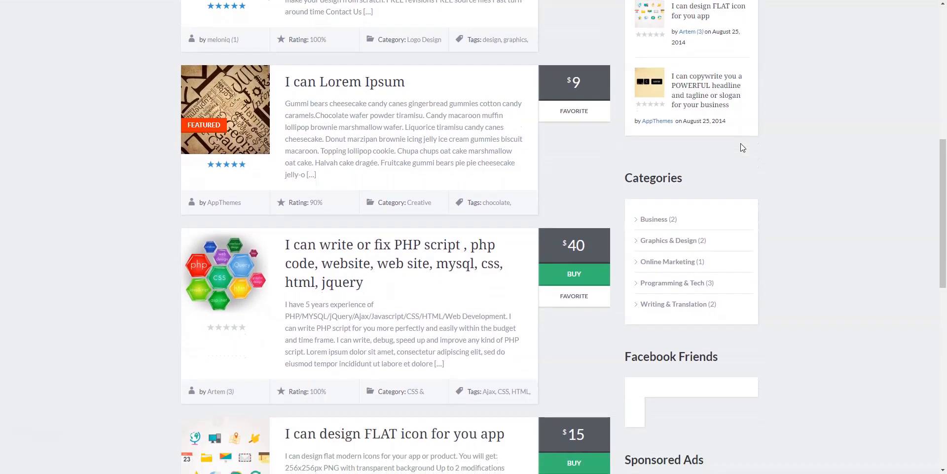
scroll("down", 3)
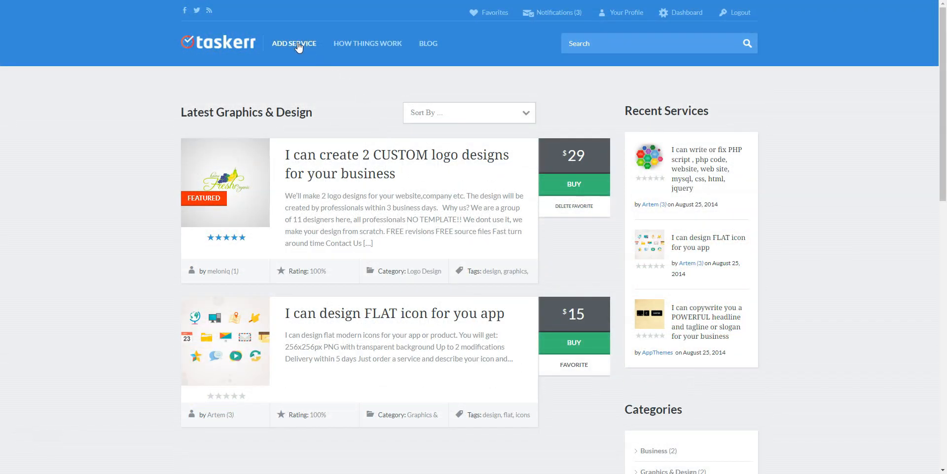
Step: Start Add Service, choose the Golden plan and reach the Add Service Details form
left_click(294, 44)
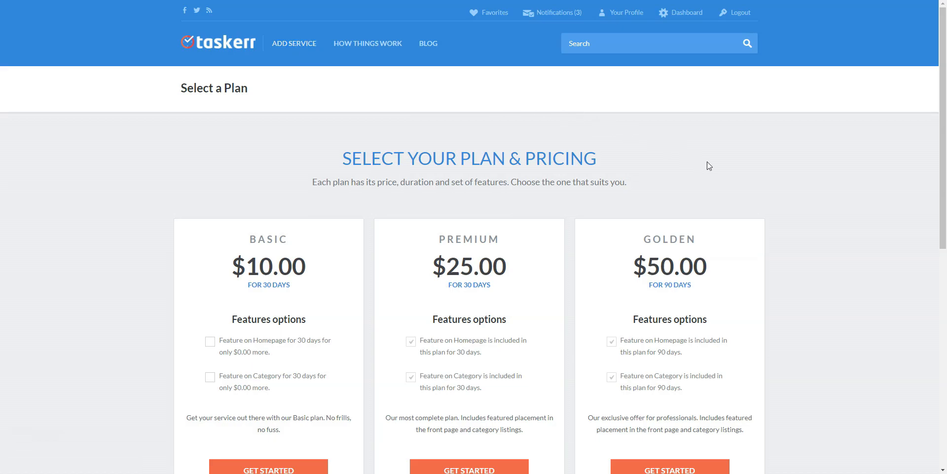
scroll("down", 3)
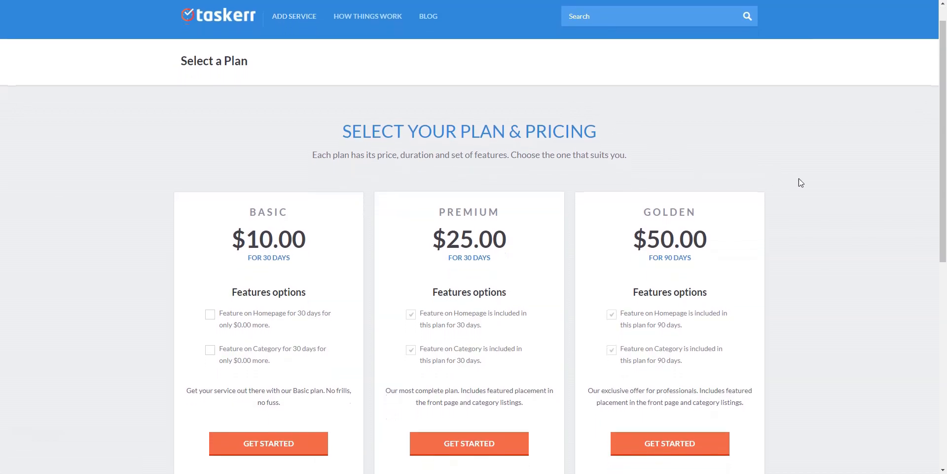
scroll("down", 3)
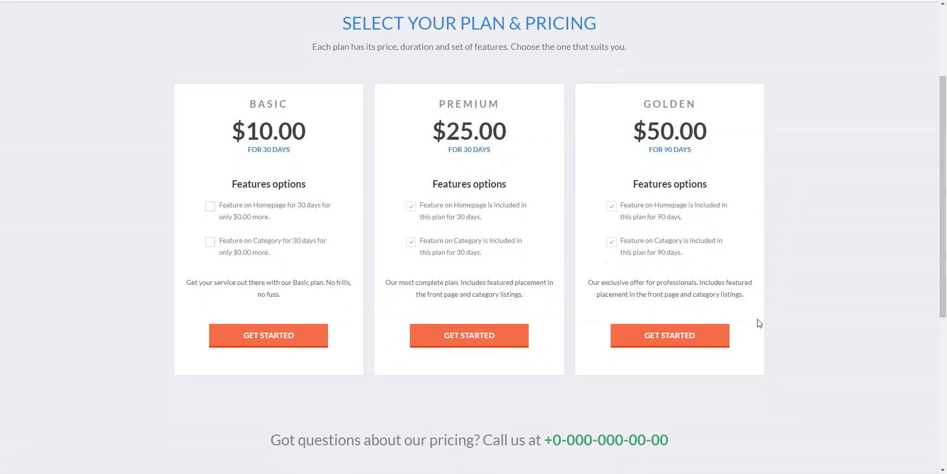
mouse_move(669, 336)
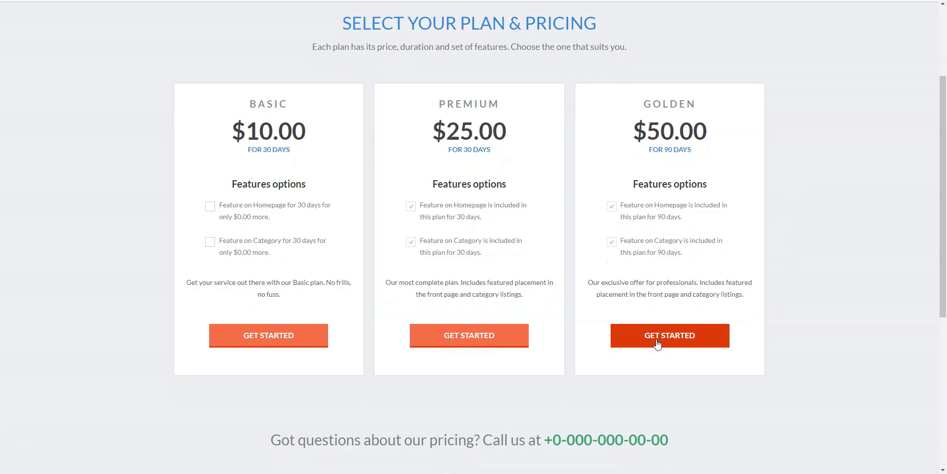
left_click(669, 335)
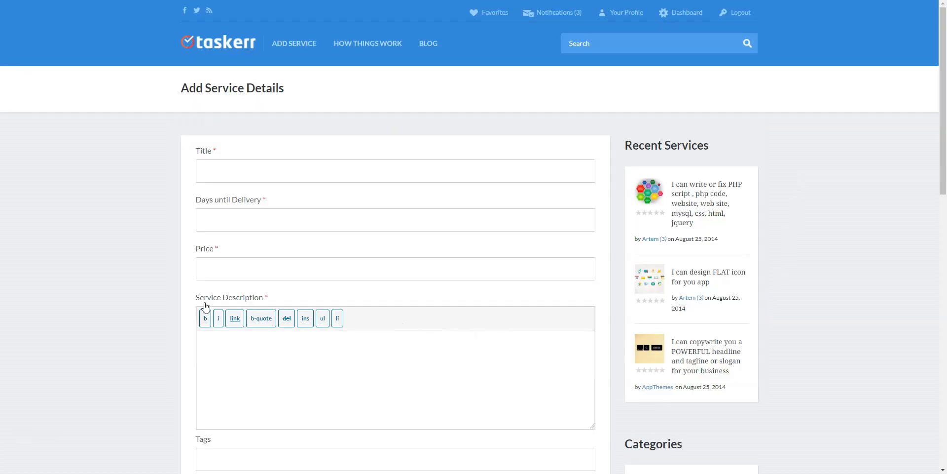
scroll("down", 3)
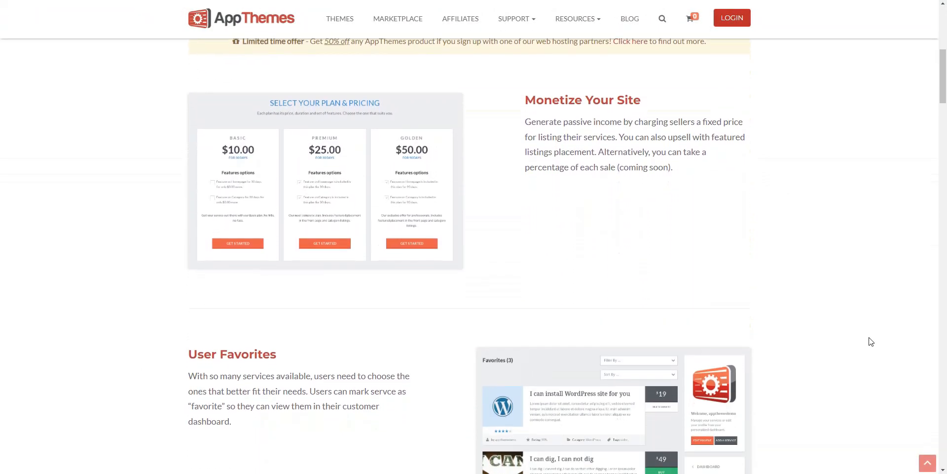
Step: Scroll the AppThemes Taskerr page past its features to the $69/$199 Purchase Options
scroll("down", 3)
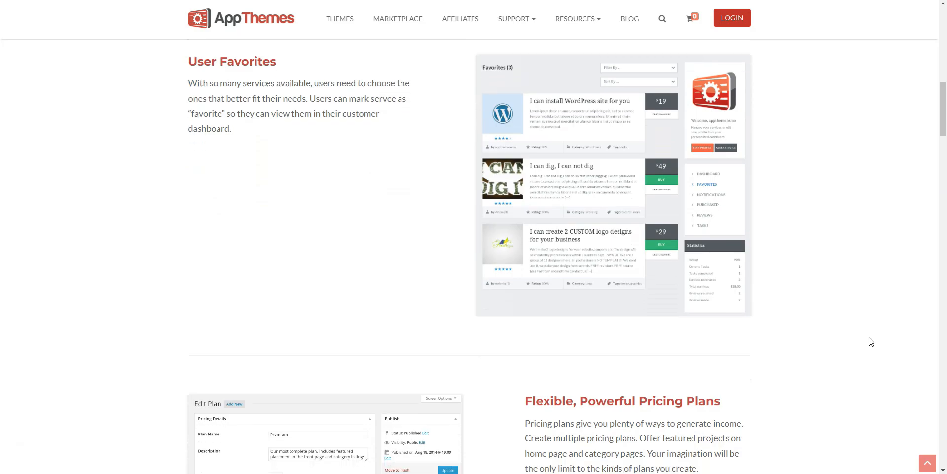
scroll("down", 3)
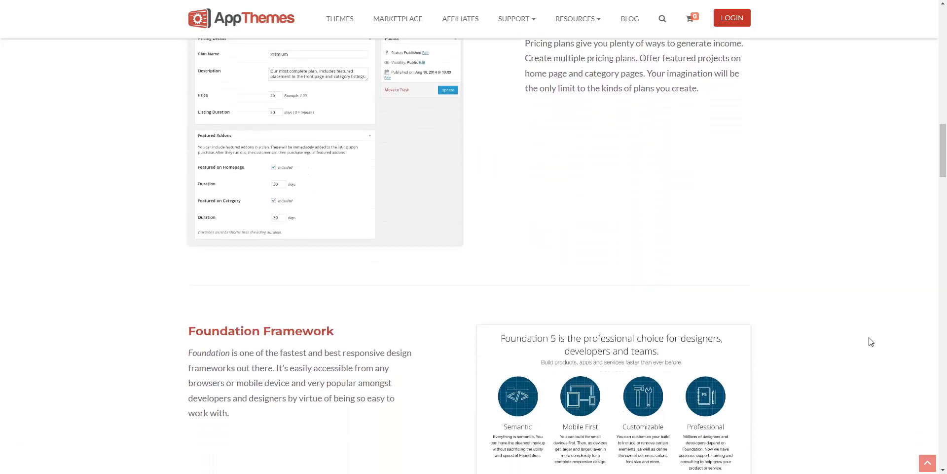
scroll("down", 3)
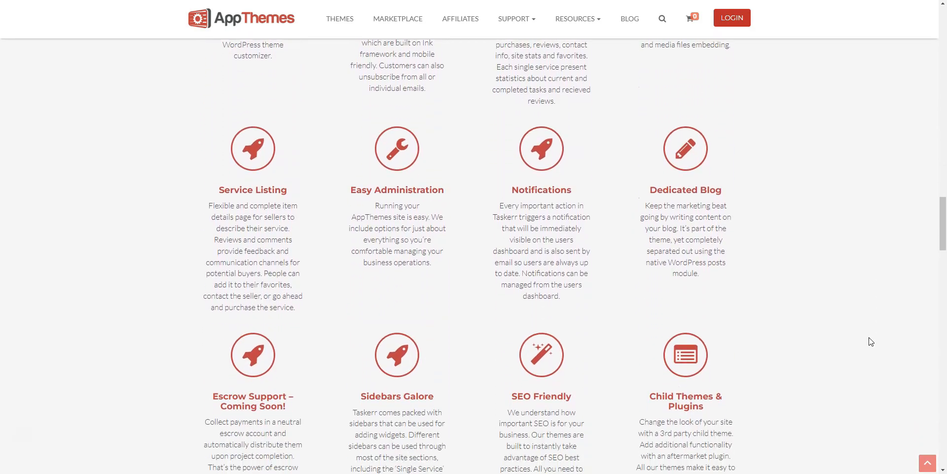
scroll("down", 3)
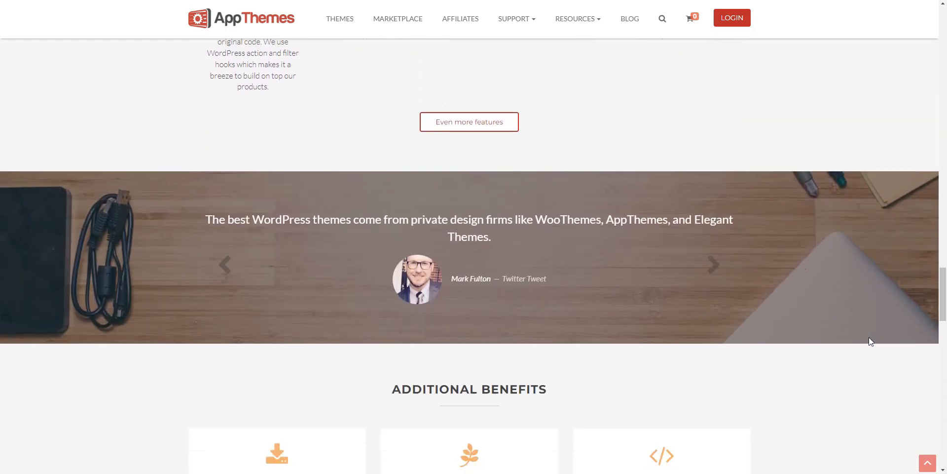
scroll("down", 3)
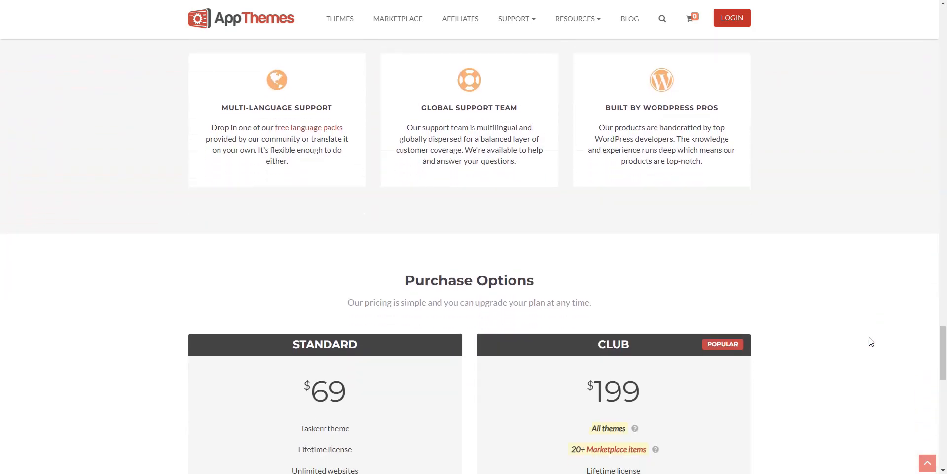
scroll("down", 3)
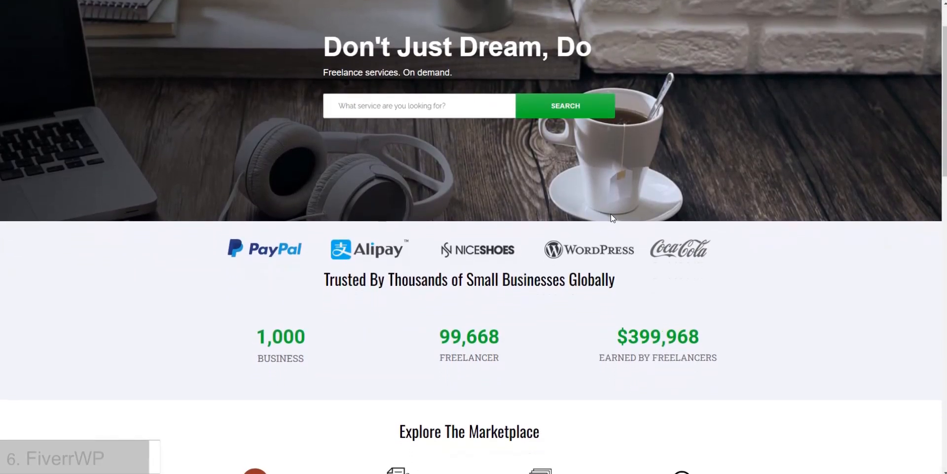
Step: Scroll the FiverrWP homepage through Explore The Marketplace categories and Latest Services
scroll("down", 3)
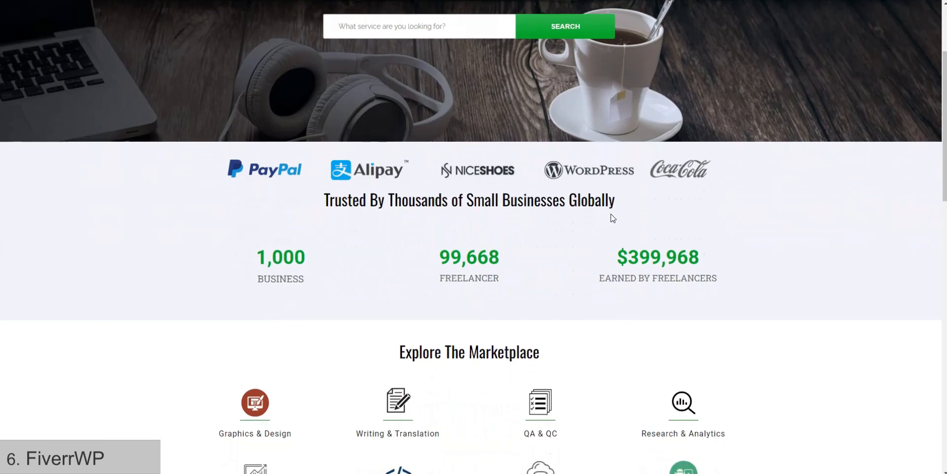
scroll("down", 3)
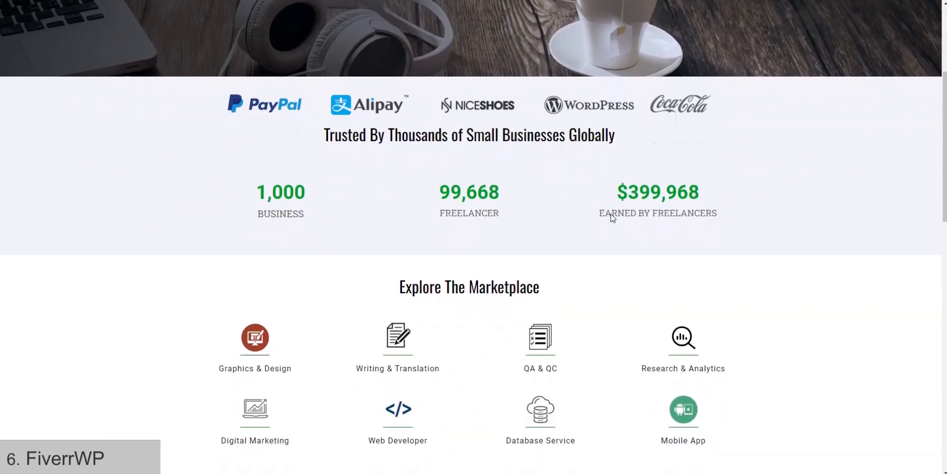
scroll("down", 3)
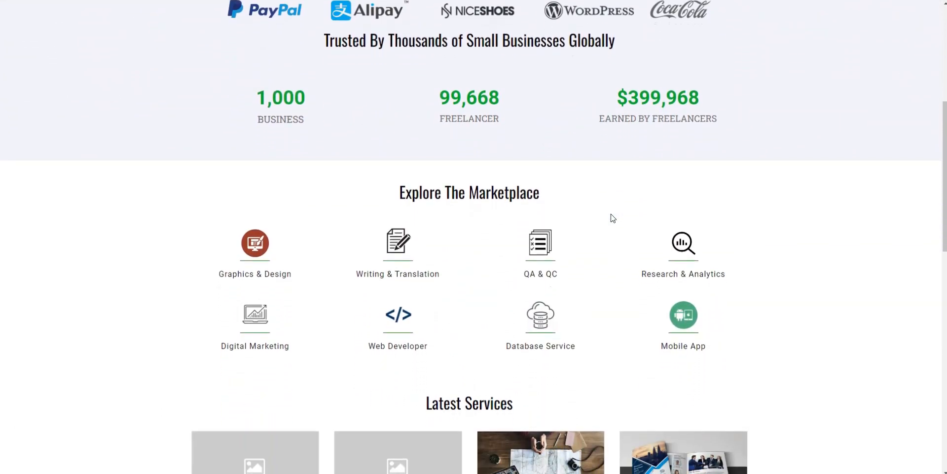
scroll("down", 3)
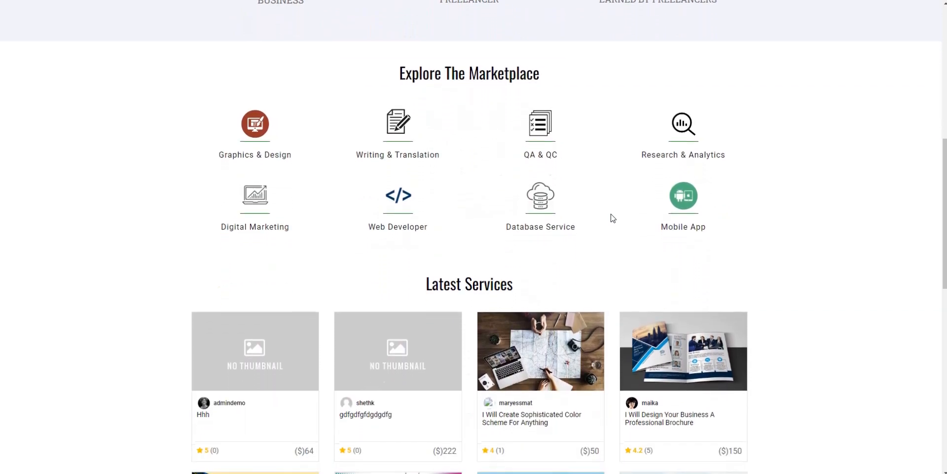
scroll("down", 3)
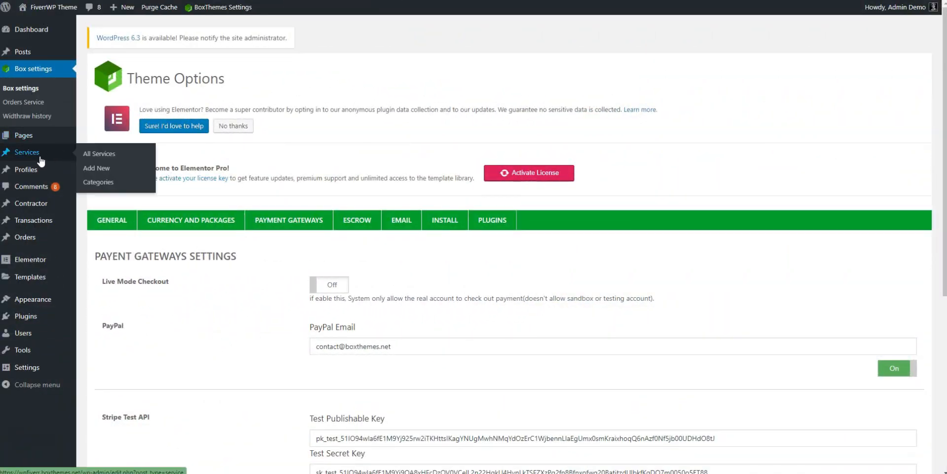
Step: View the admin's All Services list, service Categories and Transactions, ending on Profiles
left_click(99, 153)
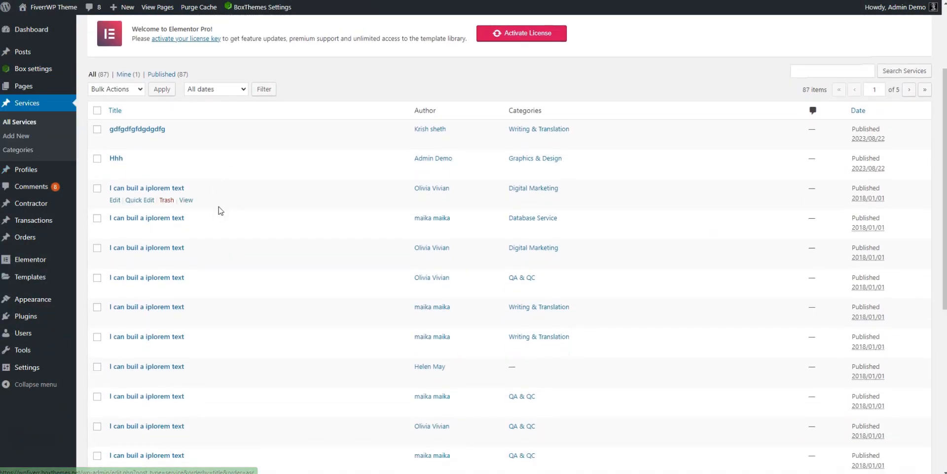
scroll("down", 3)
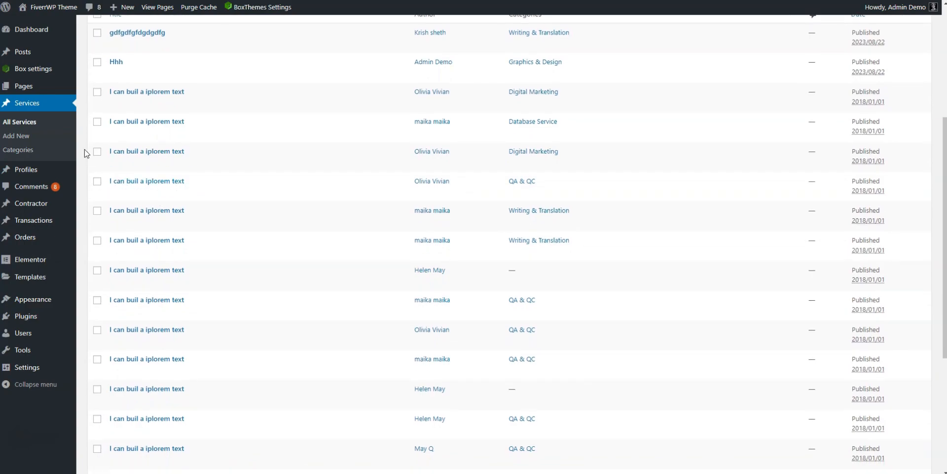
left_click(17, 150)
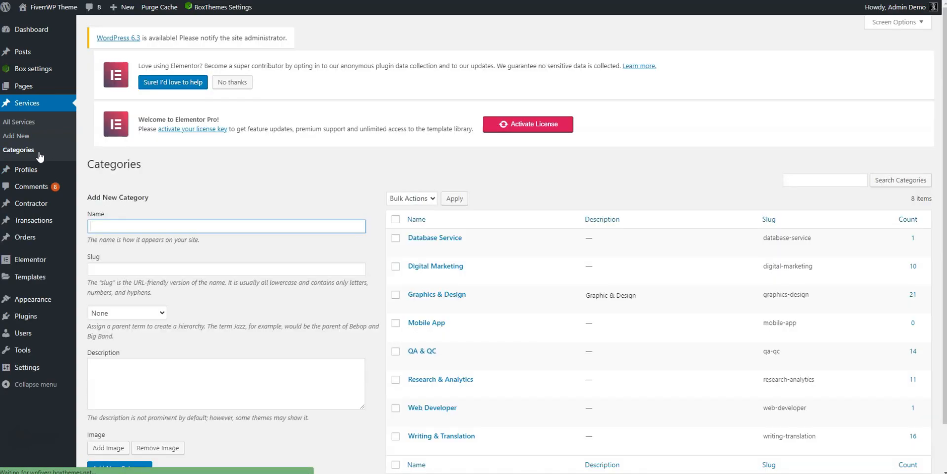
scroll("down", 3)
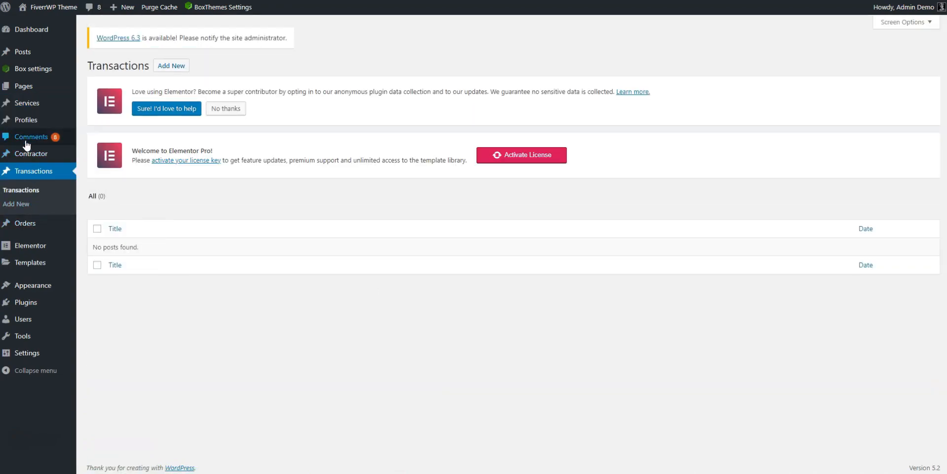
left_click(26, 119)
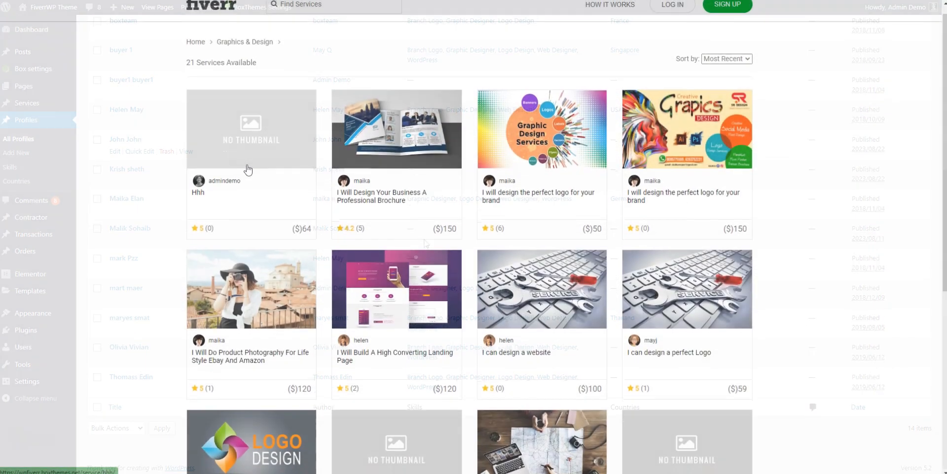
Step: Scroll the $120 High Converting Landing Page service through its description and two reviews
scroll("down", 3)
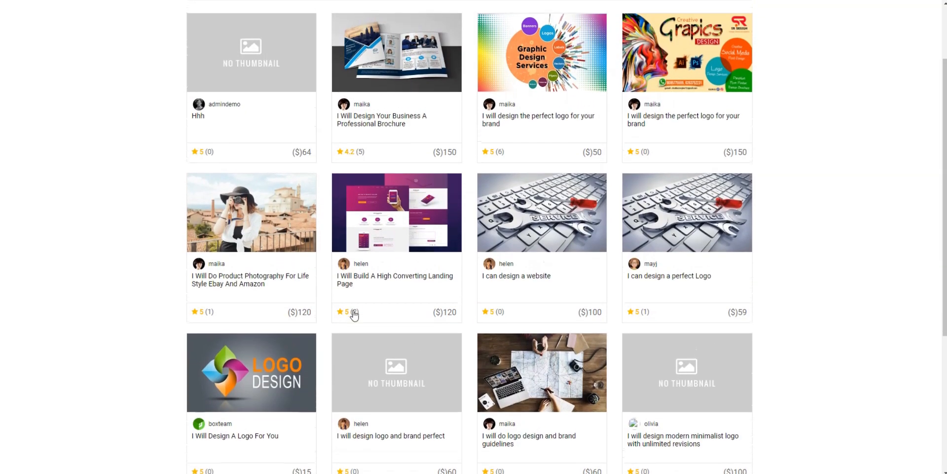
scroll("down", 3)
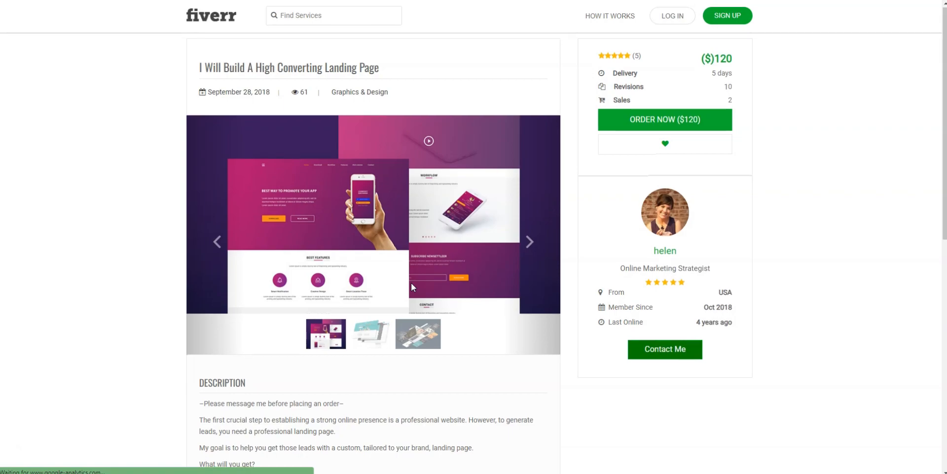
scroll("down", 3)
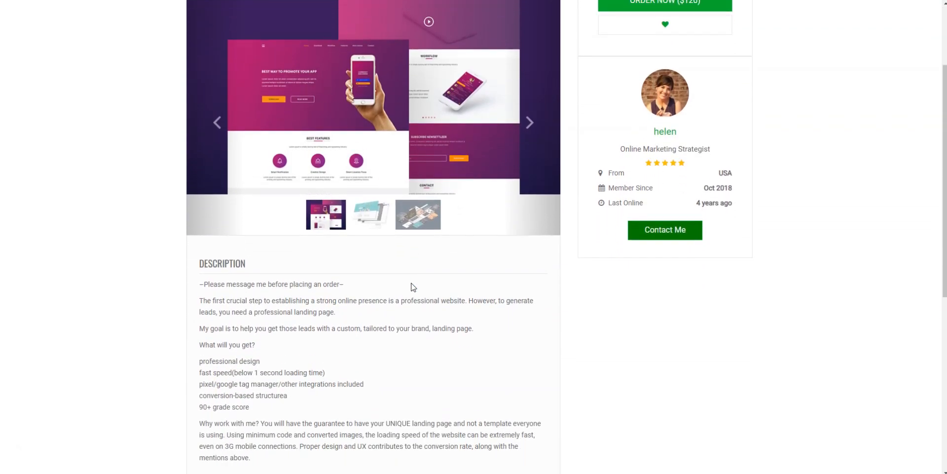
scroll("down", 3)
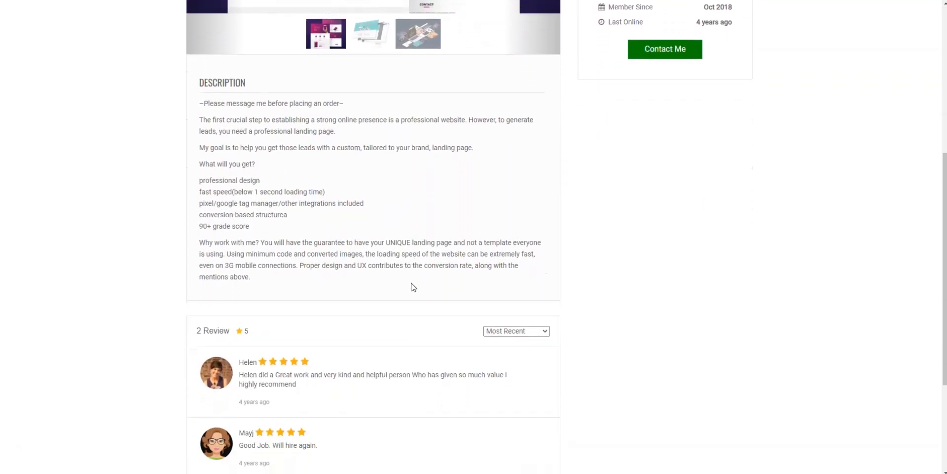
scroll("down", 3)
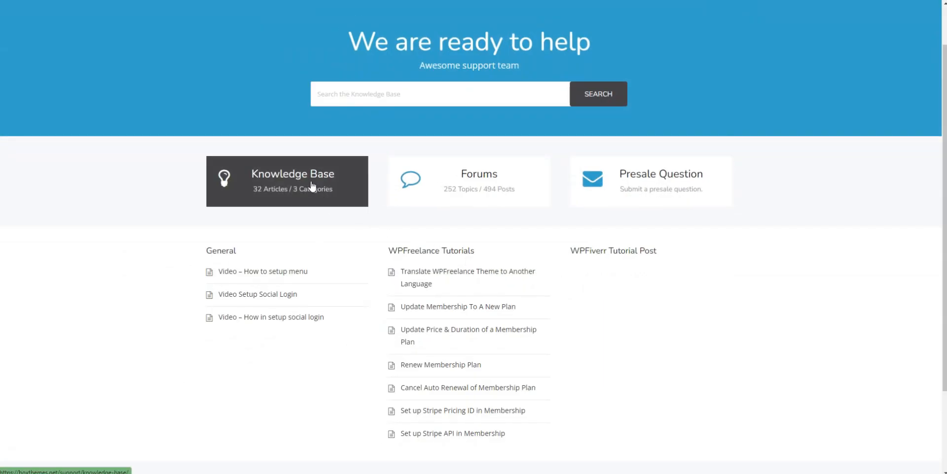
Step: Open the BoxHelp Knowledge Base article categories from the support page
left_click(287, 181)
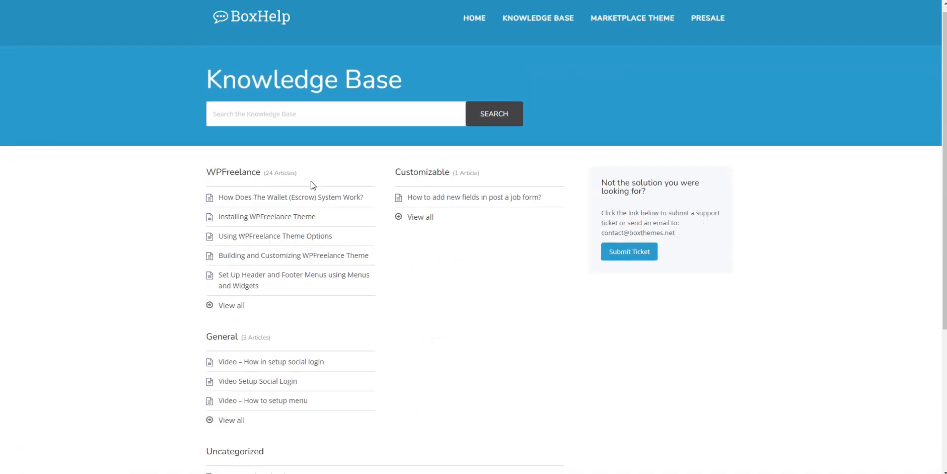
scroll("down", 3)
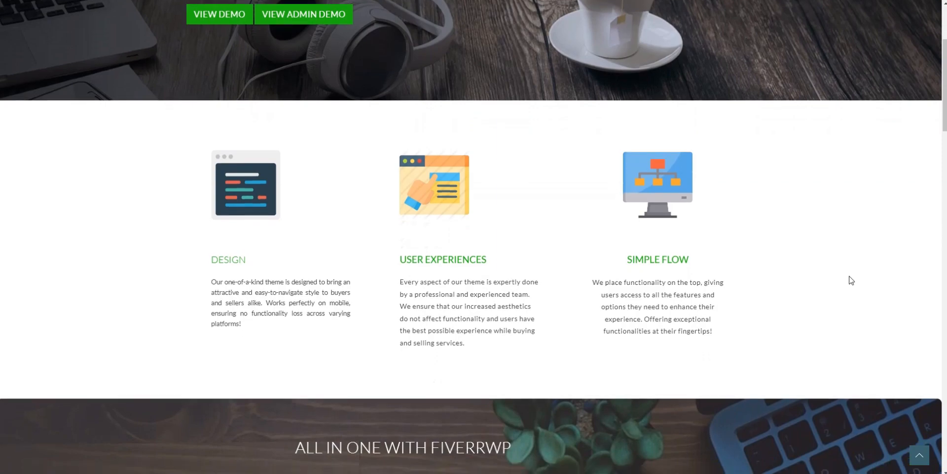
Step: Scroll the FiverrWP product page through its features down to the $79 yearly plan
scroll("down", 3)
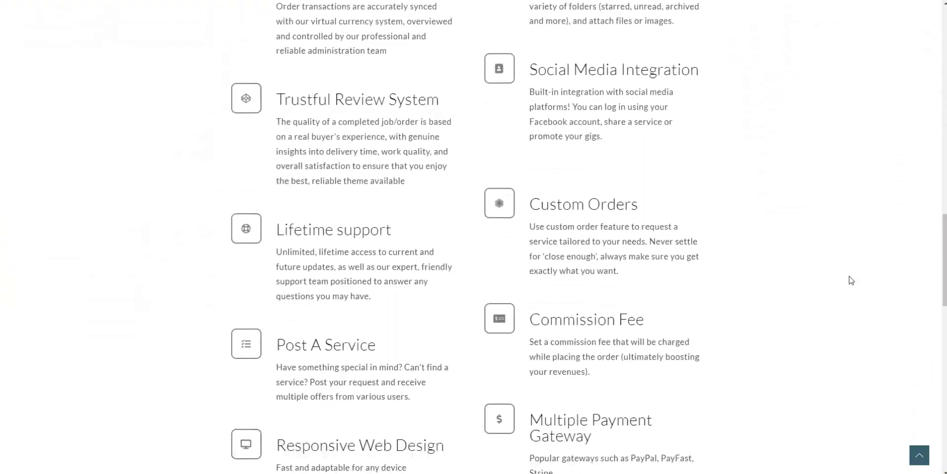
scroll("down", 3)
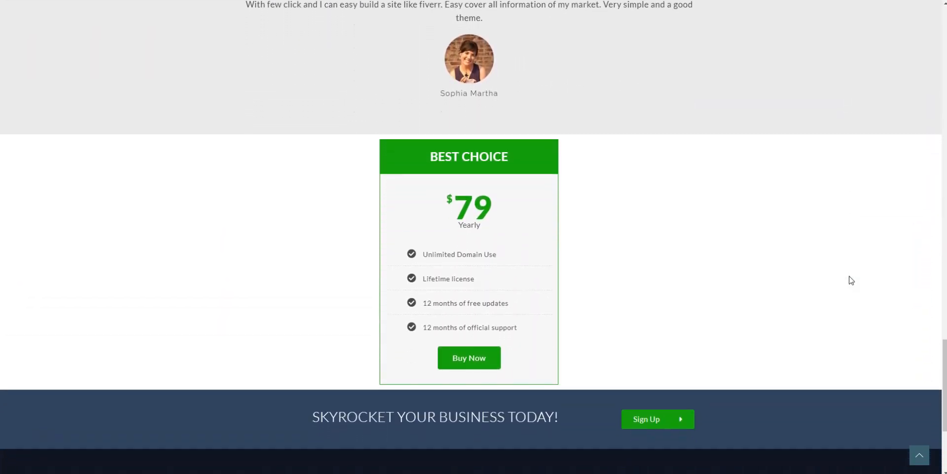
scroll("down", 3)
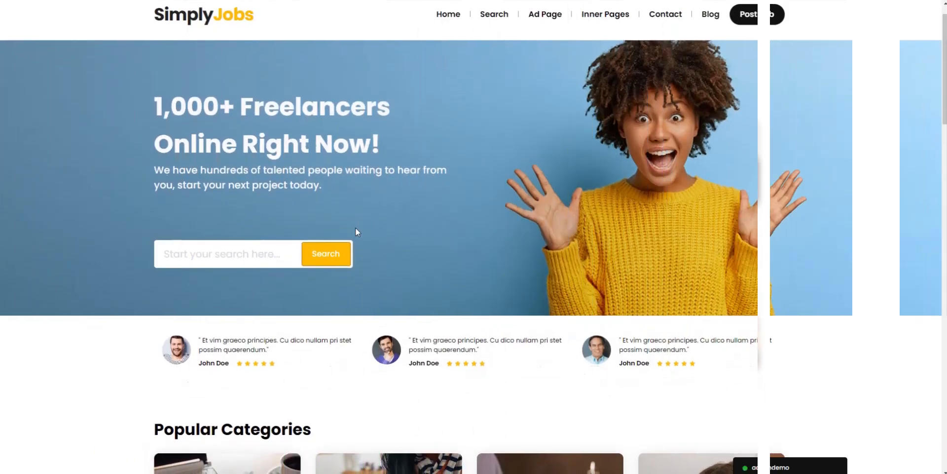
Step: Scroll the SimplyJobs homepage past Popular Categories to the Featured Jobs grid
scroll("down", 3)
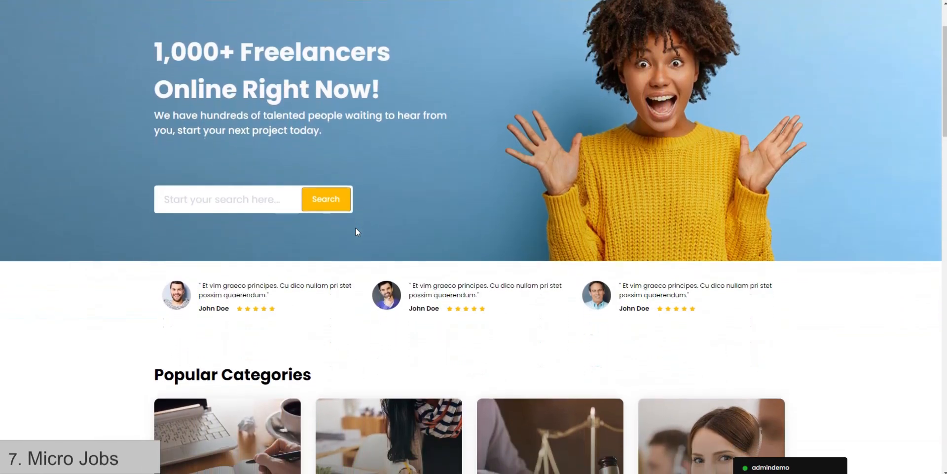
scroll("down", 3)
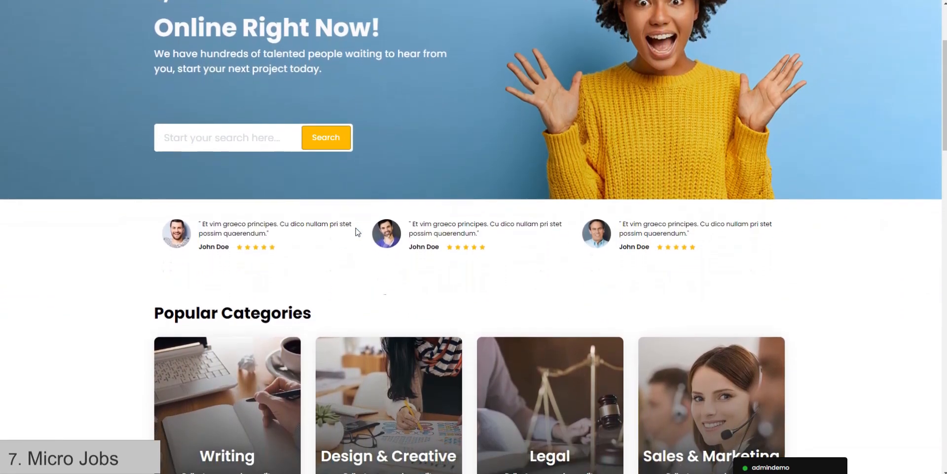
scroll("down", 3)
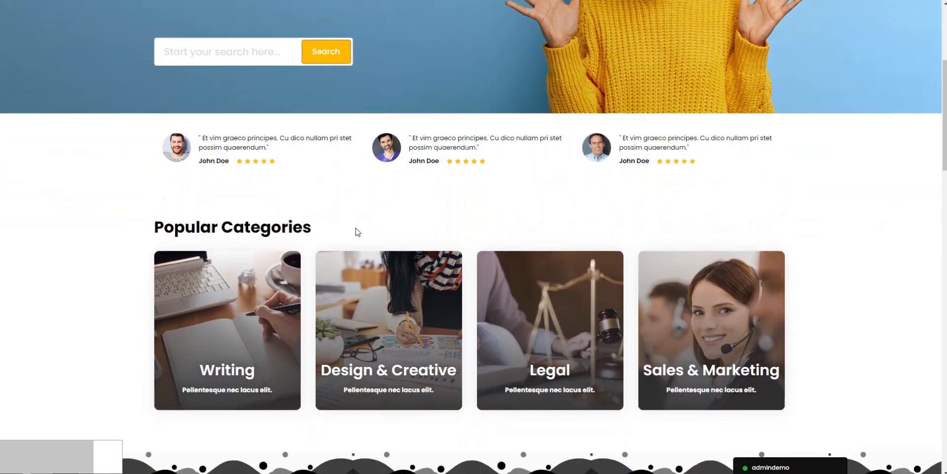
scroll("down", 3)
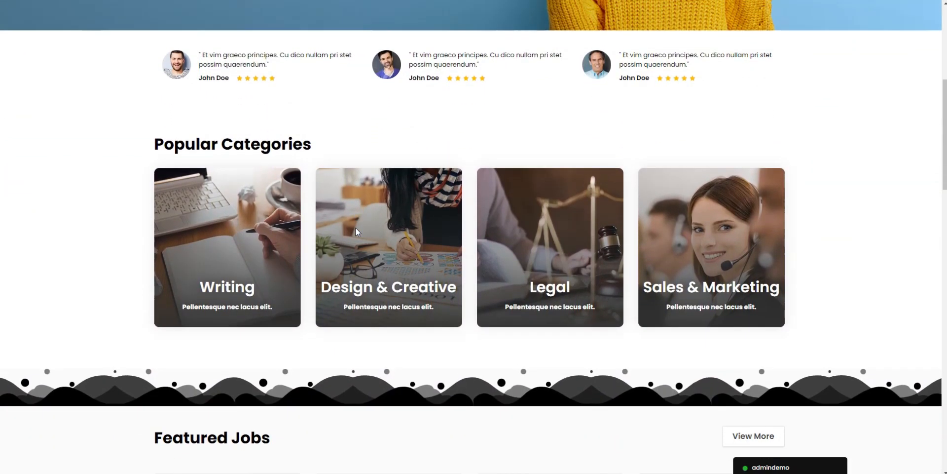
scroll("down", 3)
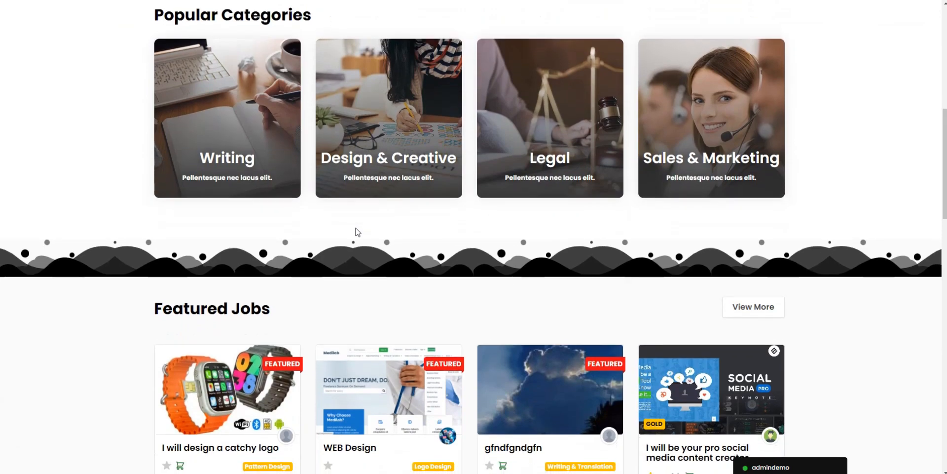
scroll("down", 3)
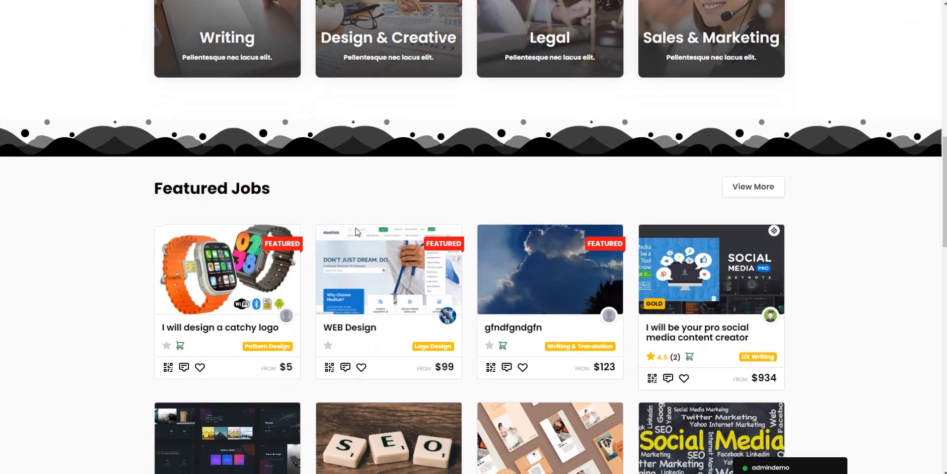
scroll("down", 3)
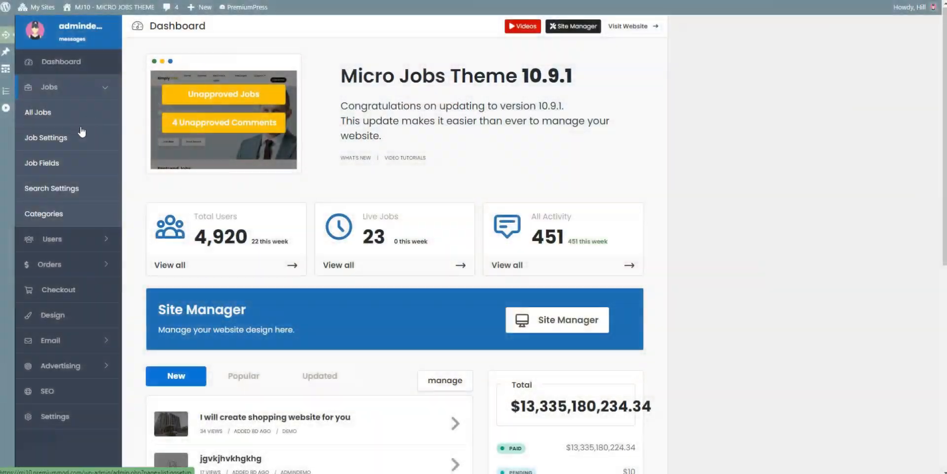
Step: View the Micro Jobs admin All Jobs list, then the empty Job Fields custom fields page
left_click(38, 112)
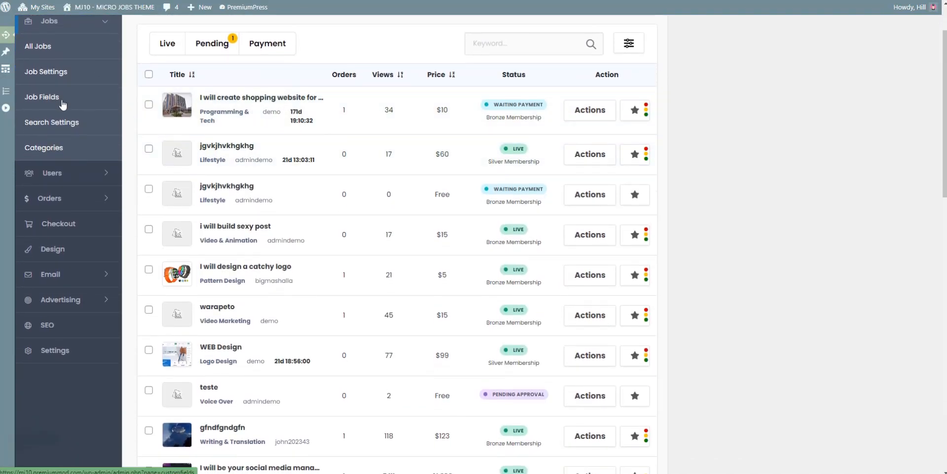
left_click(41, 97)
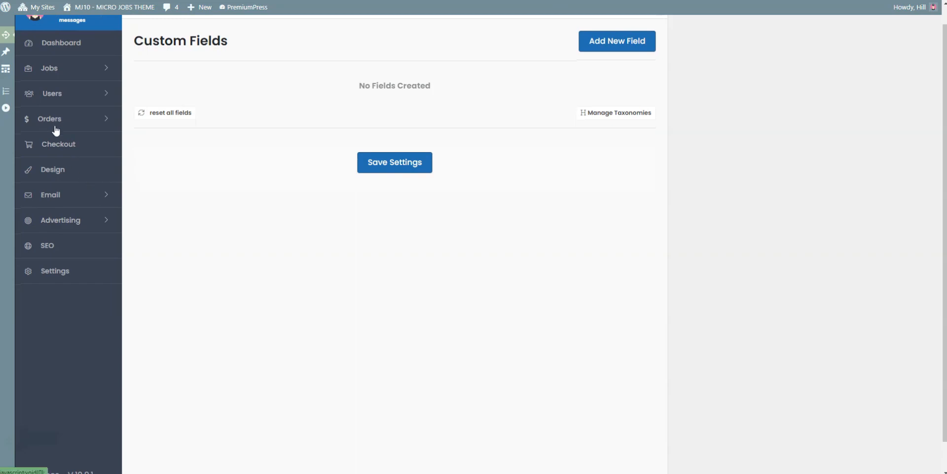
left_click(49, 118)
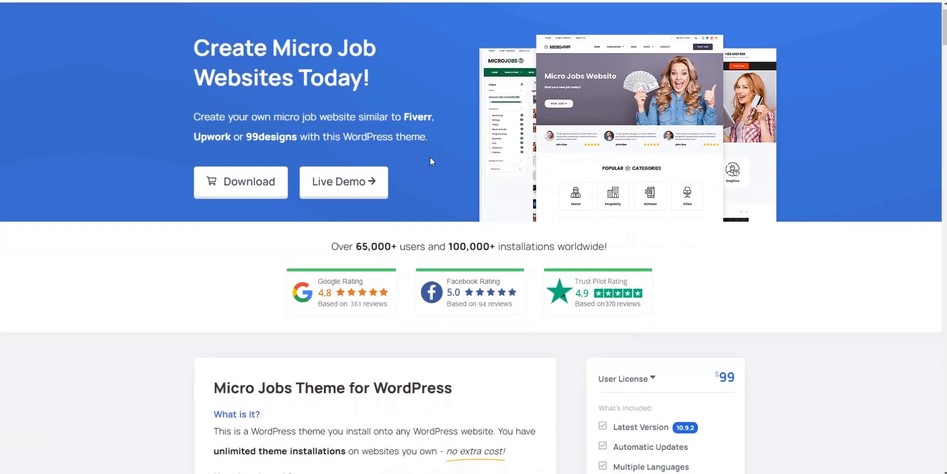
Step: Scroll the Micro Jobs Theme page to the $99 User License box, then switch to the TaskHive tab
scroll("down", 3)
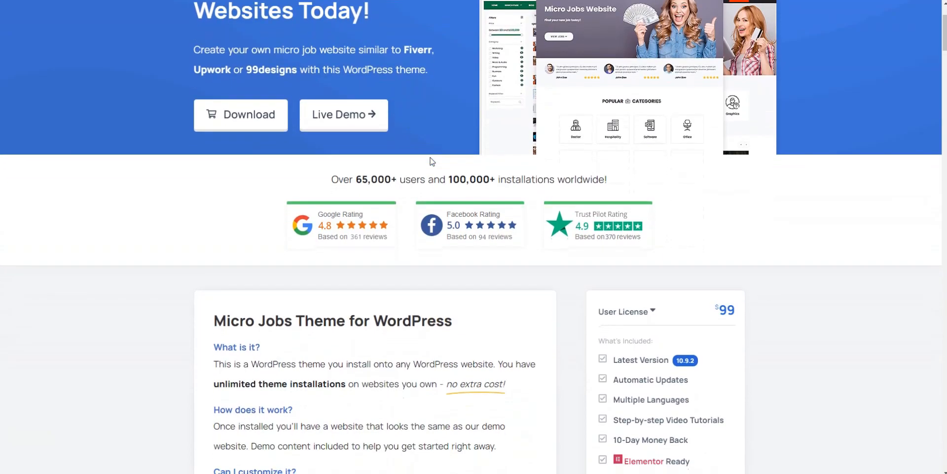
scroll("down", 3)
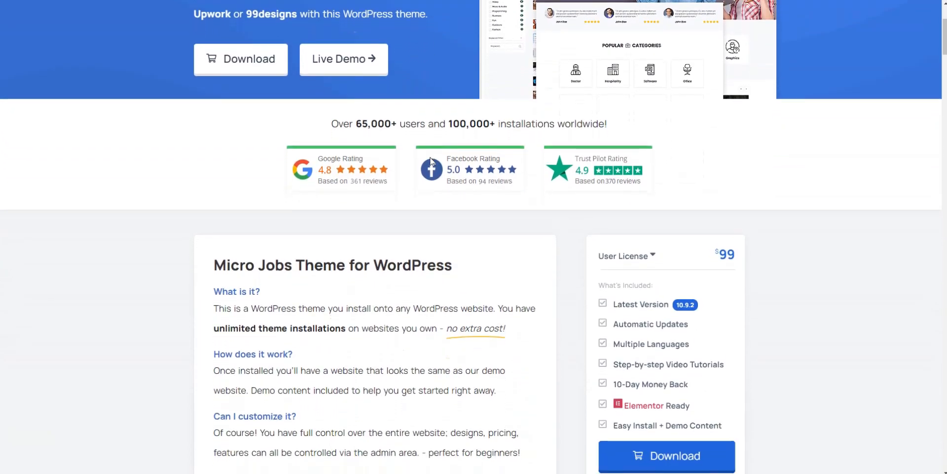
scroll("down", 3)
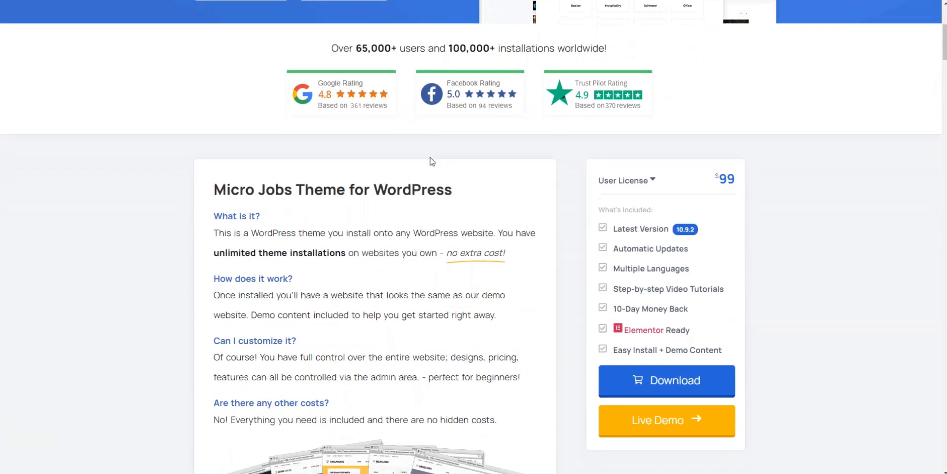
scroll("down", 3)
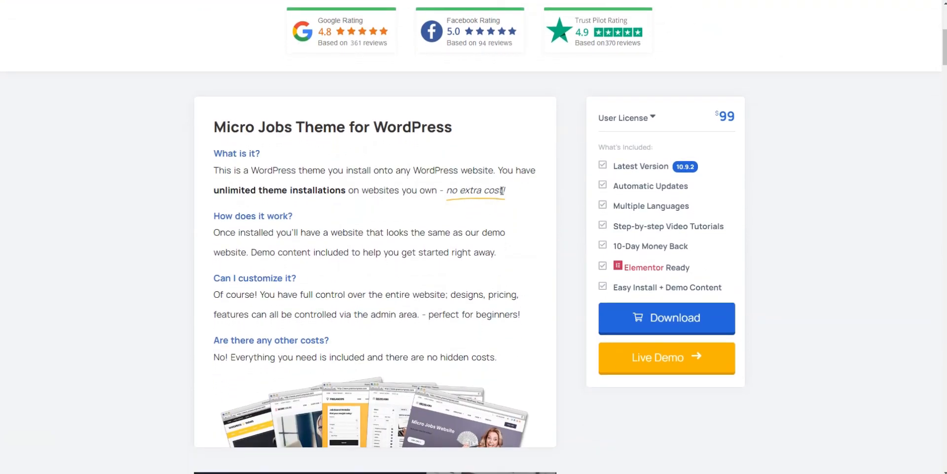
left_click(626, 117)
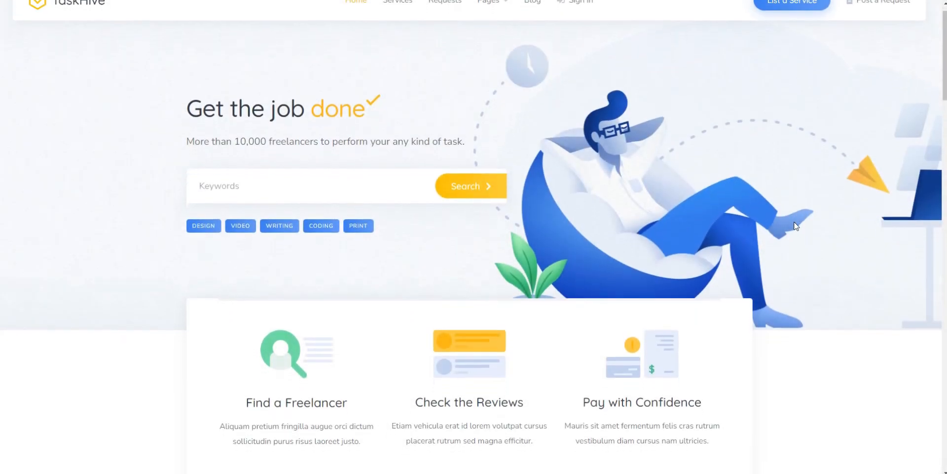
Step: Scroll the TaskHive homepage past categories, featured services, reviews and top freelancers to Get Started
scroll("down", 3)
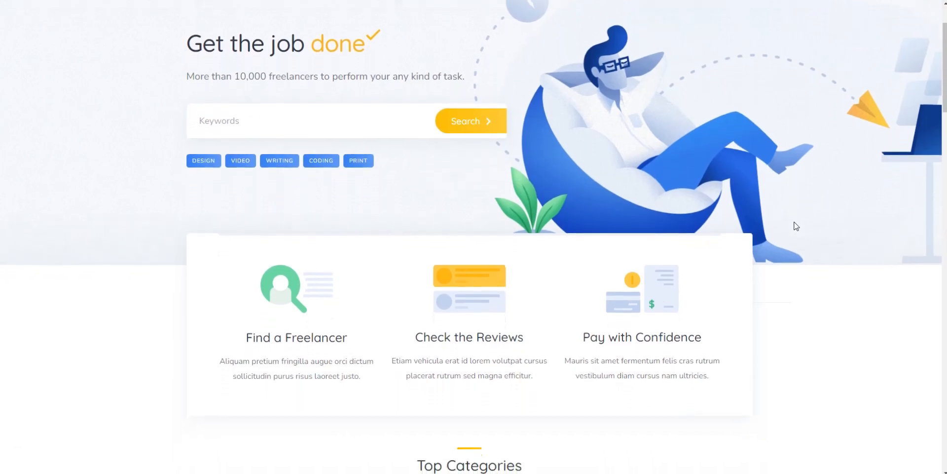
scroll("down", 3)
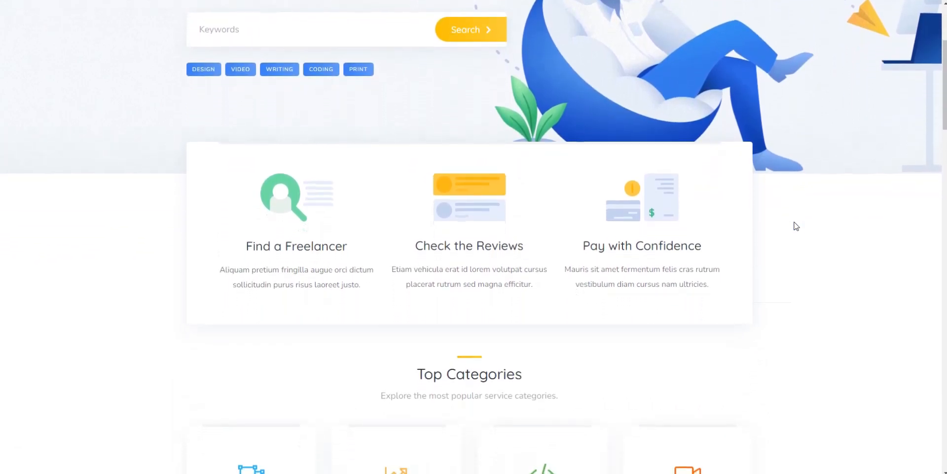
scroll("down", 3)
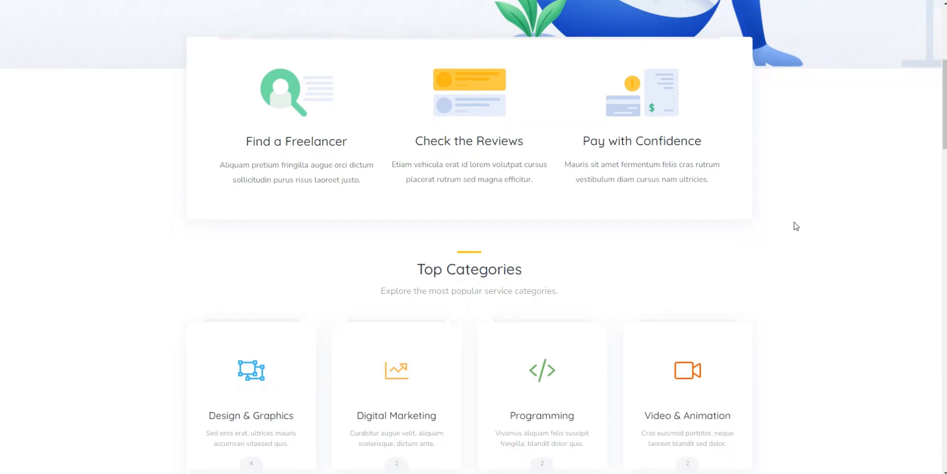
scroll("down", 3)
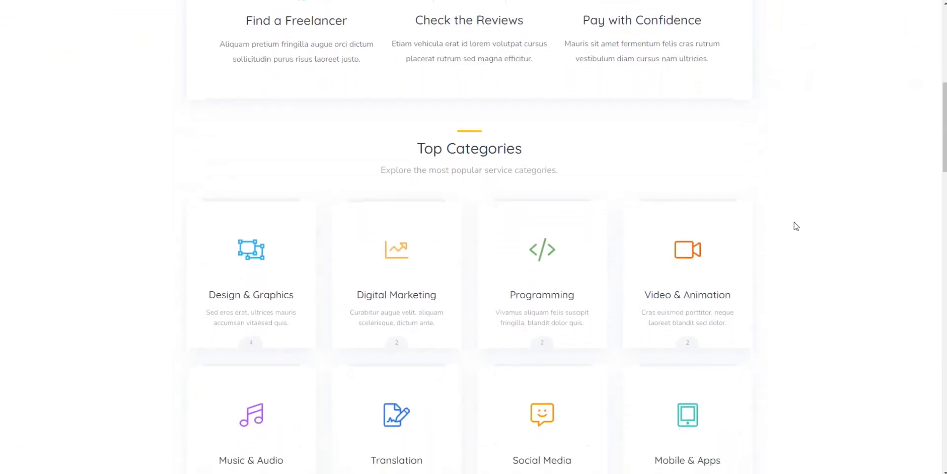
scroll("down", 3)
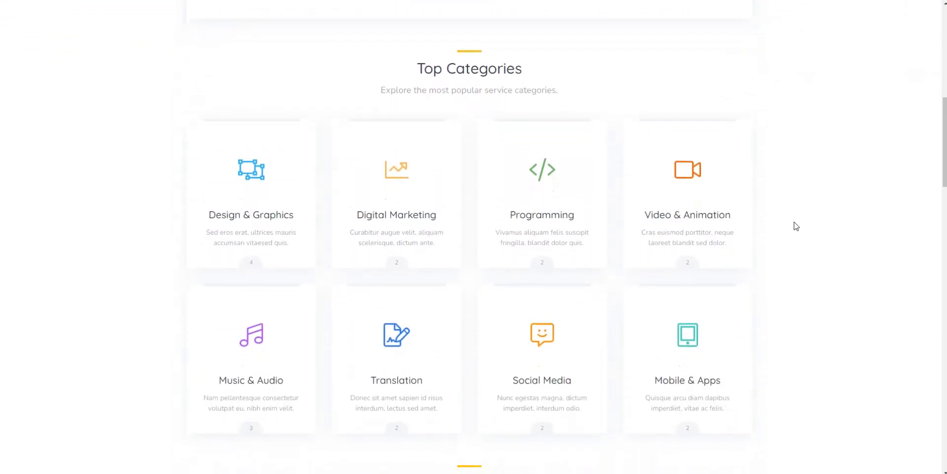
scroll("down", 3)
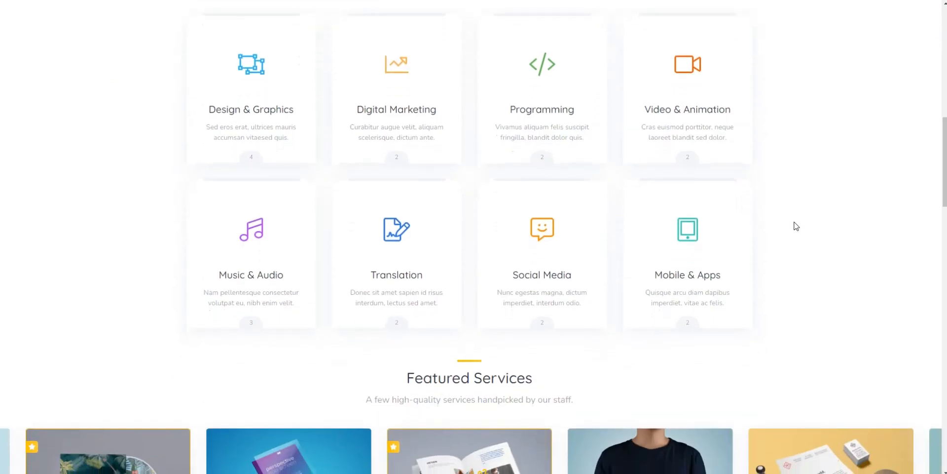
scroll("down", 3)
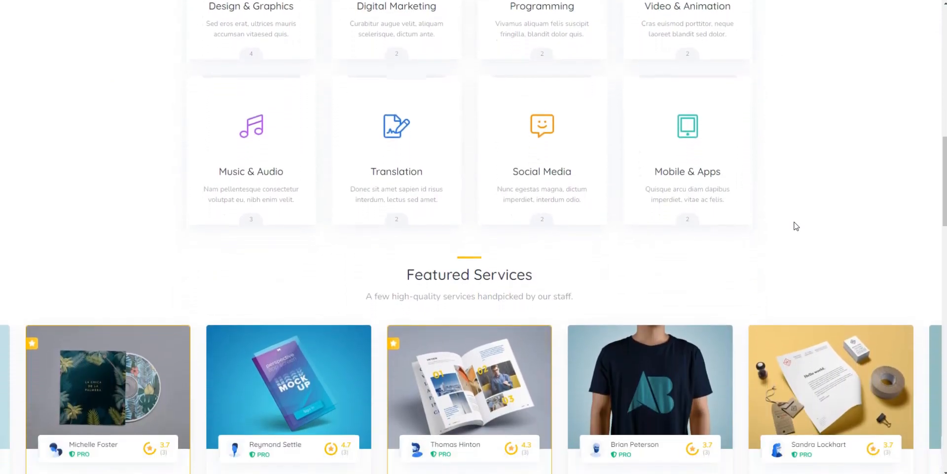
scroll("down", 3)
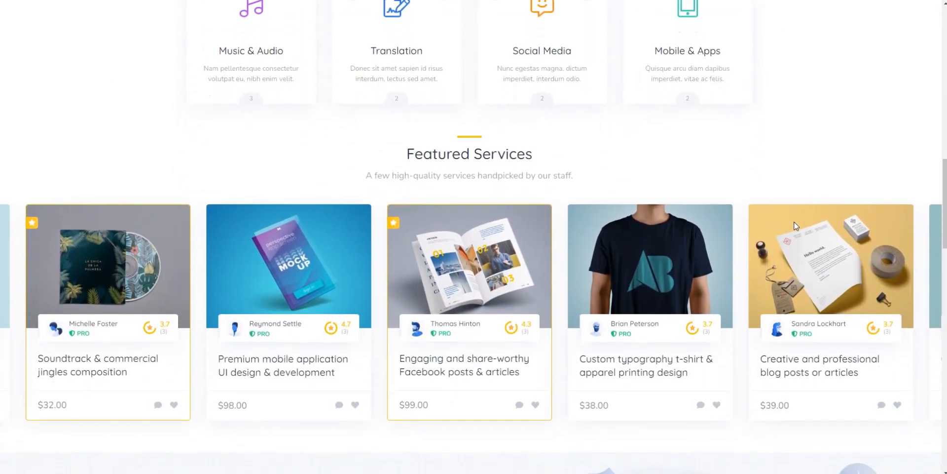
scroll("down", 3)
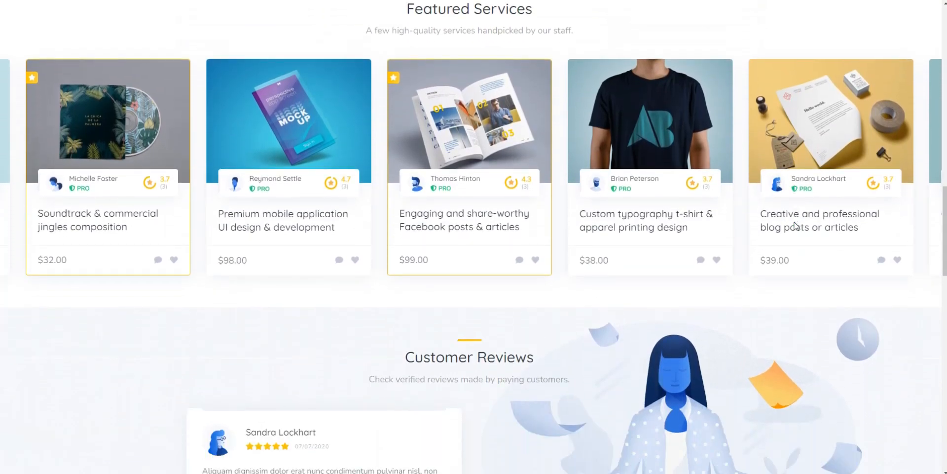
scroll("down", 3)
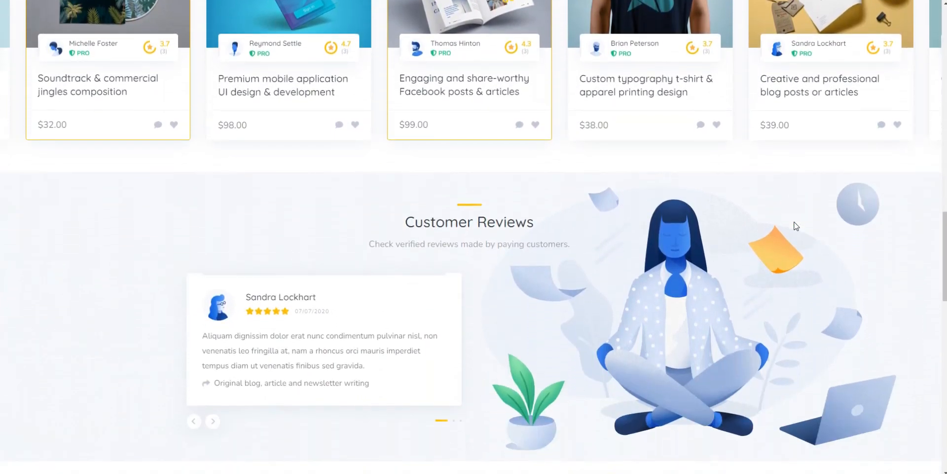
scroll("down", 3)
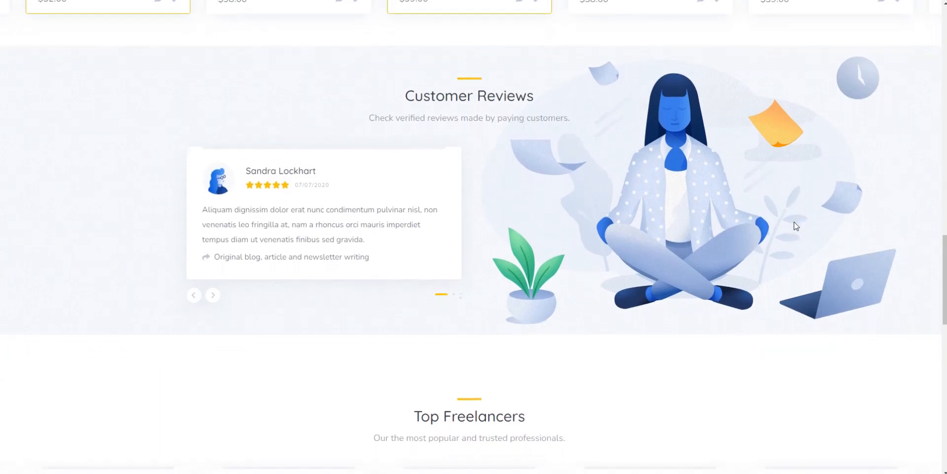
scroll("down", 3)
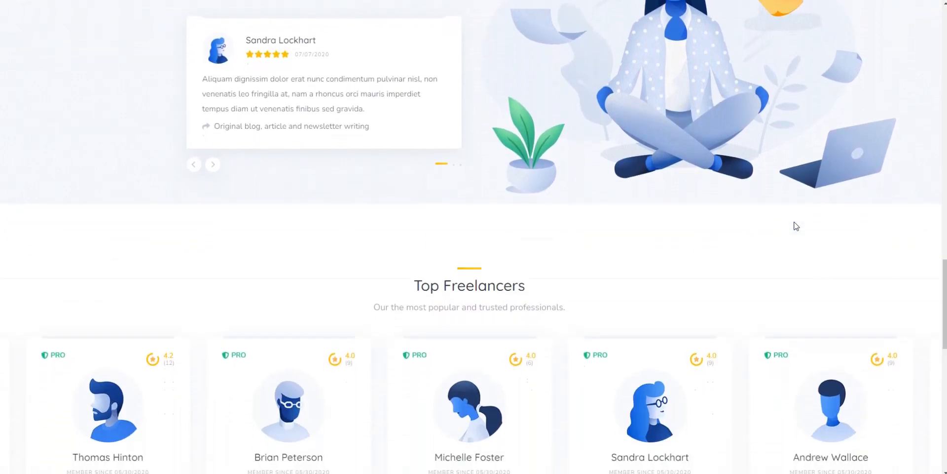
scroll("down", 3)
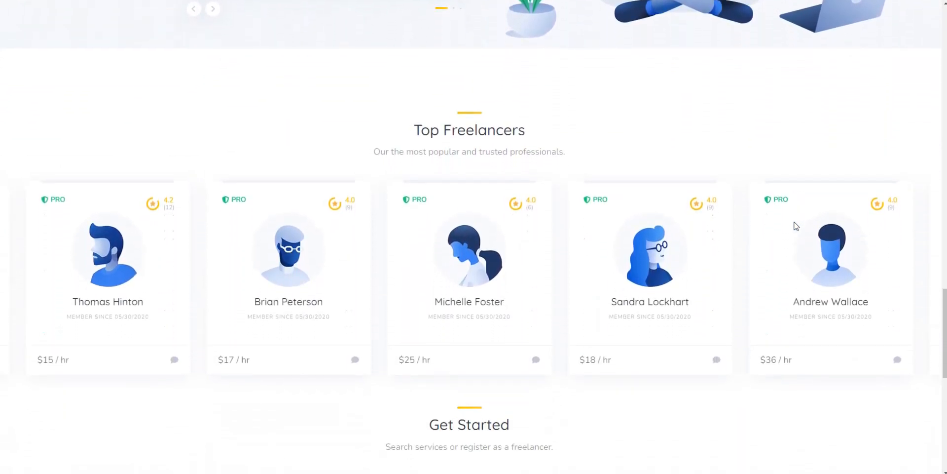
scroll("down", 3)
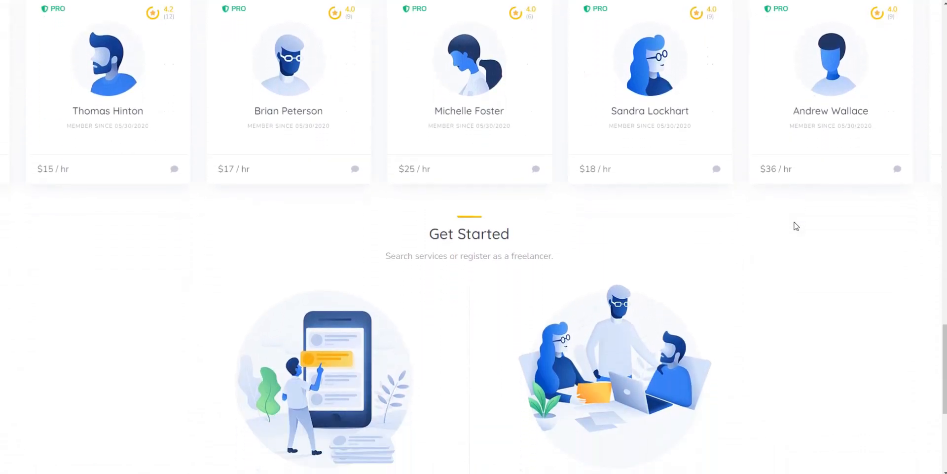
scroll("down", 3)
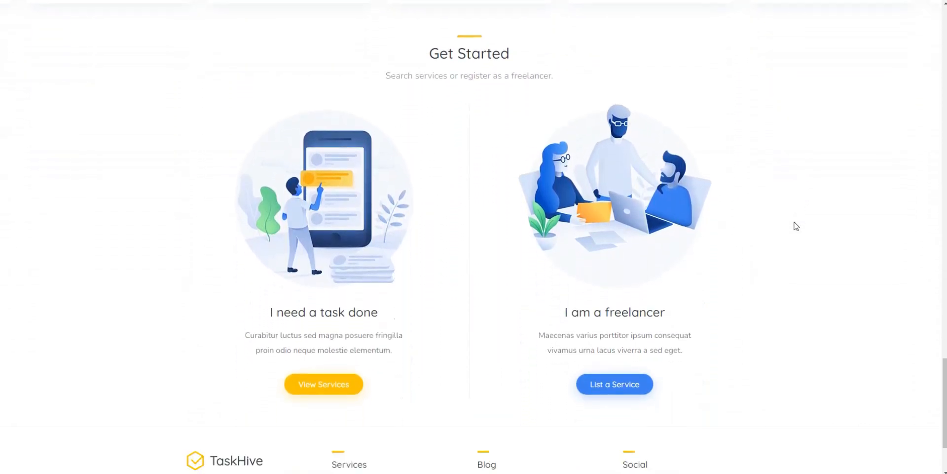